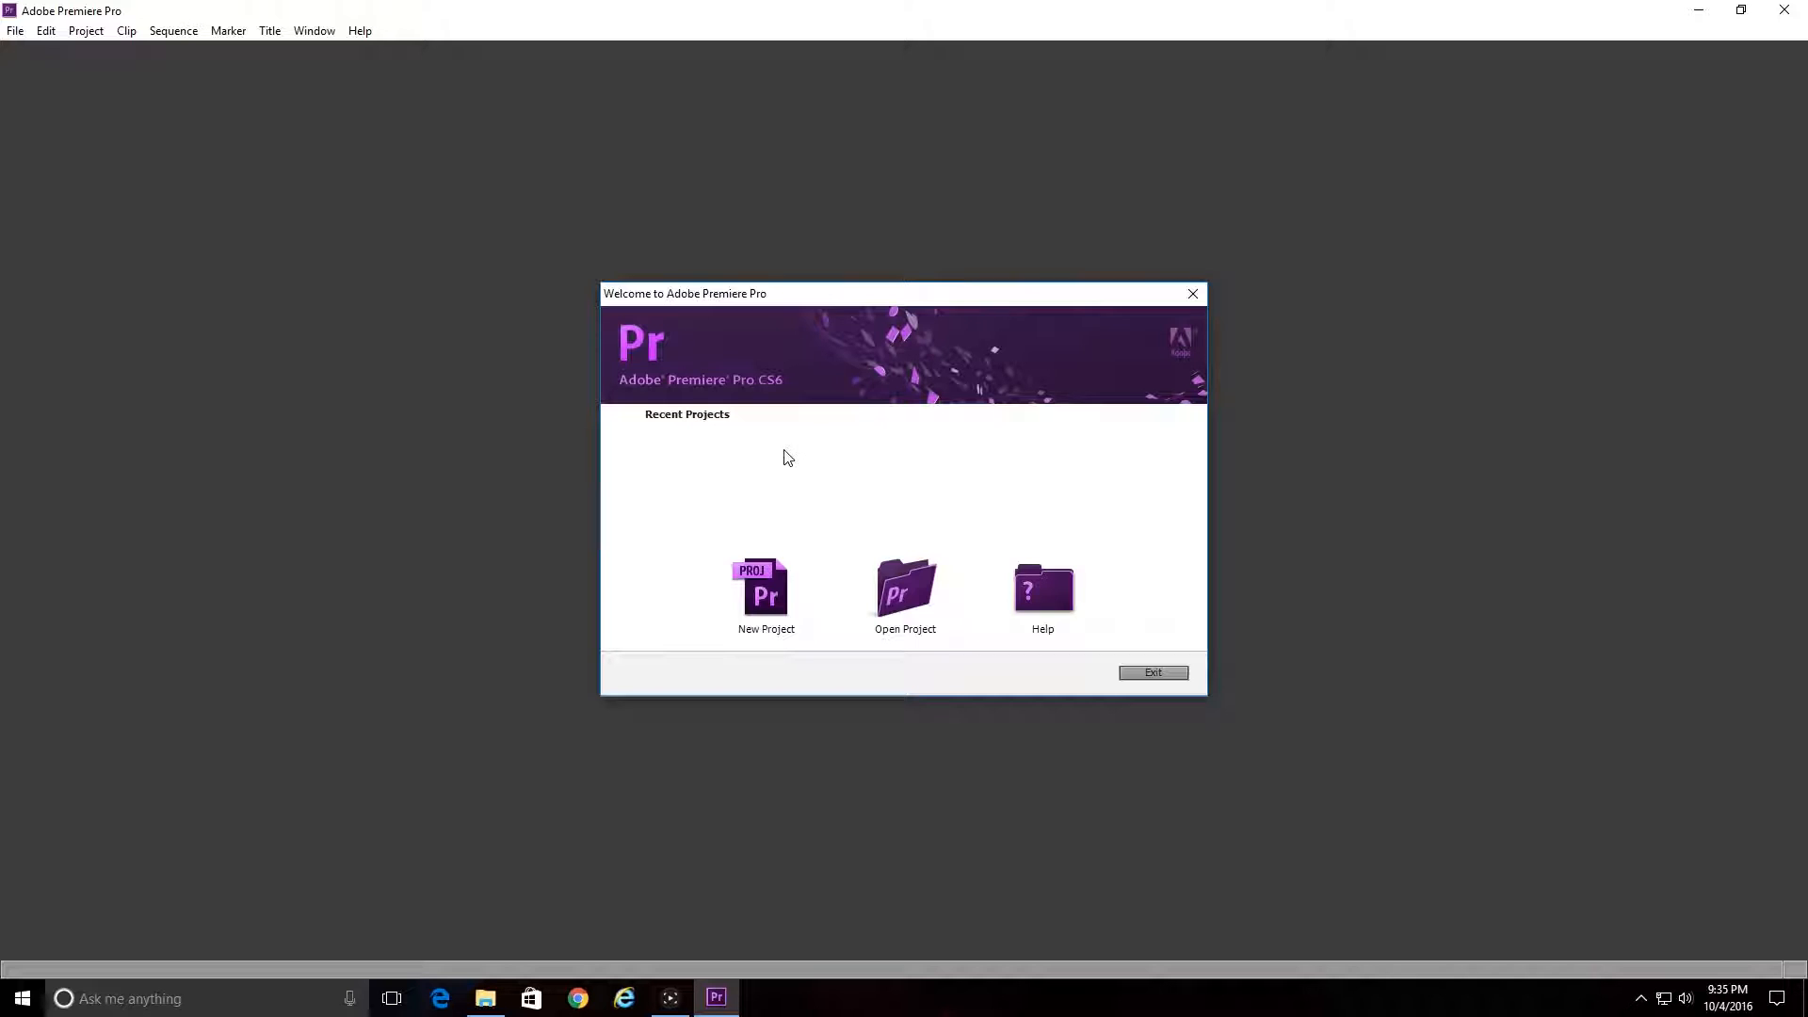
mouse_move(773, 451)
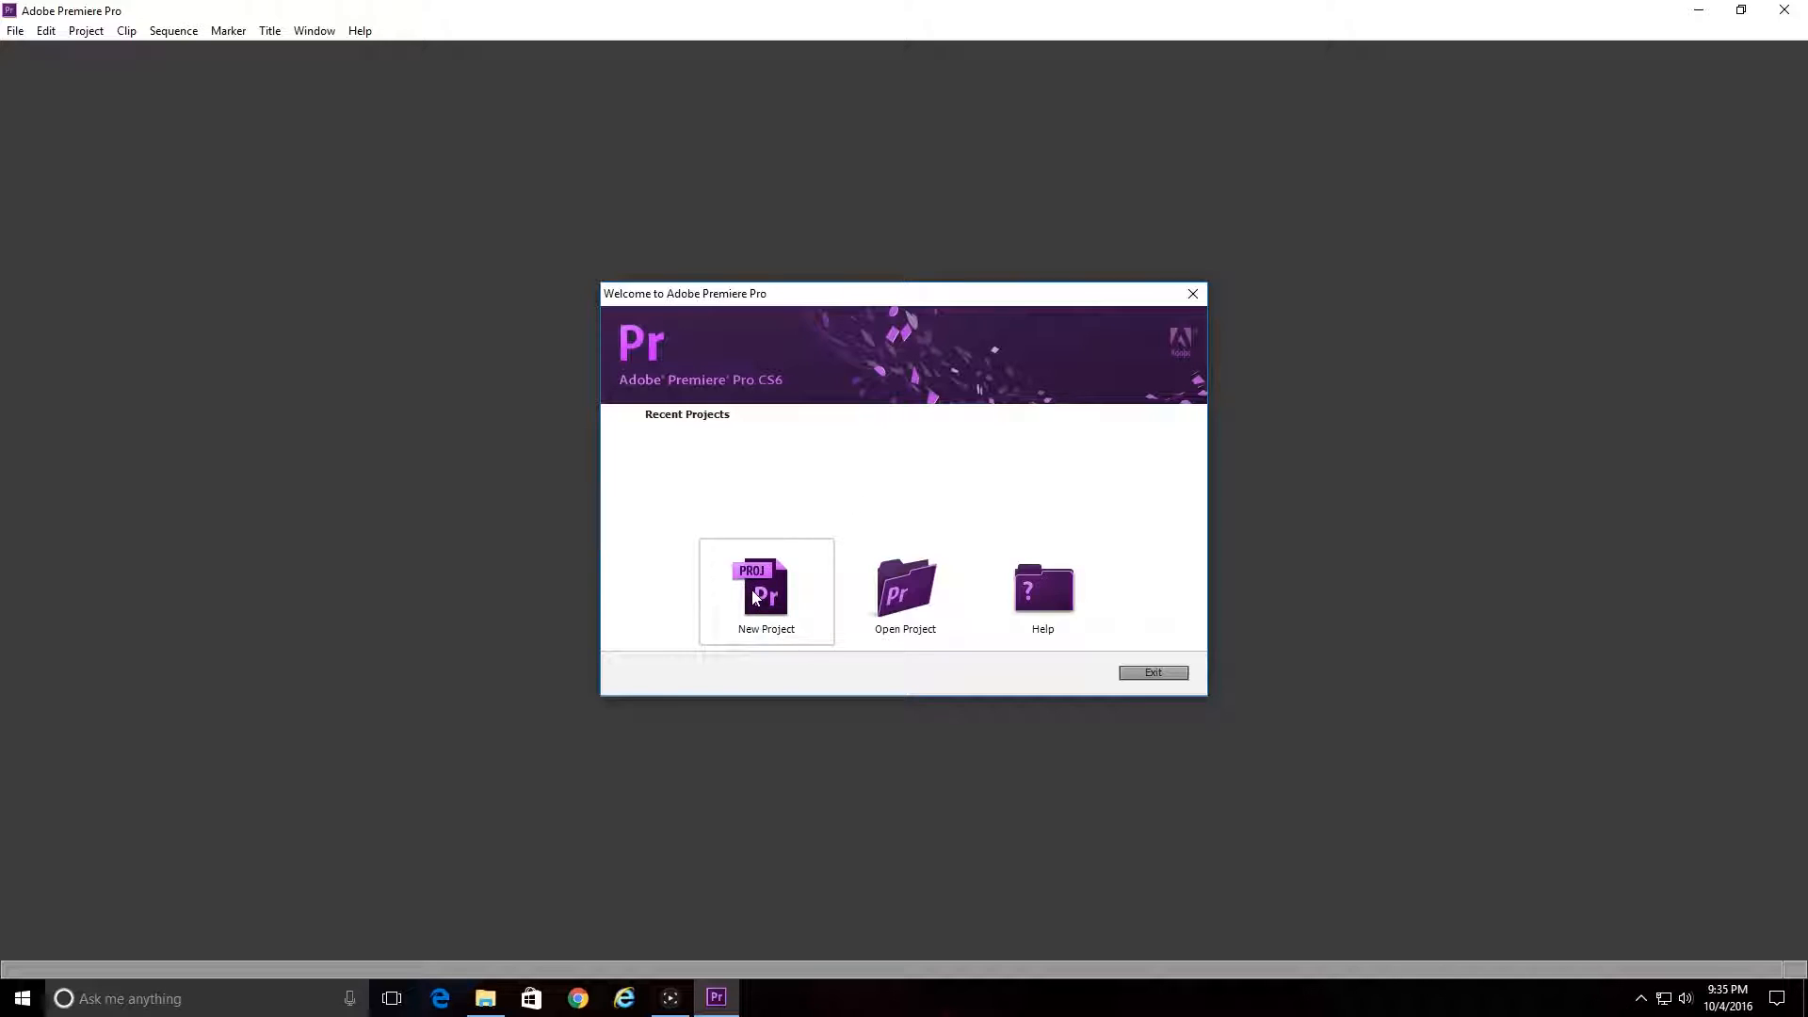
Create a new Premiere Pro project named 'tutorial'.
left_click(766, 590)
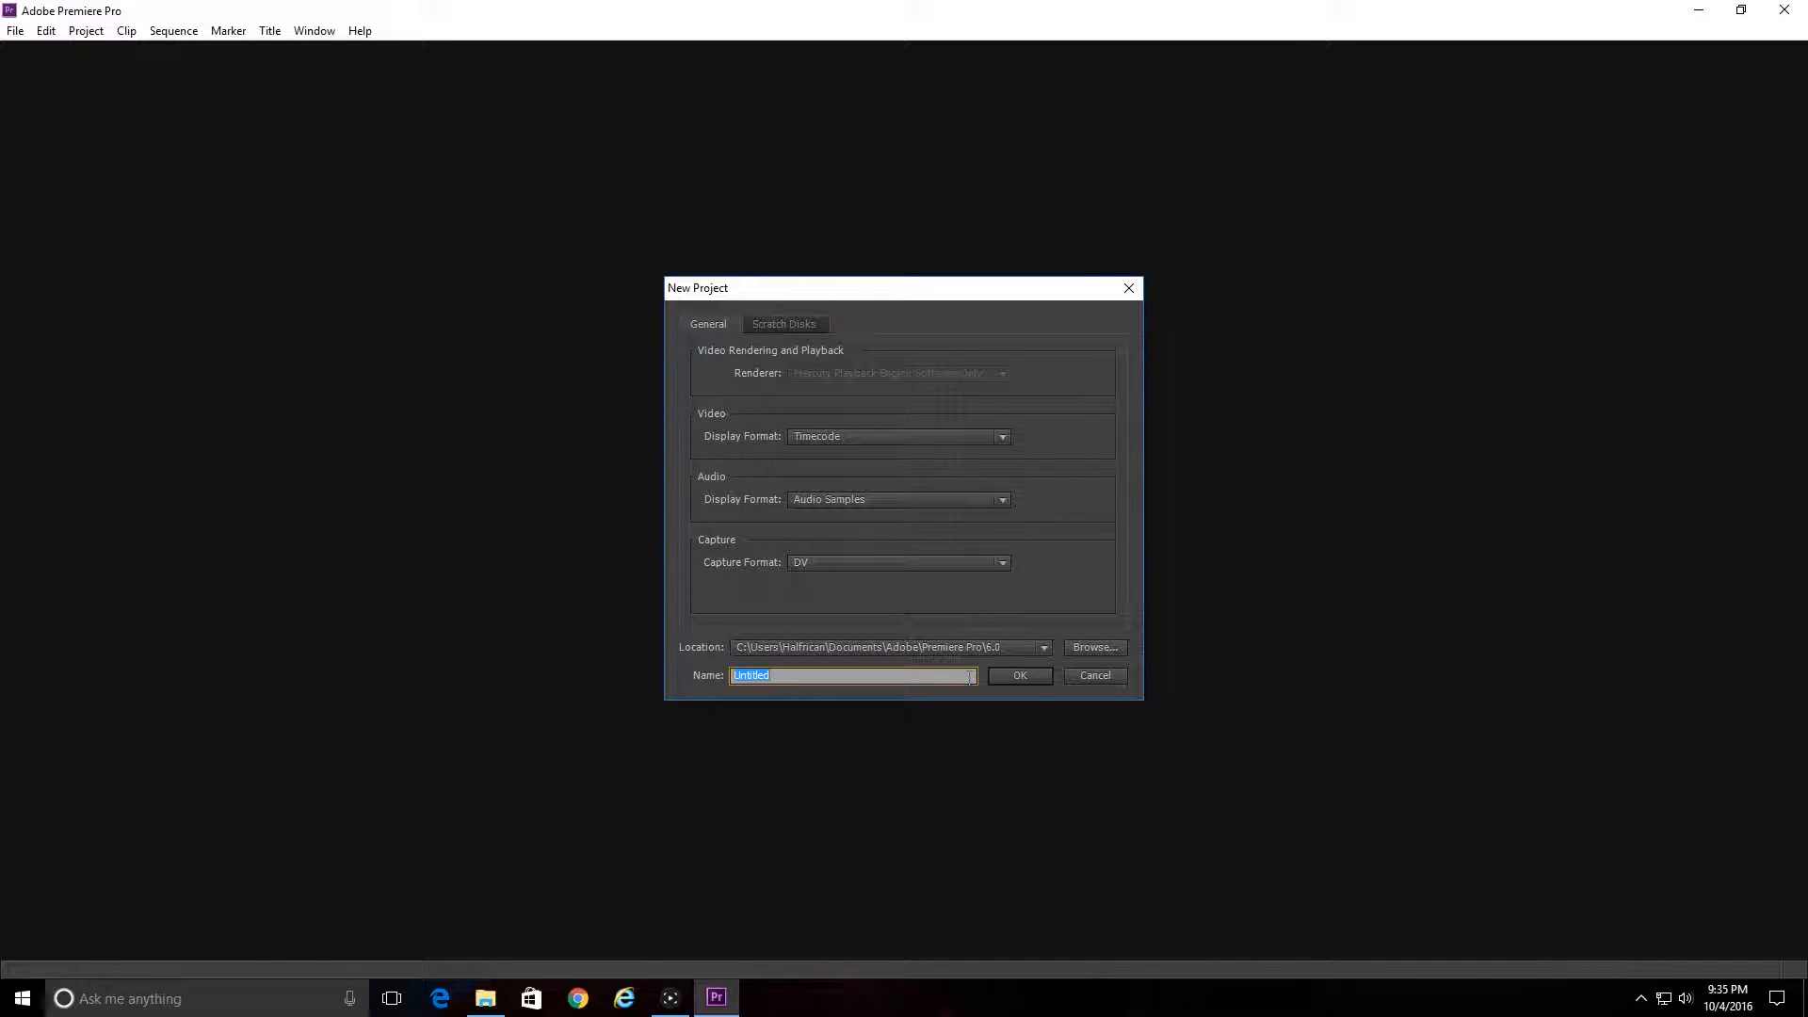
type("tutorial")
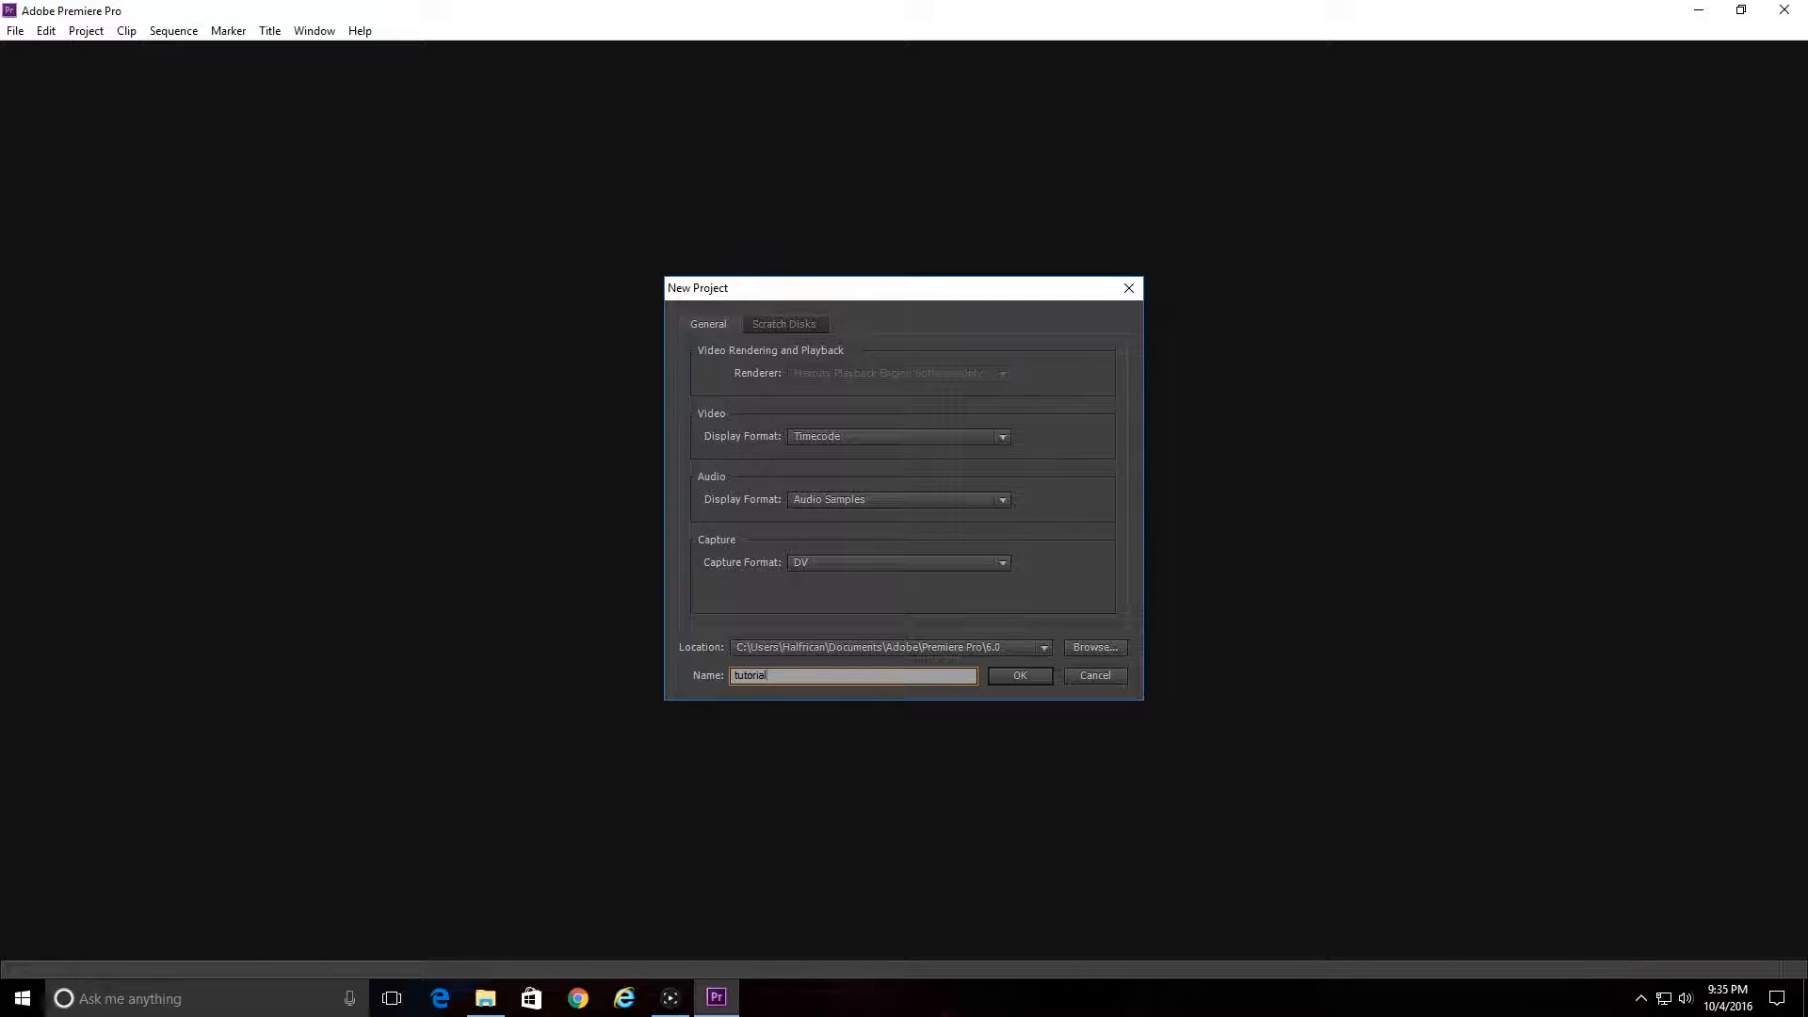
left_click(1017, 674)
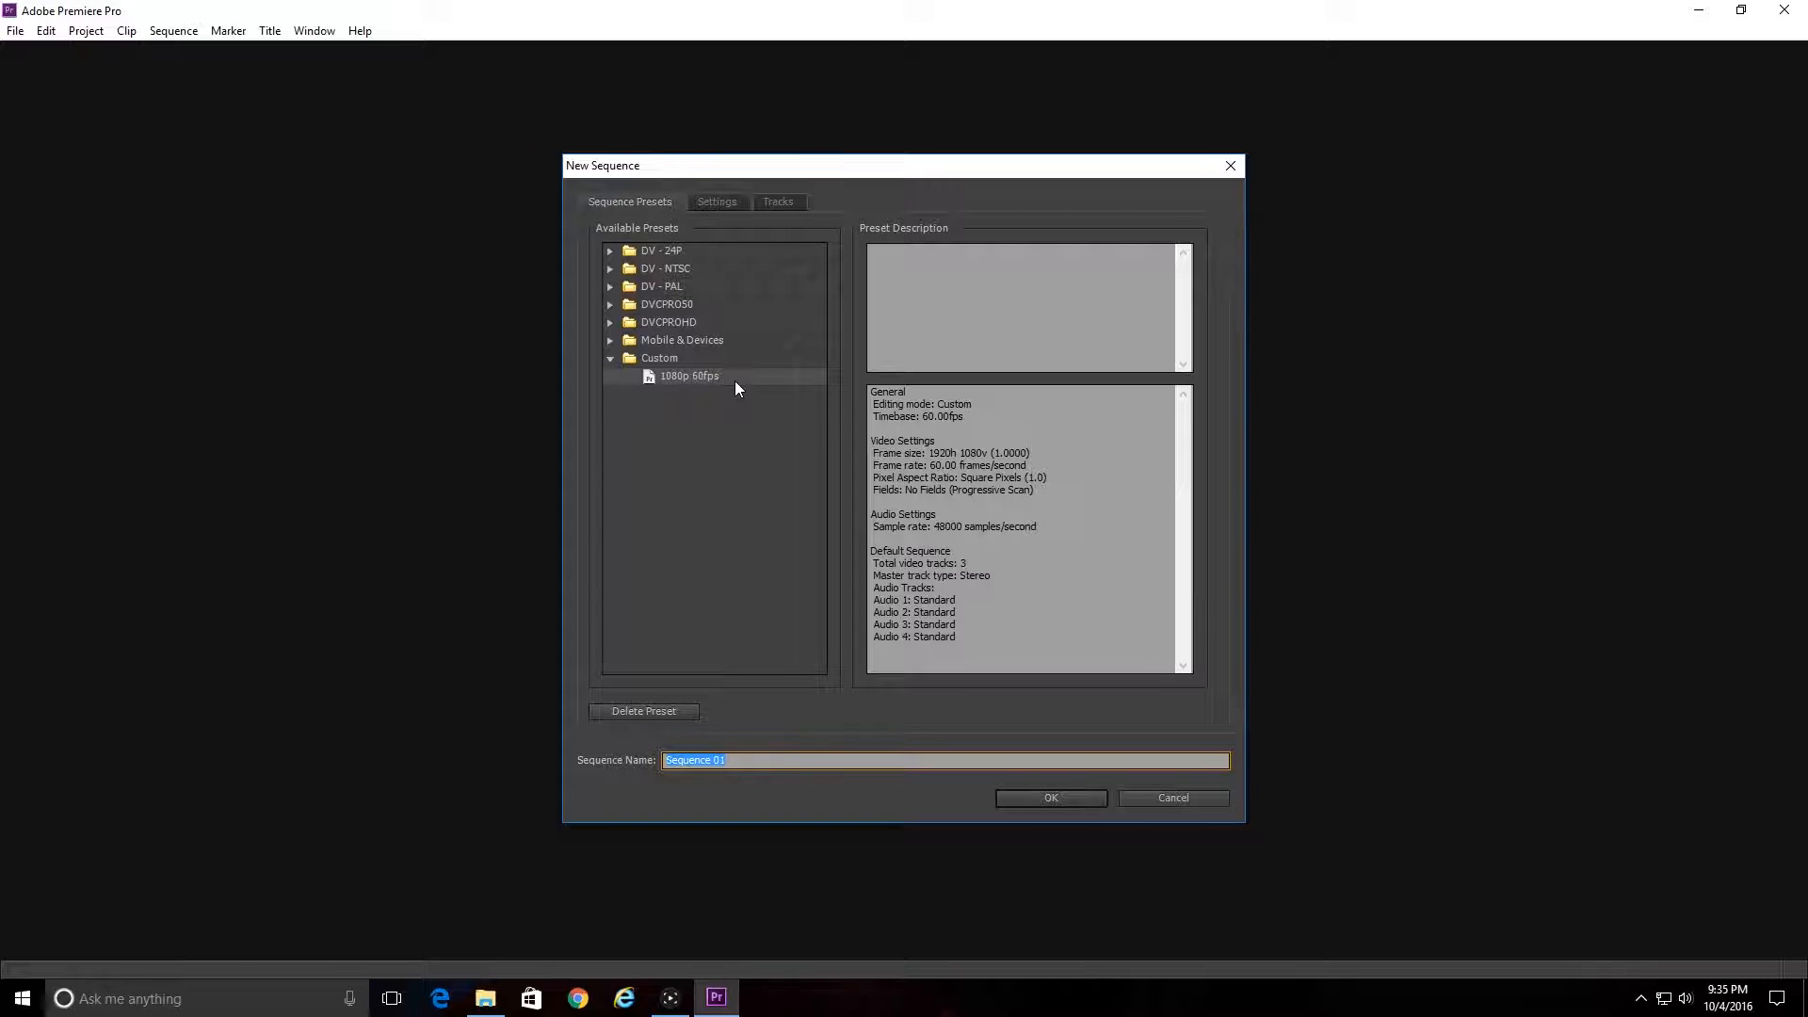
mouse_move(693, 383)
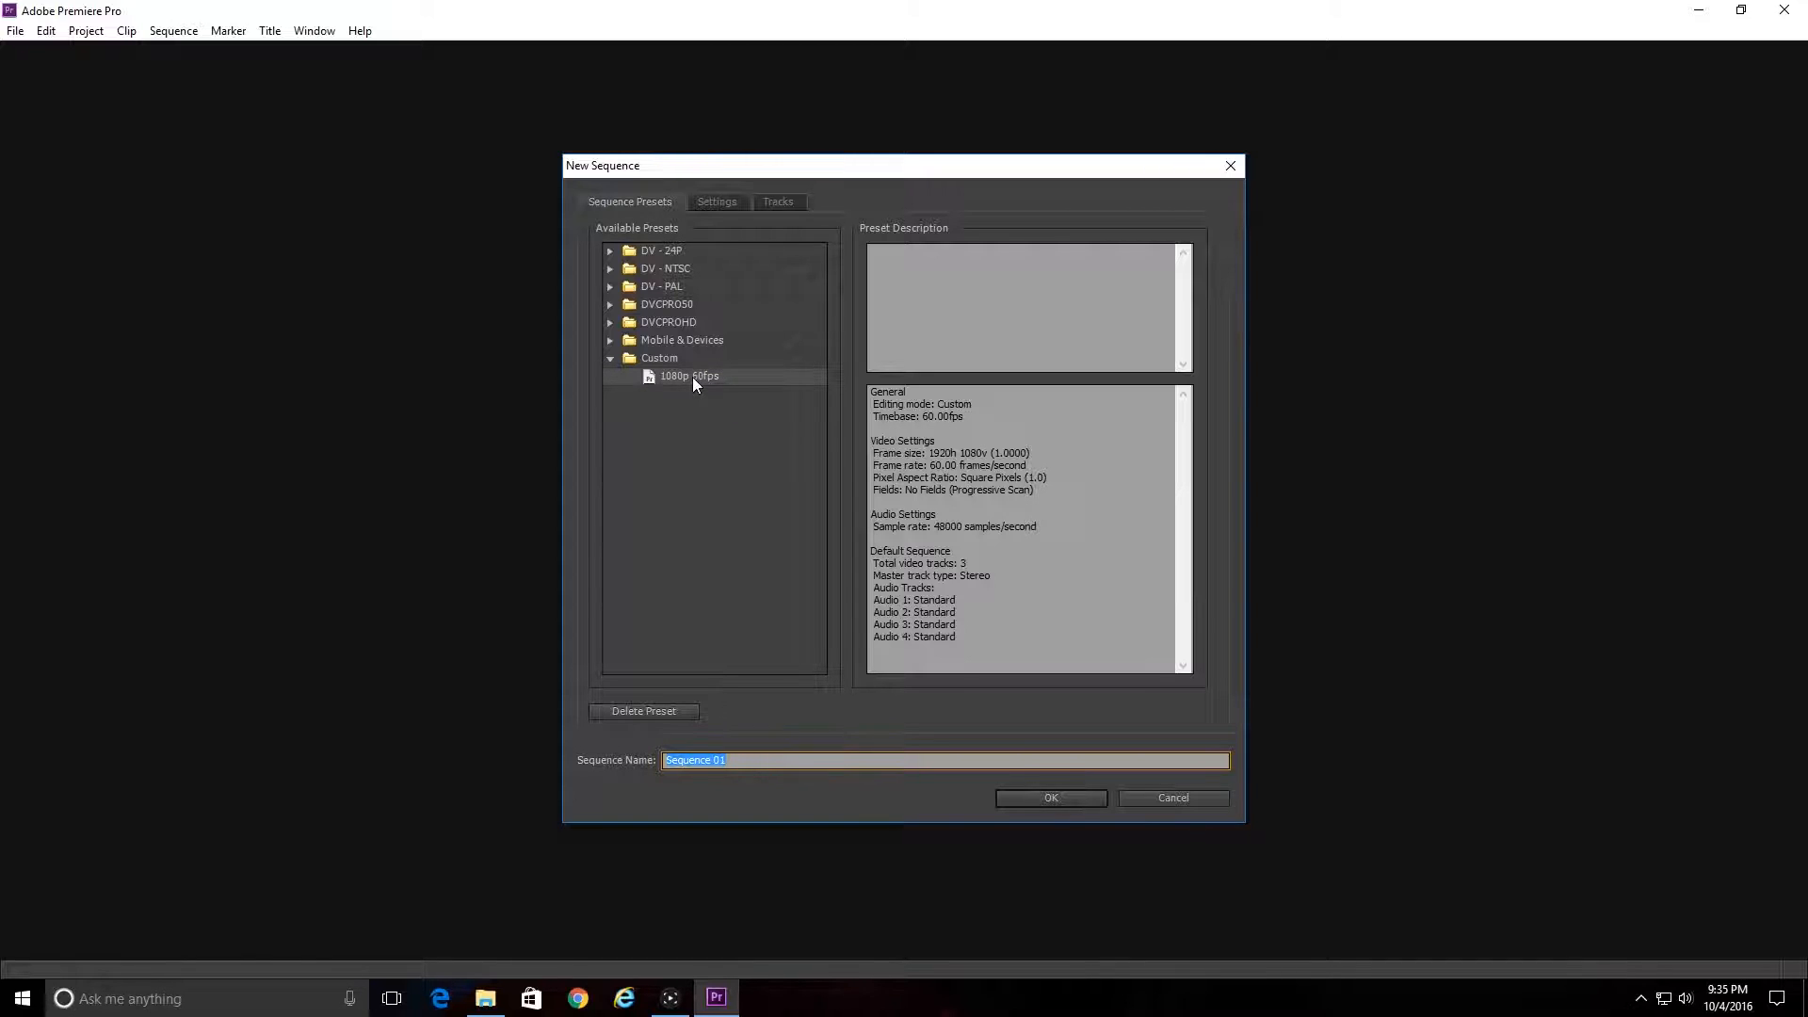
mouse_move(680, 331)
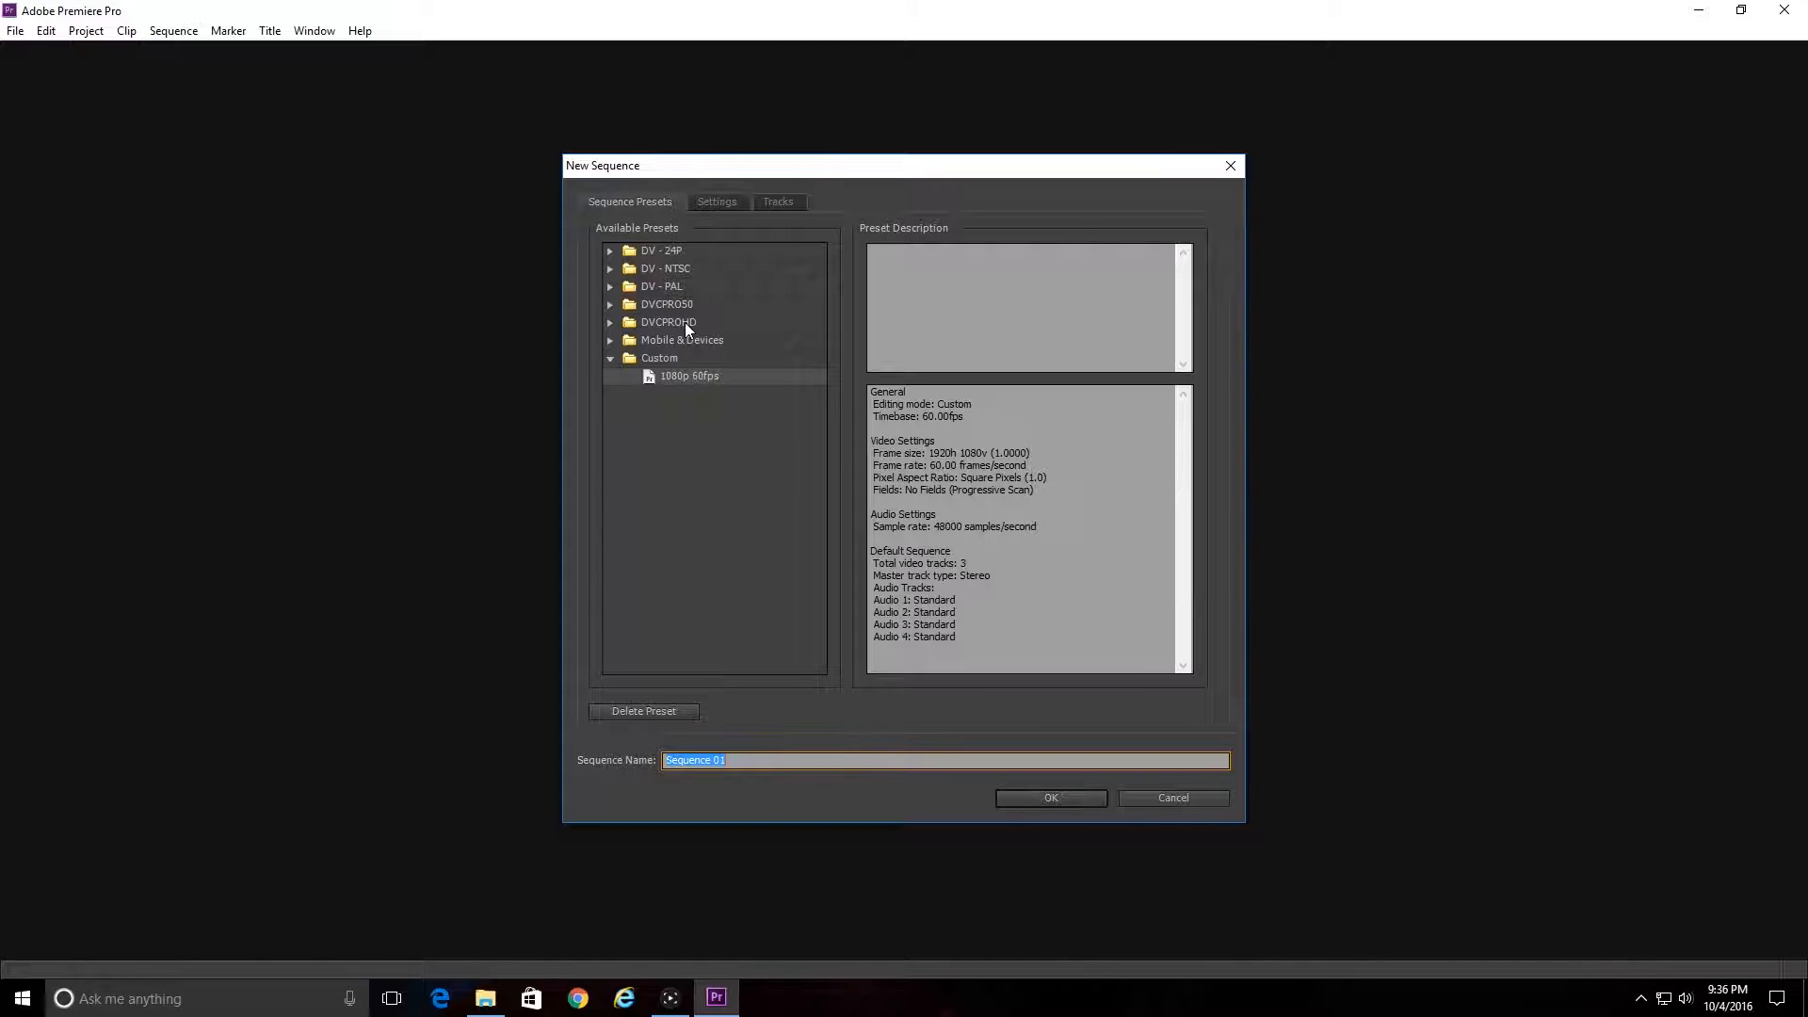
mouse_move(667, 335)
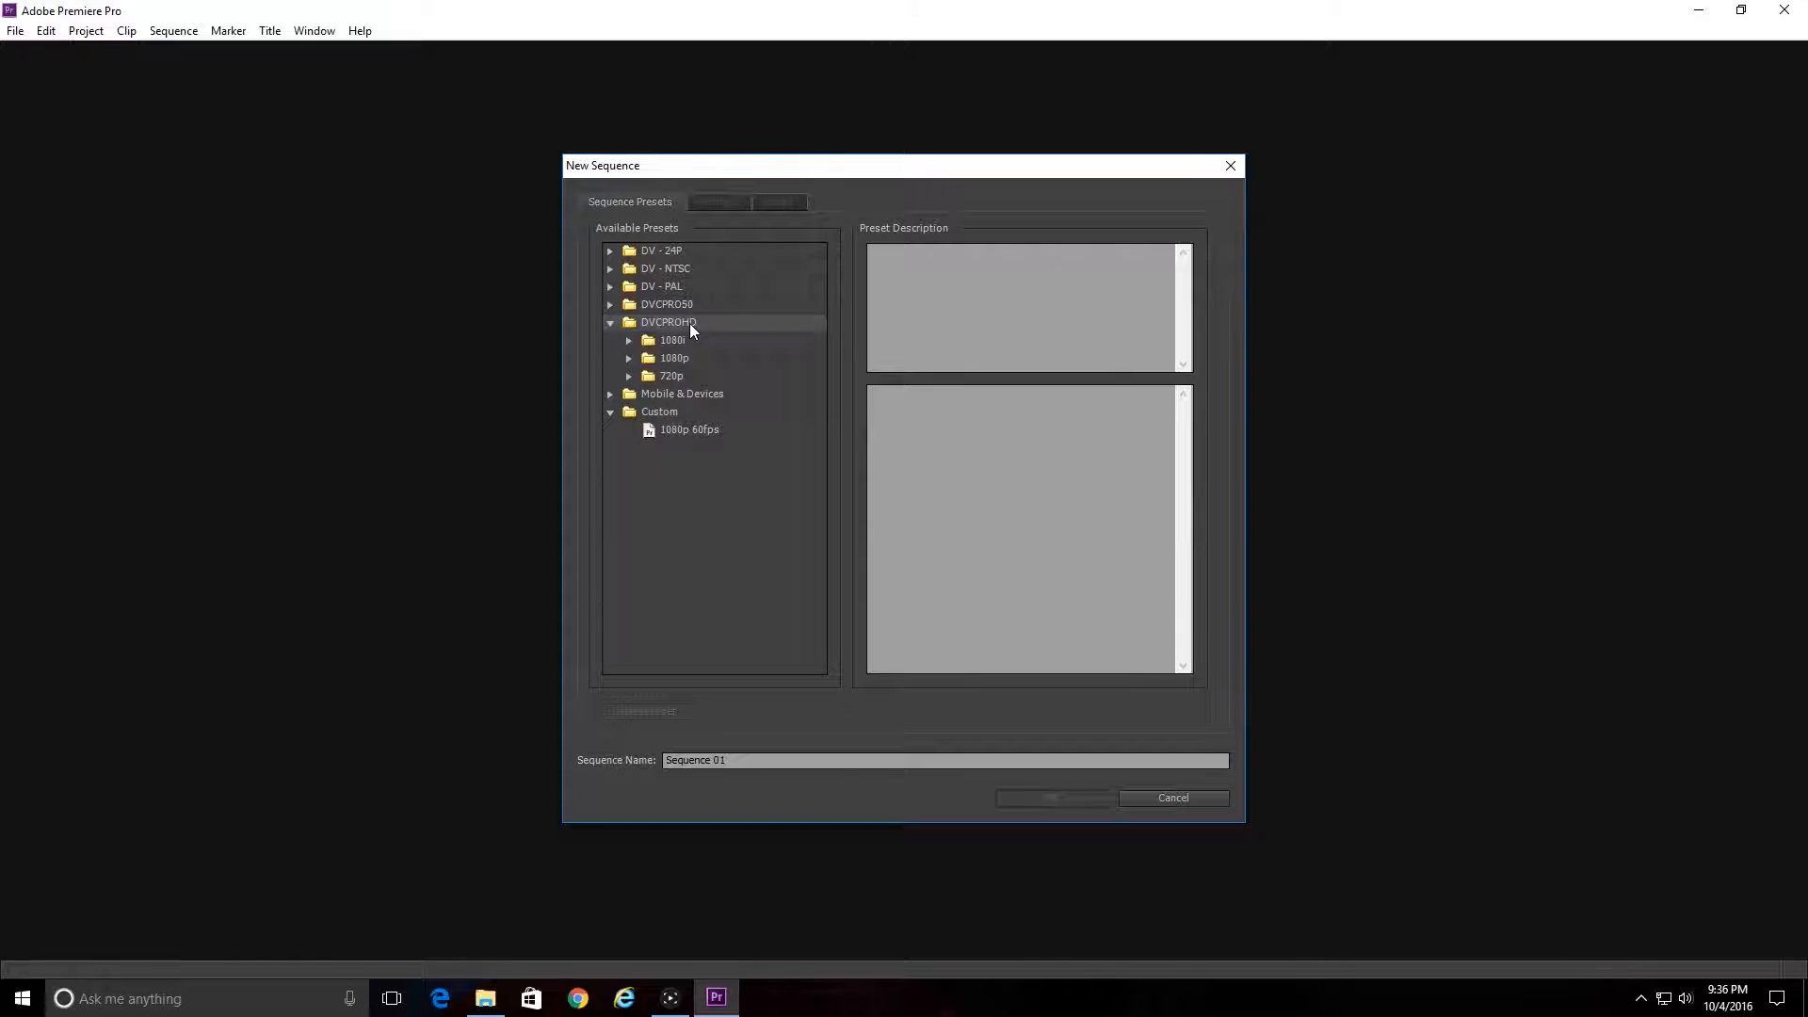
Choose the DVCPROHD 1080p24 sequence preset from the 1080p group.
left_click(674, 358)
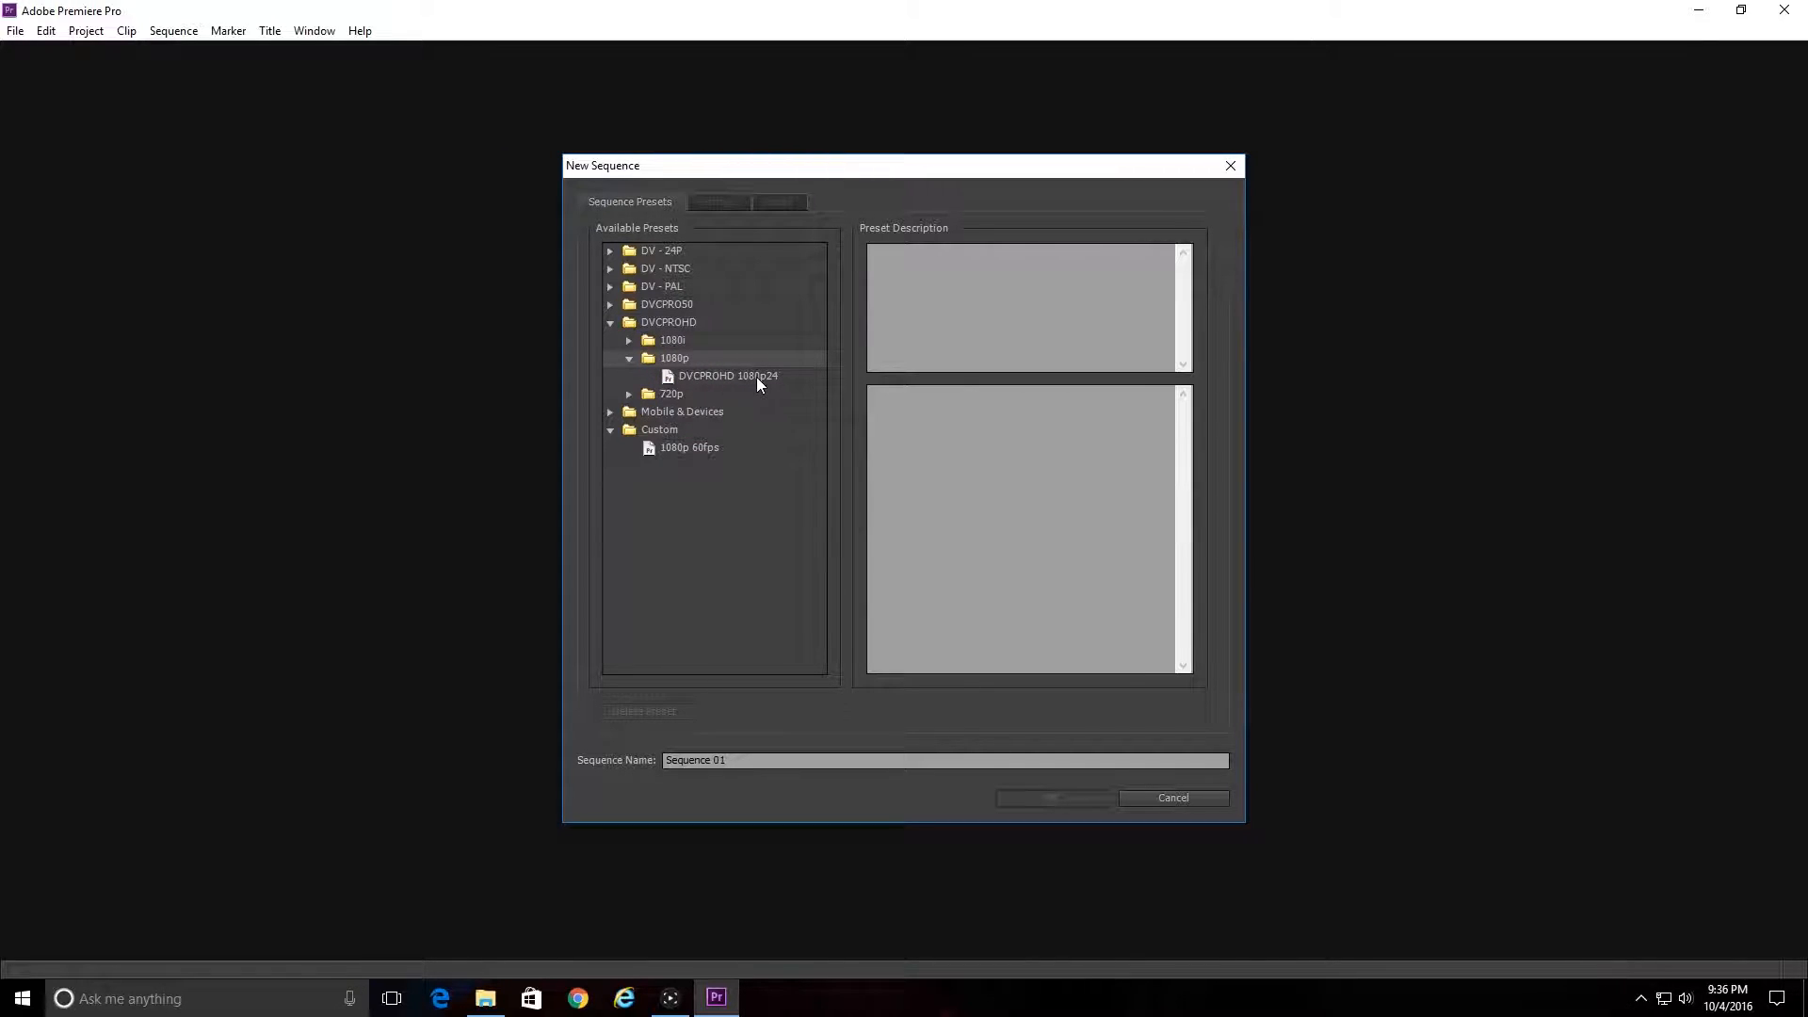
left_click(728, 375)
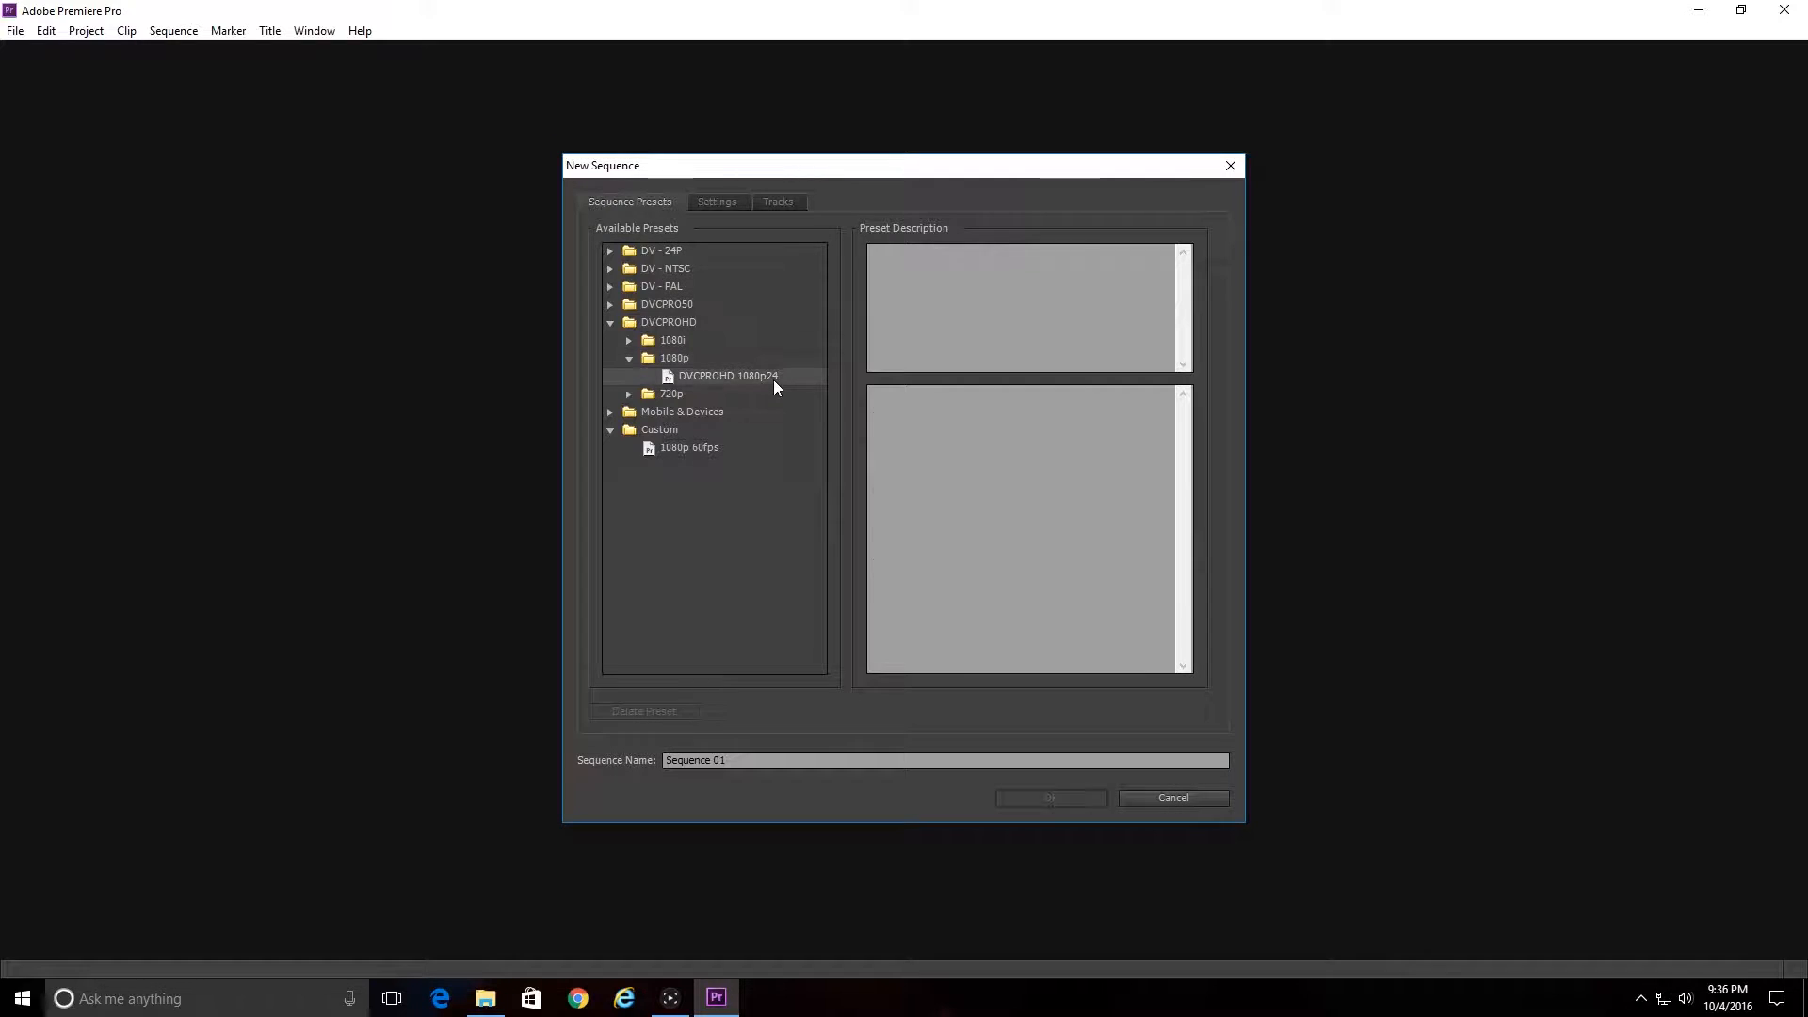
left_click(728, 376)
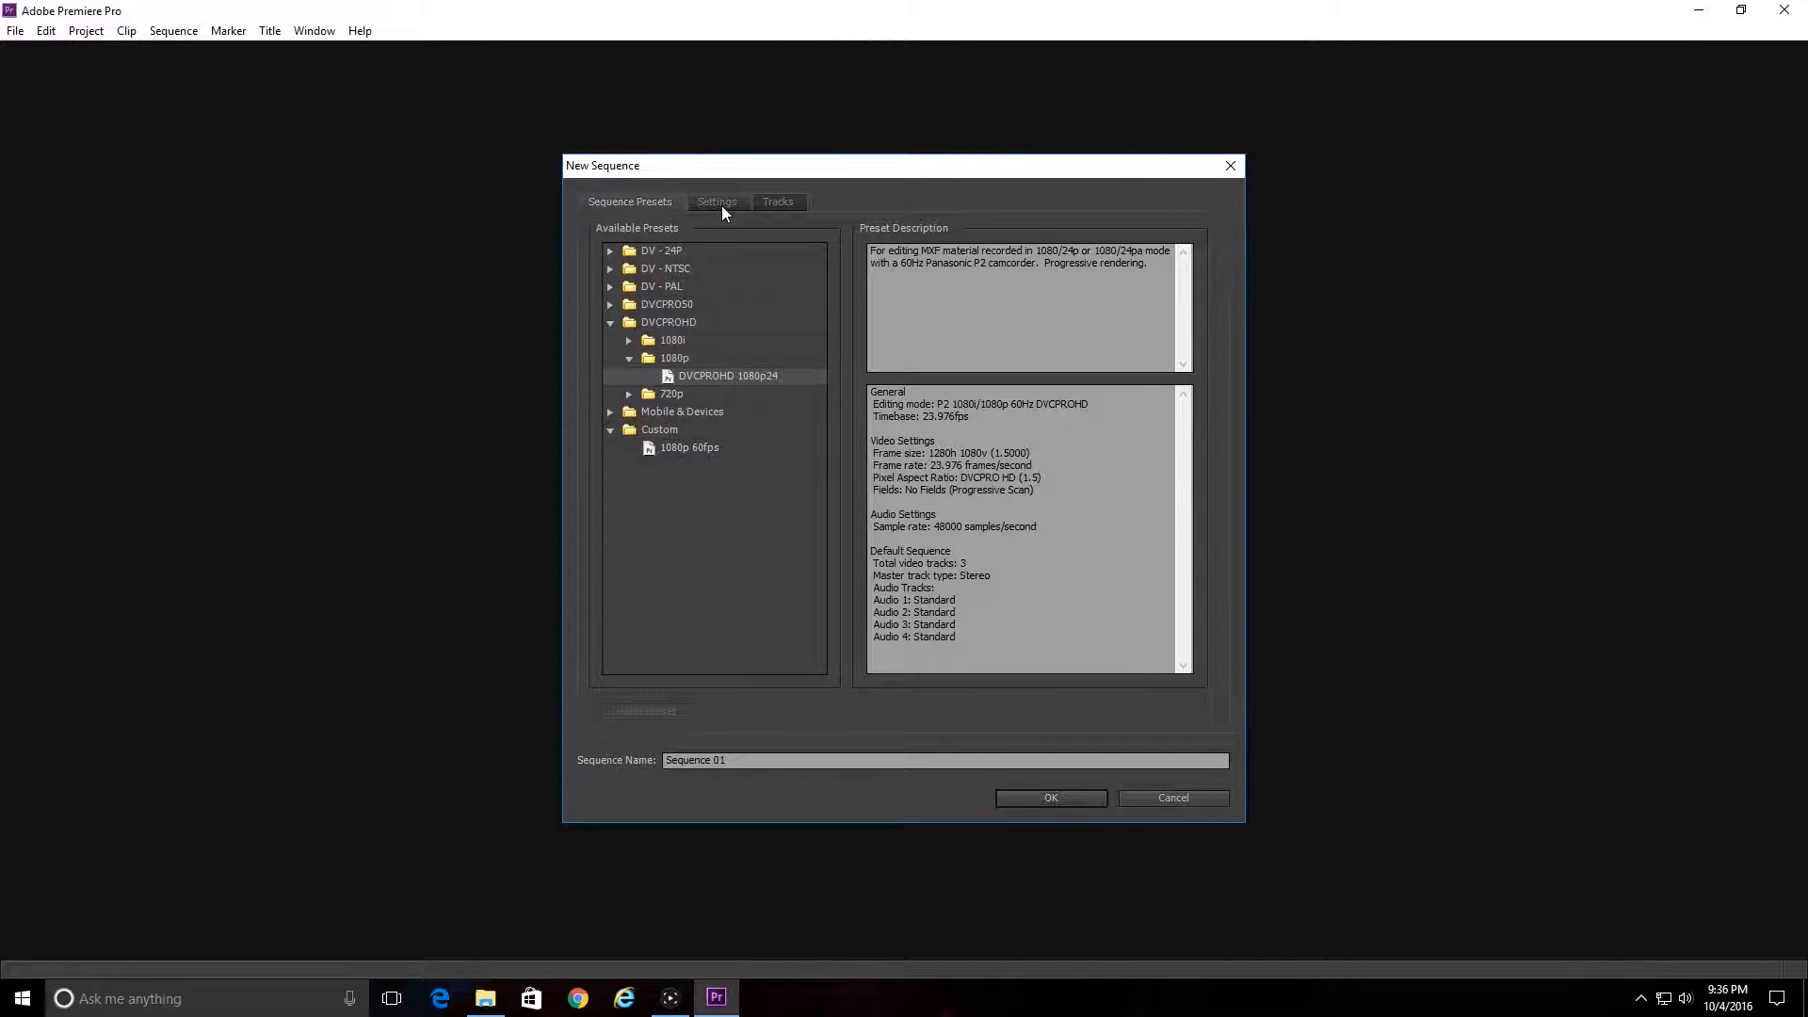
Set the sequence to Custom mode, 60 fps timebase, 1920 frame width, square pixels.
left_click(716, 200)
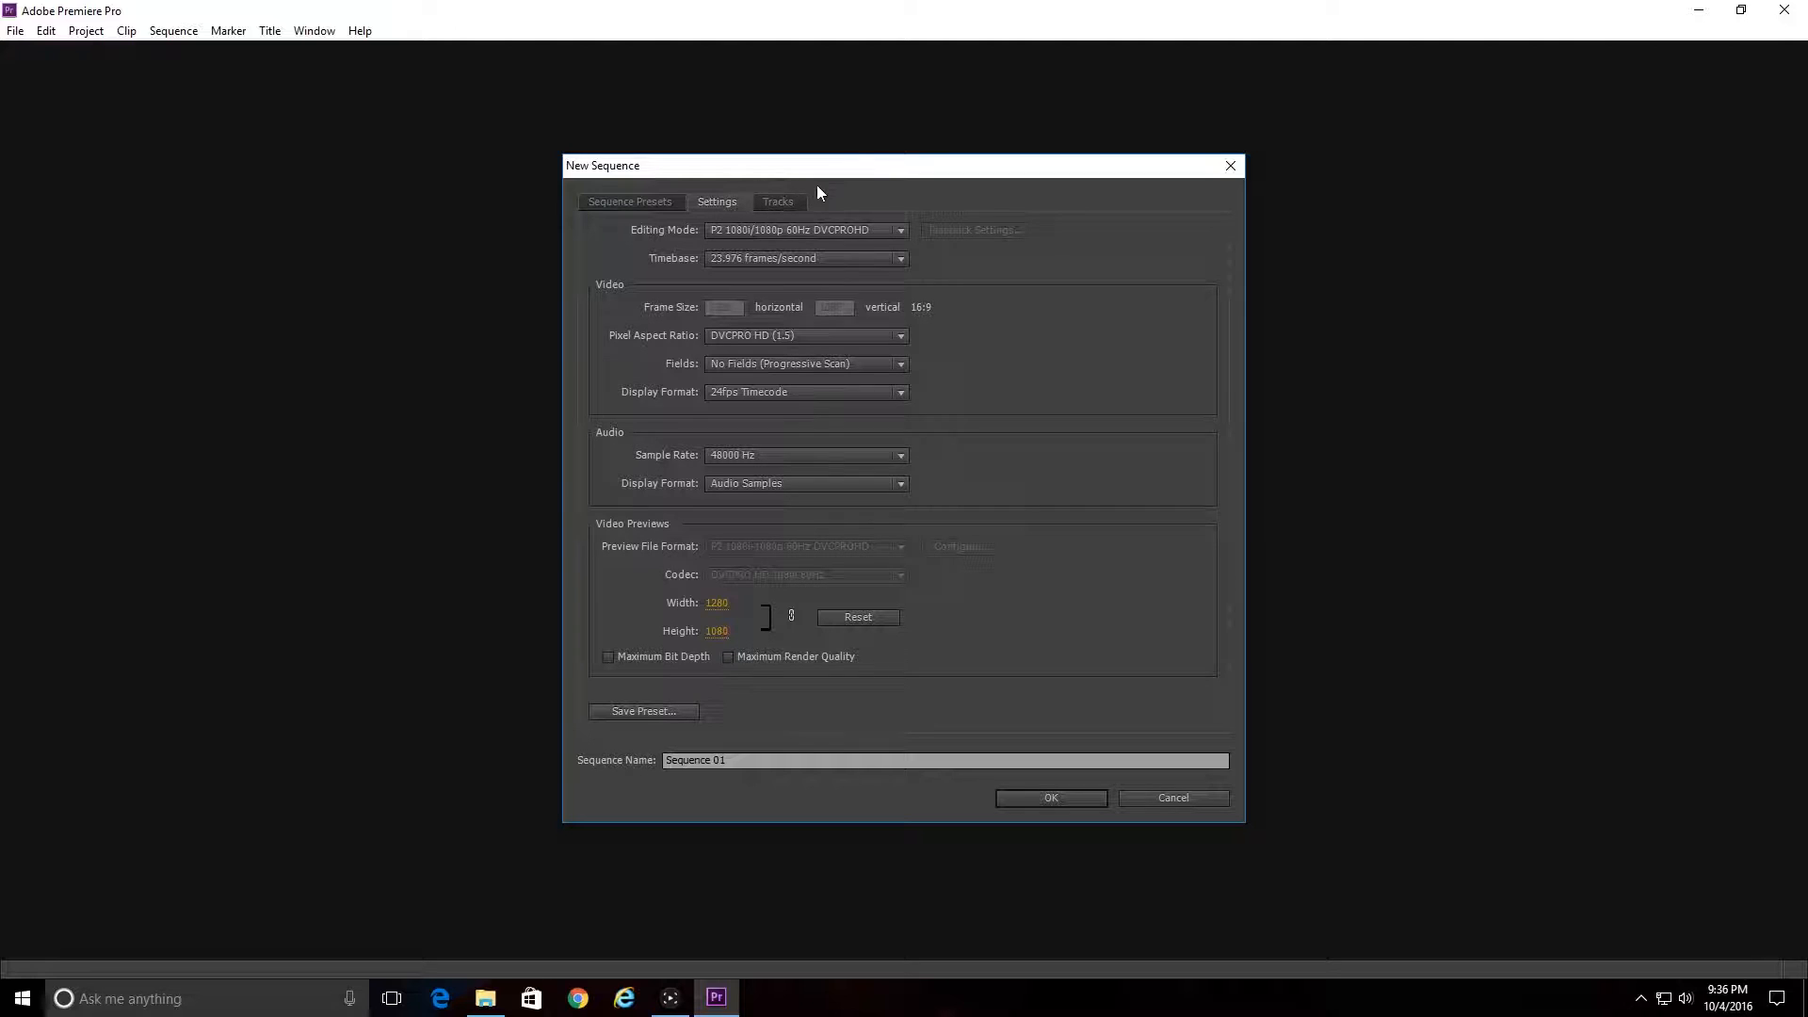
mouse_move(726, 237)
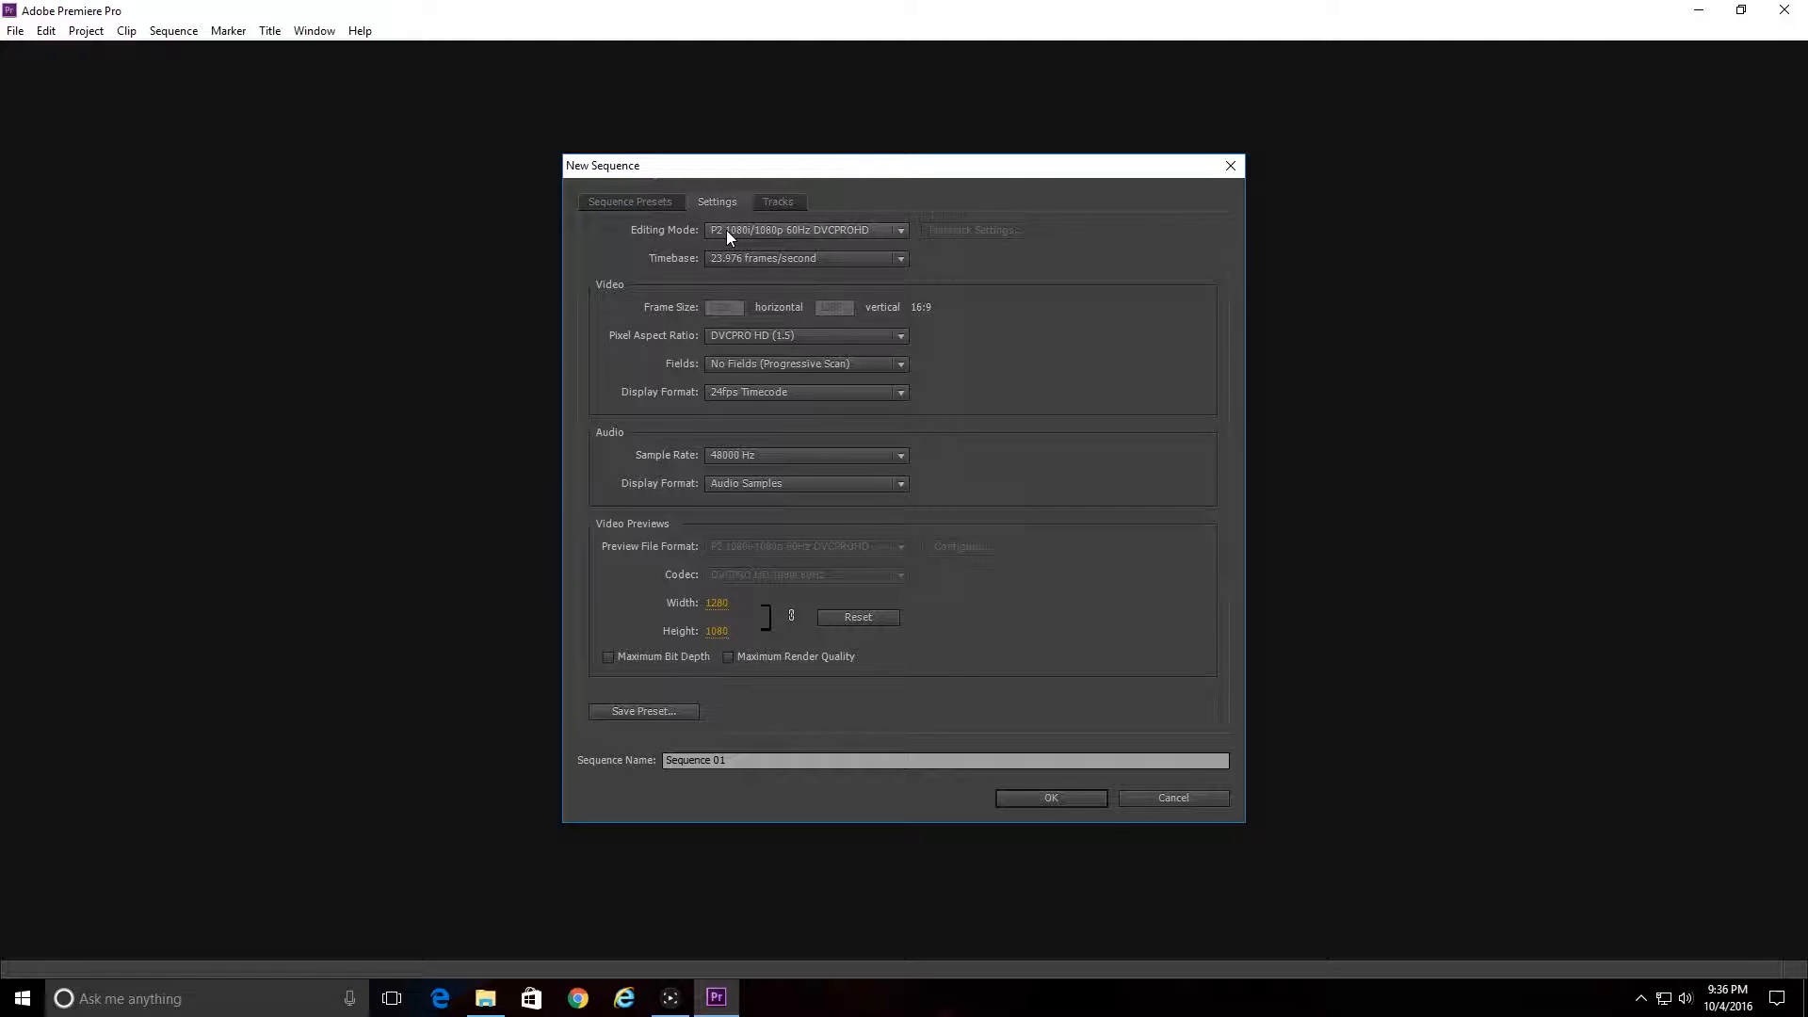
left_click(805, 230)
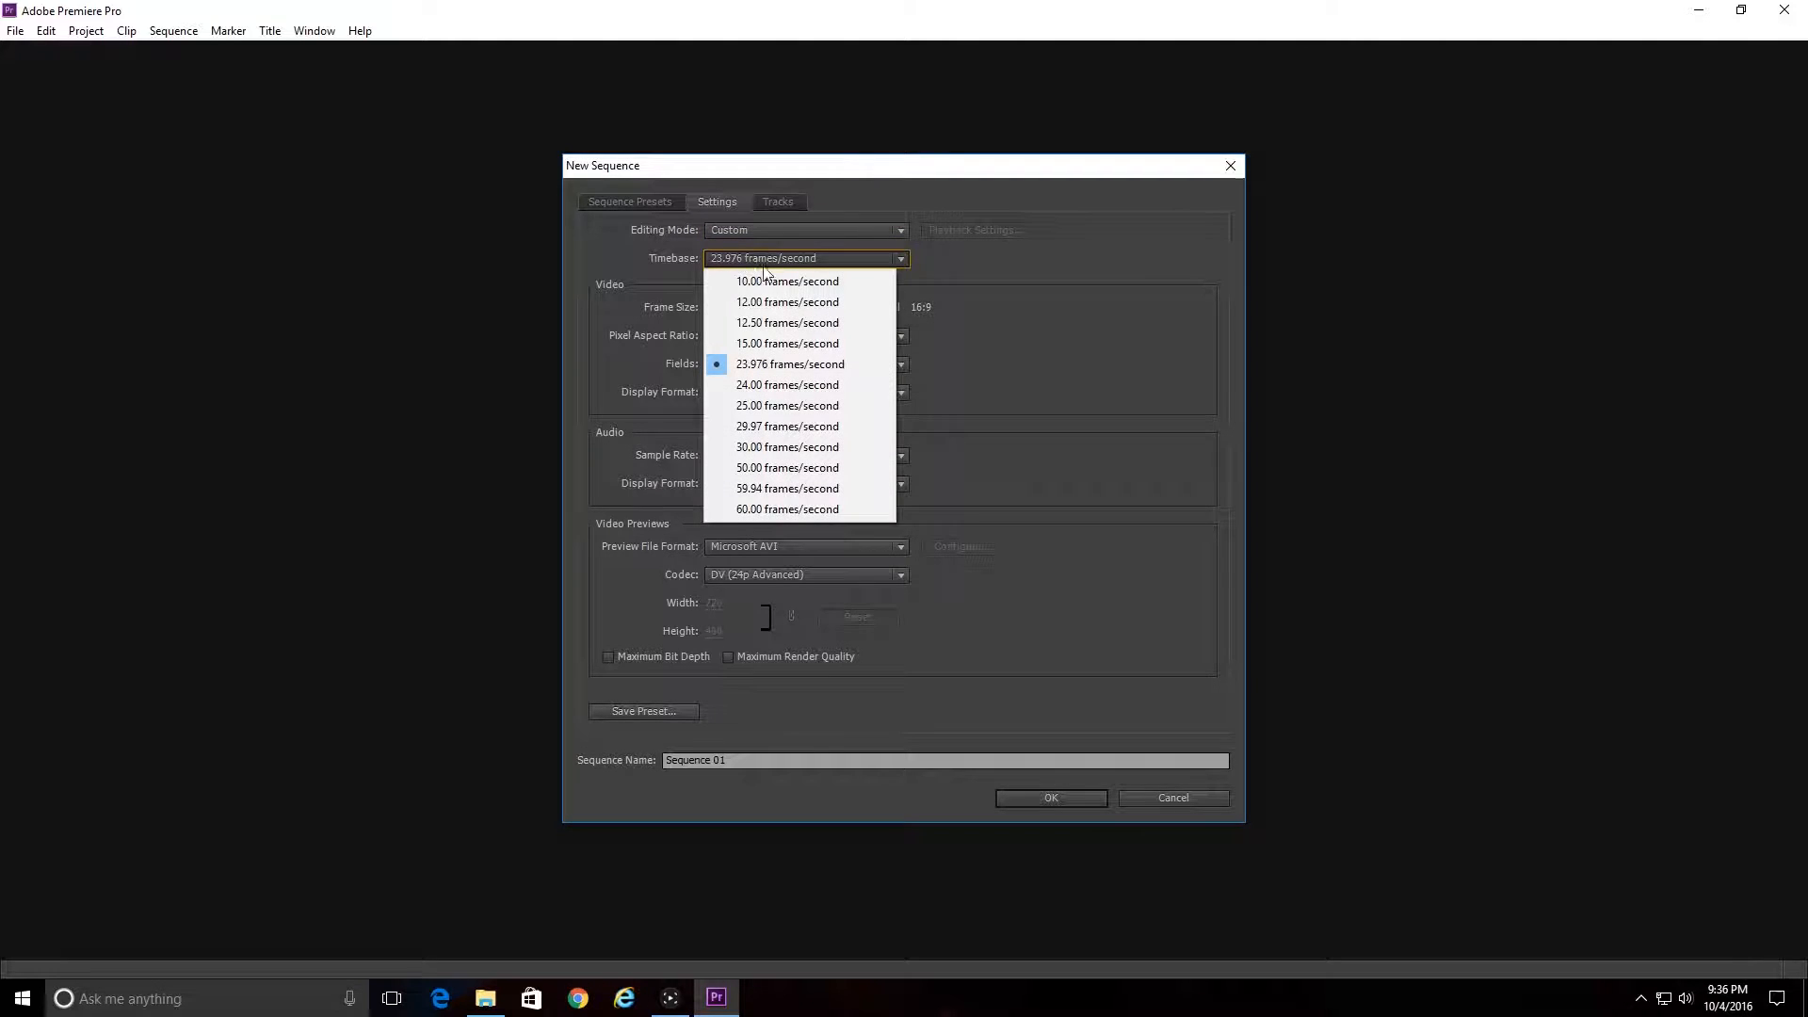
left_click(787, 509)
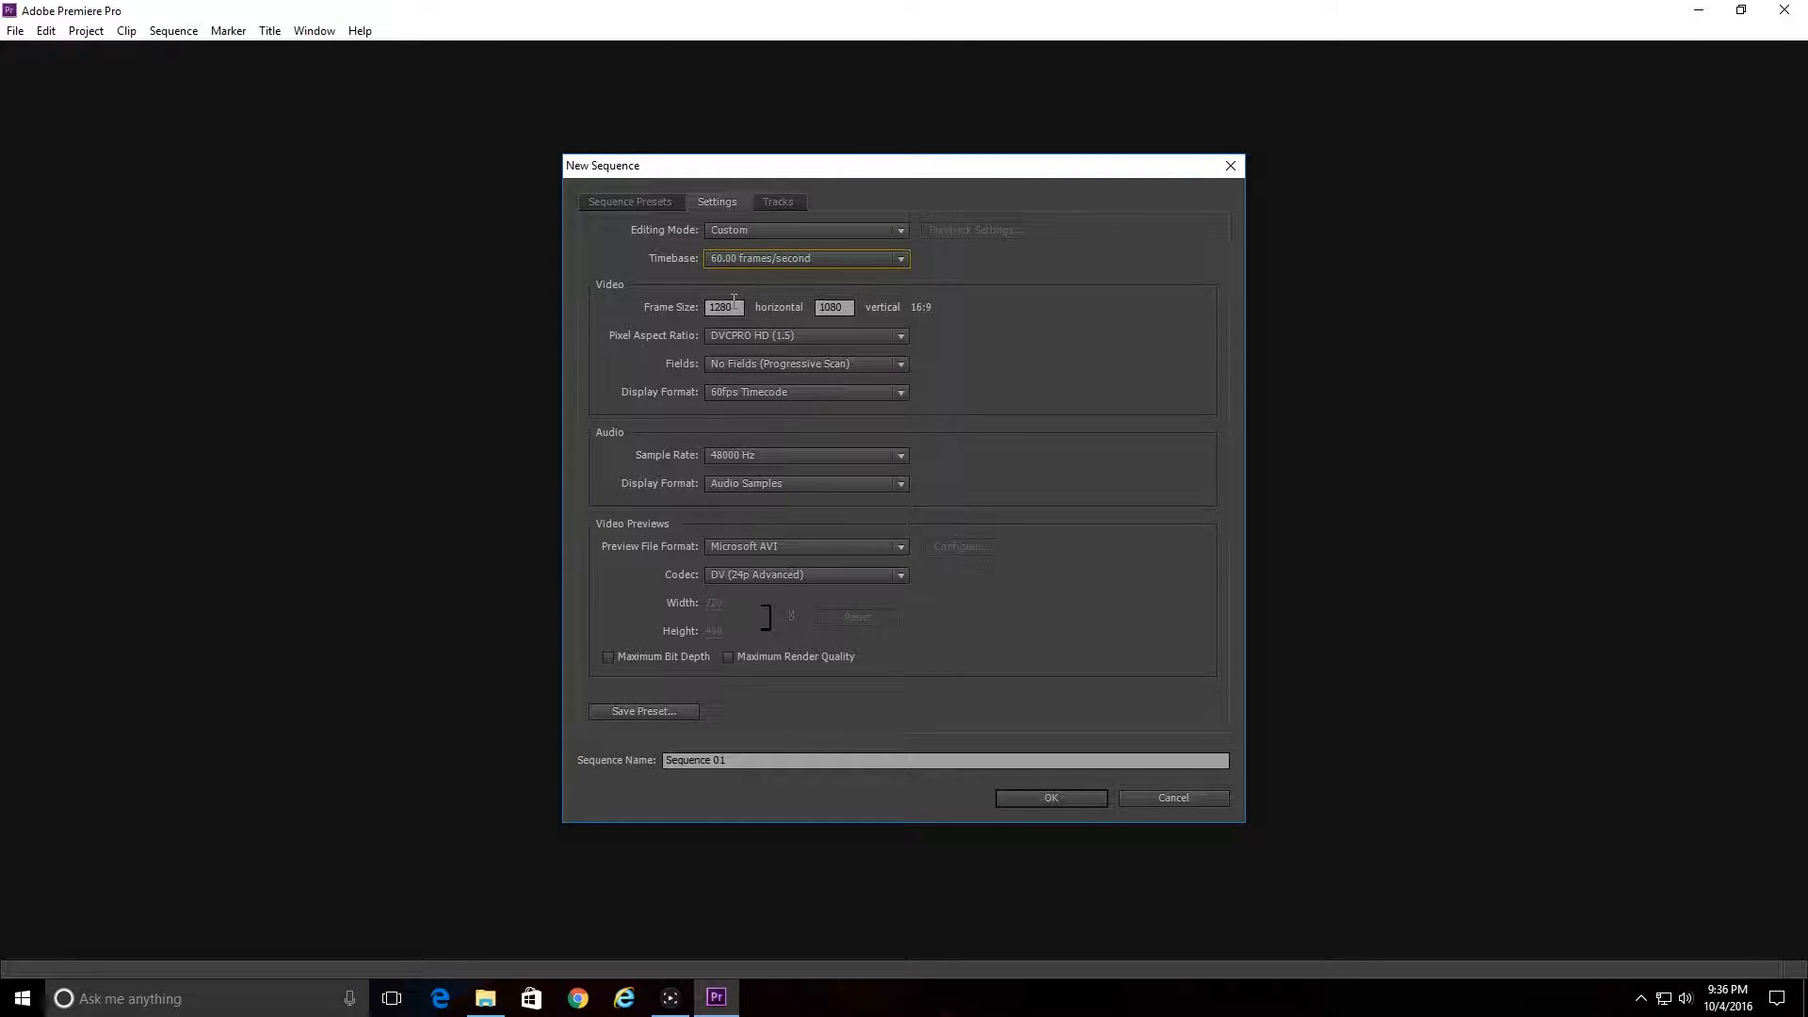
left_click(723, 307)
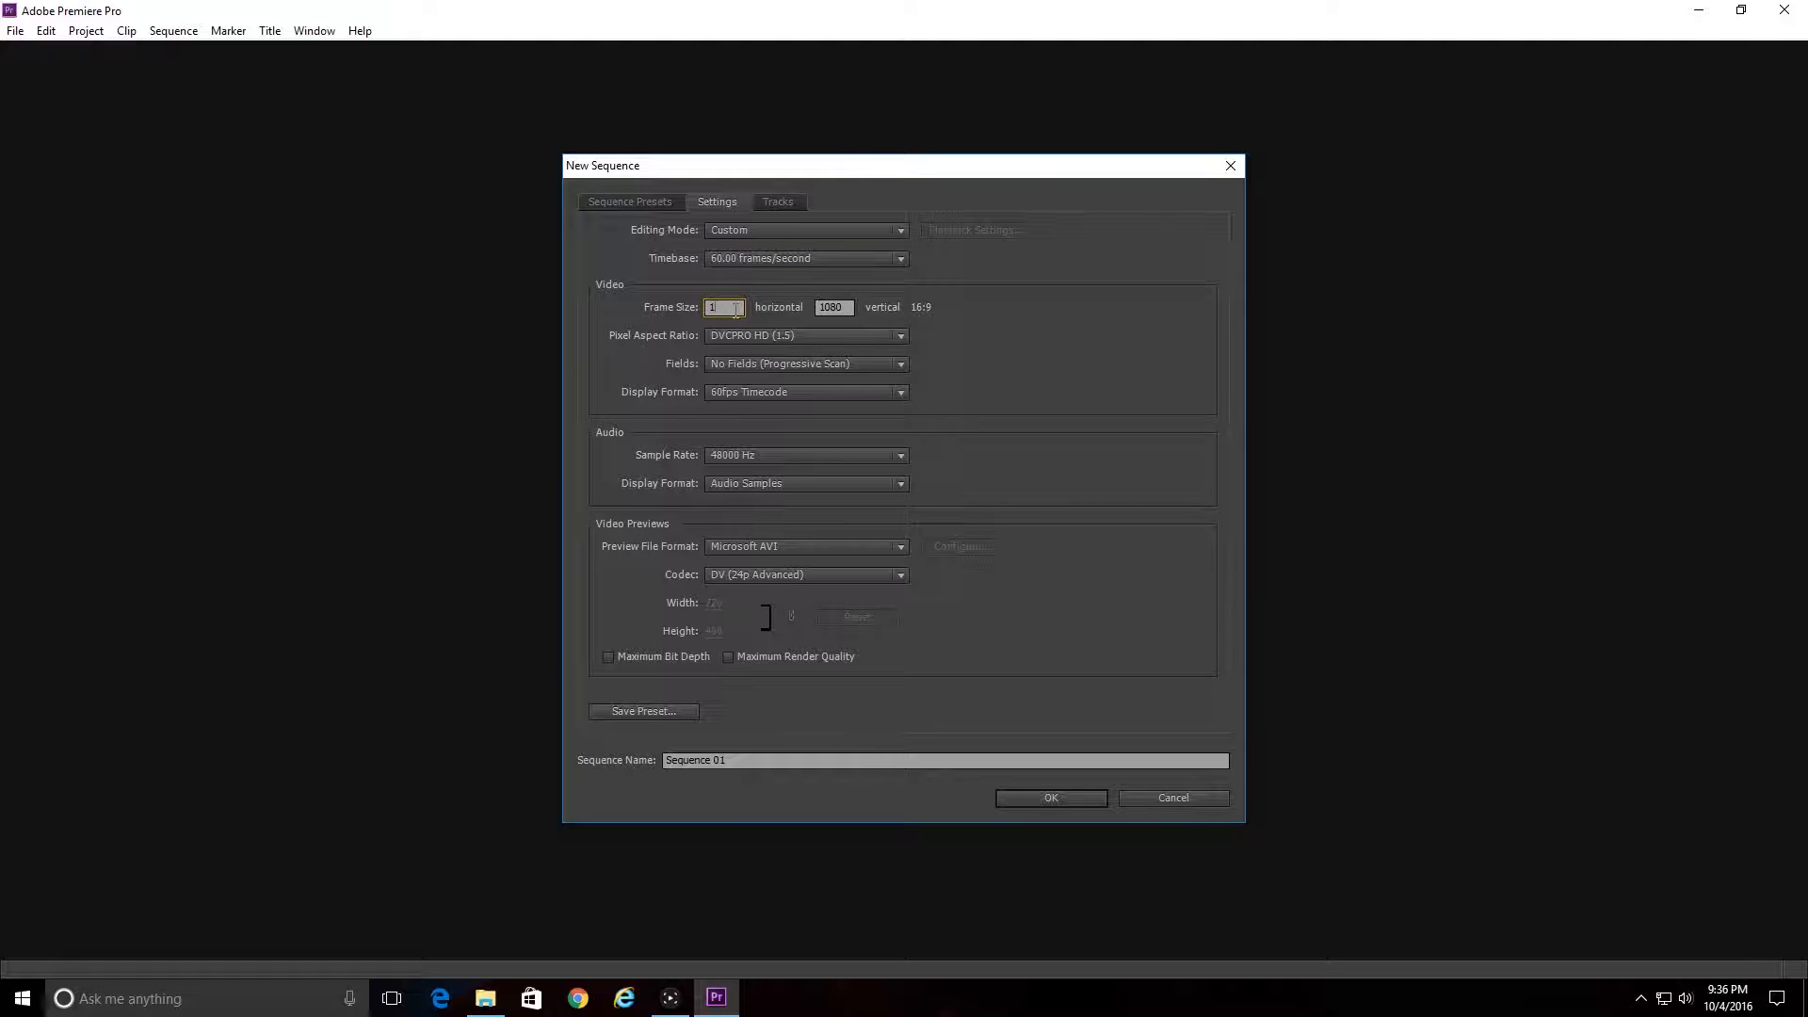
type("1920")
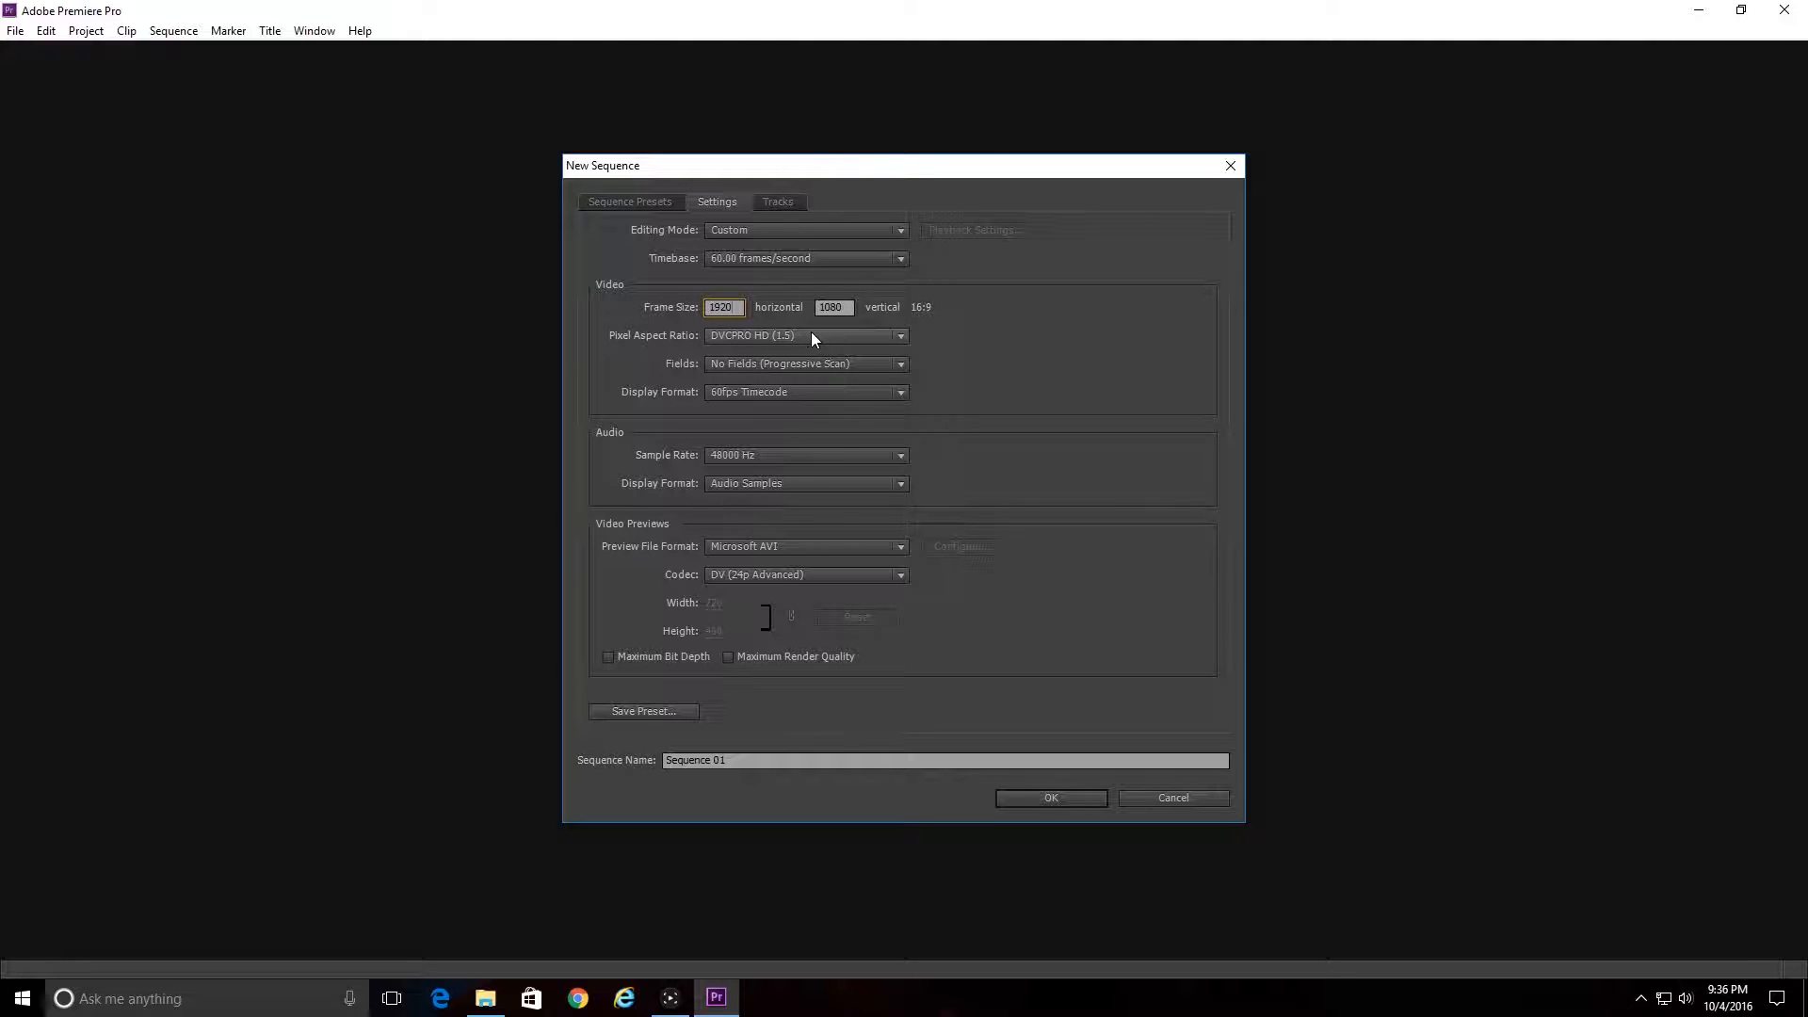
left_click(805, 335)
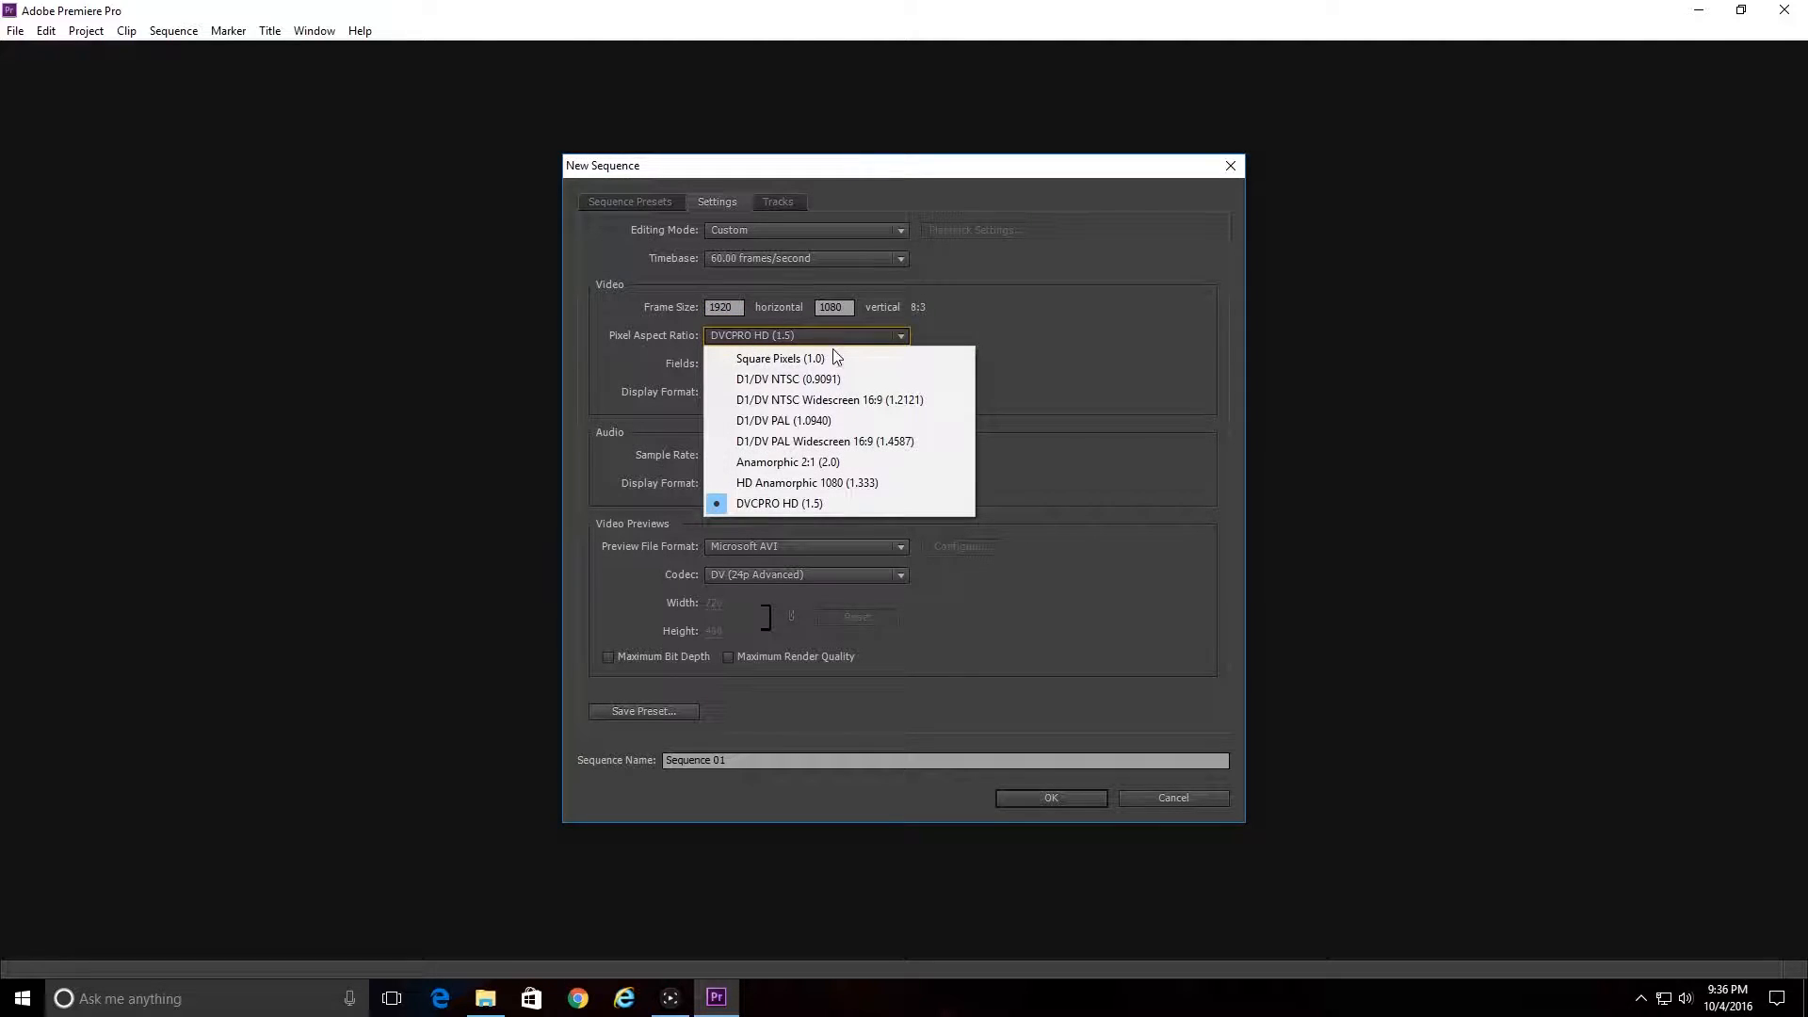
left_click(781, 358)
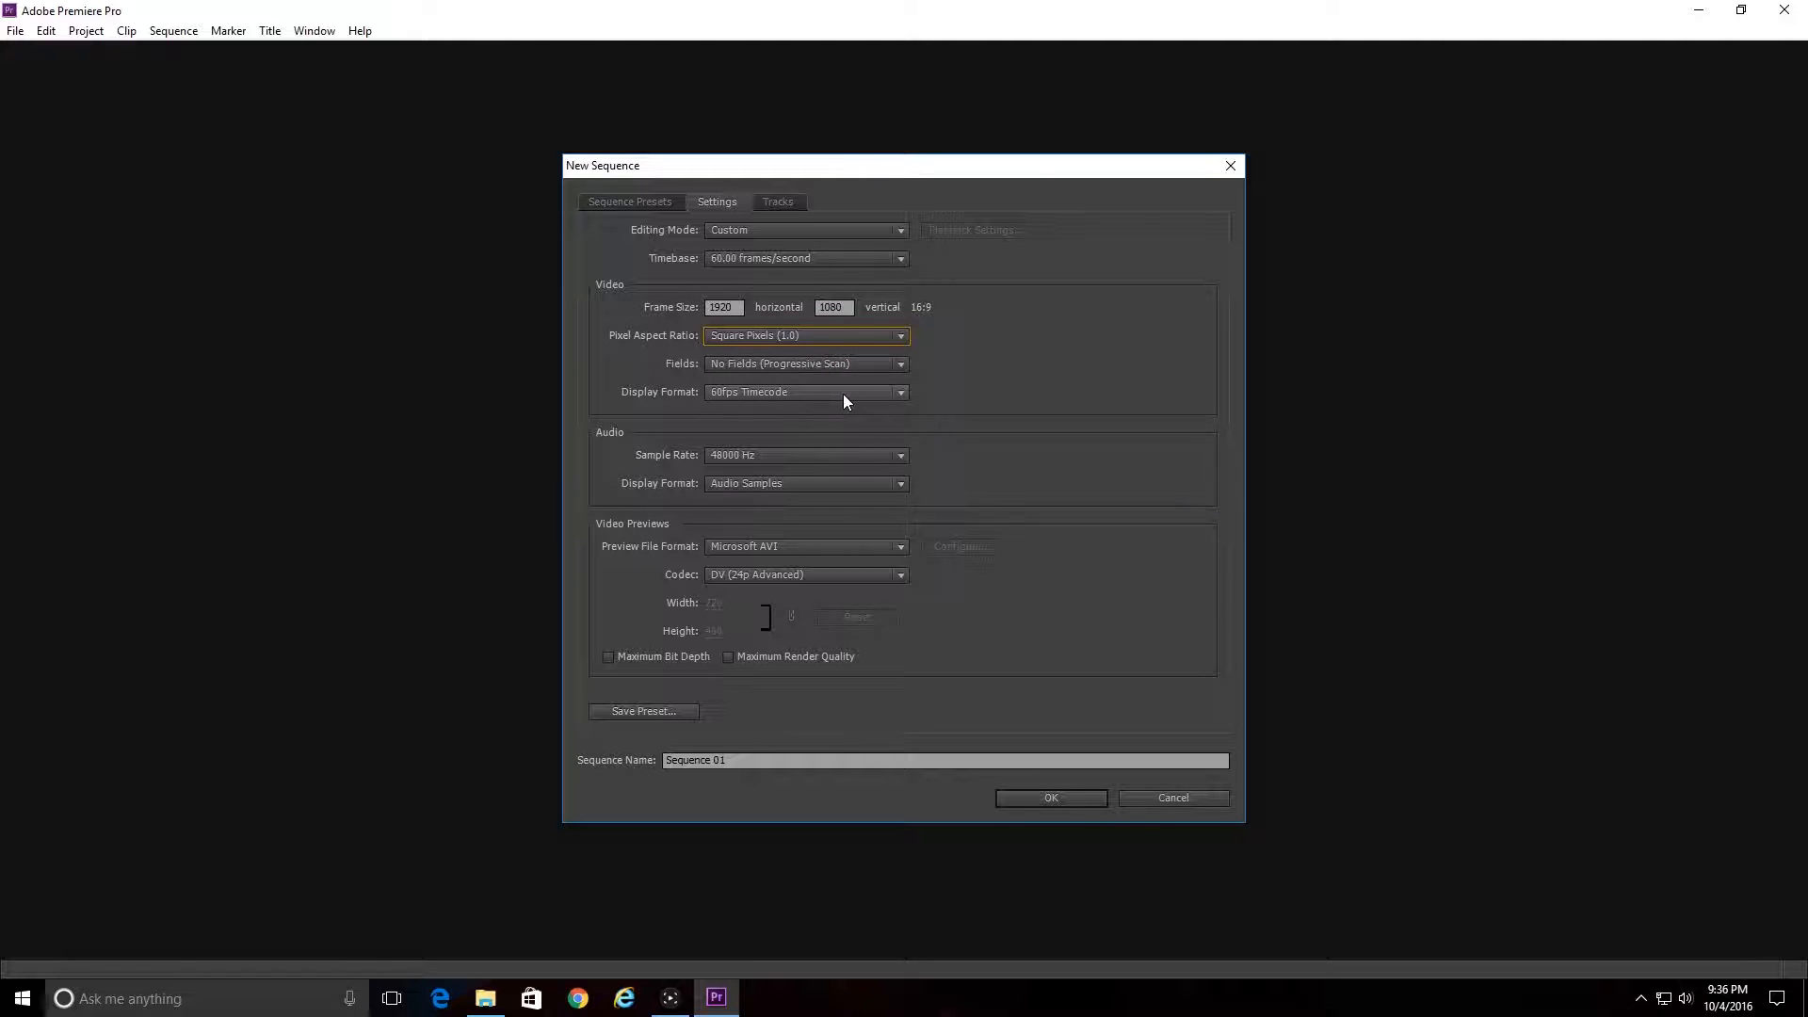
mouse_move(625, 442)
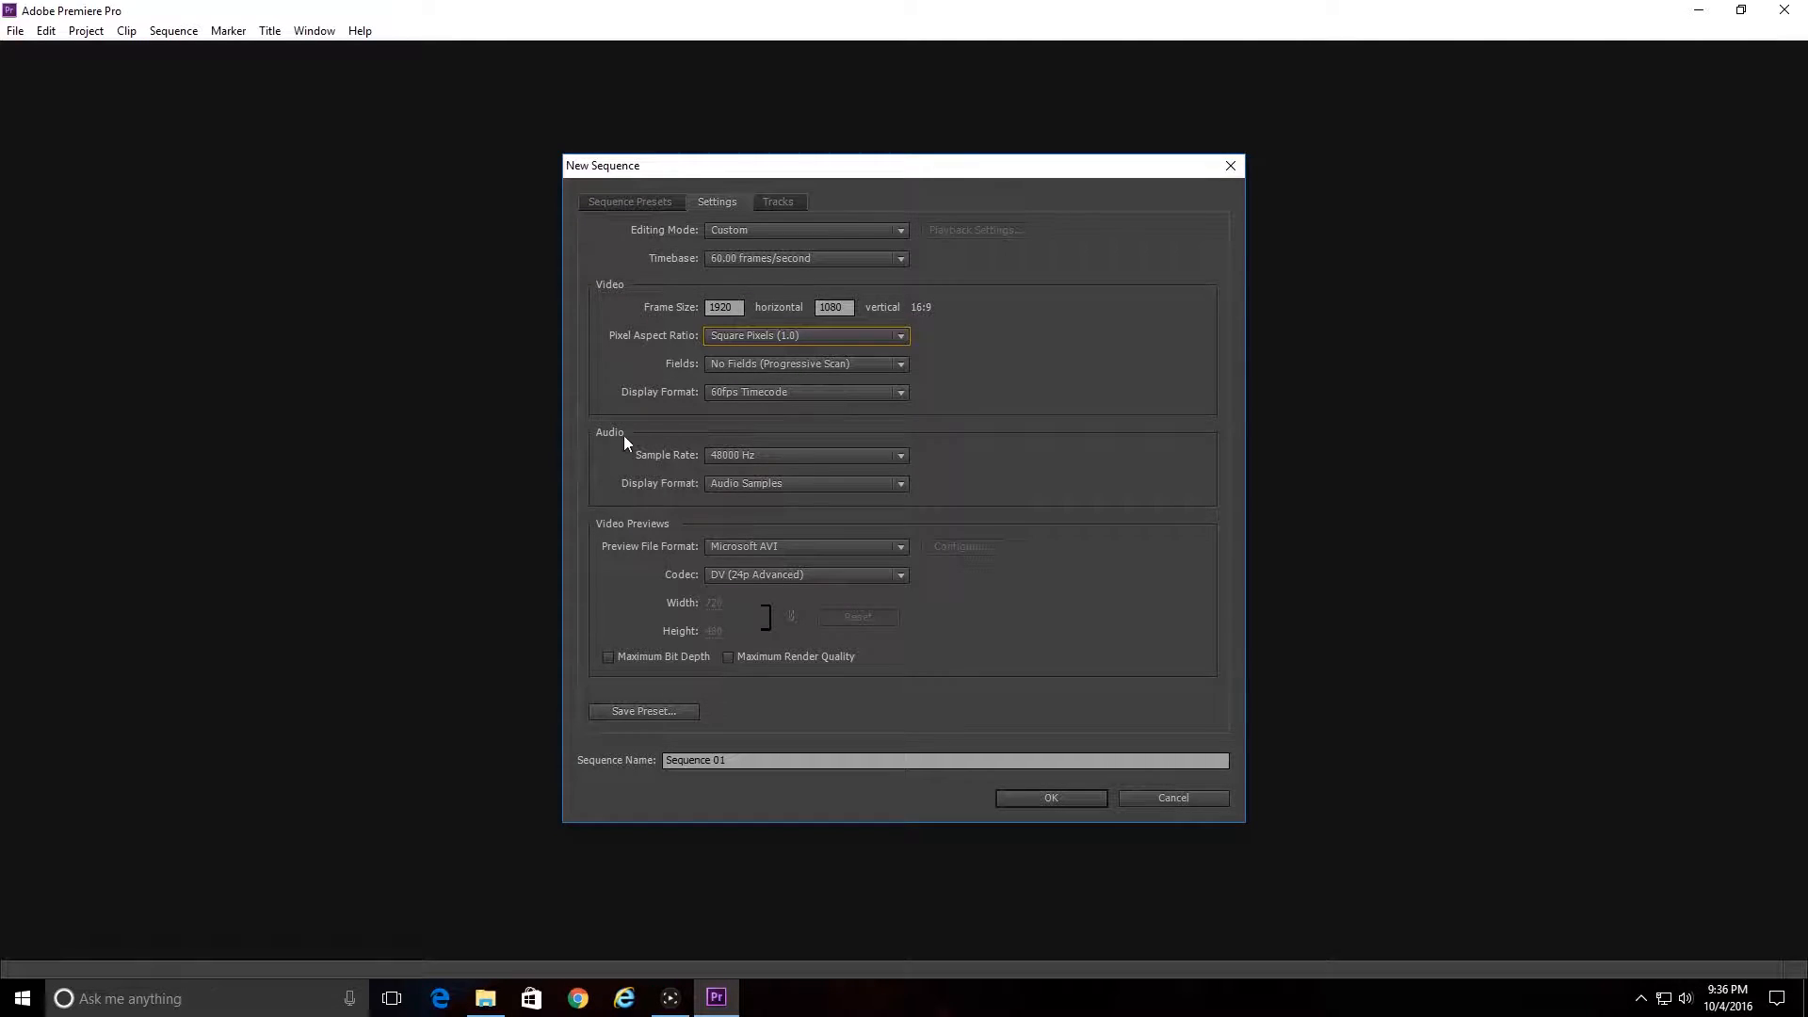
mouse_move(623, 460)
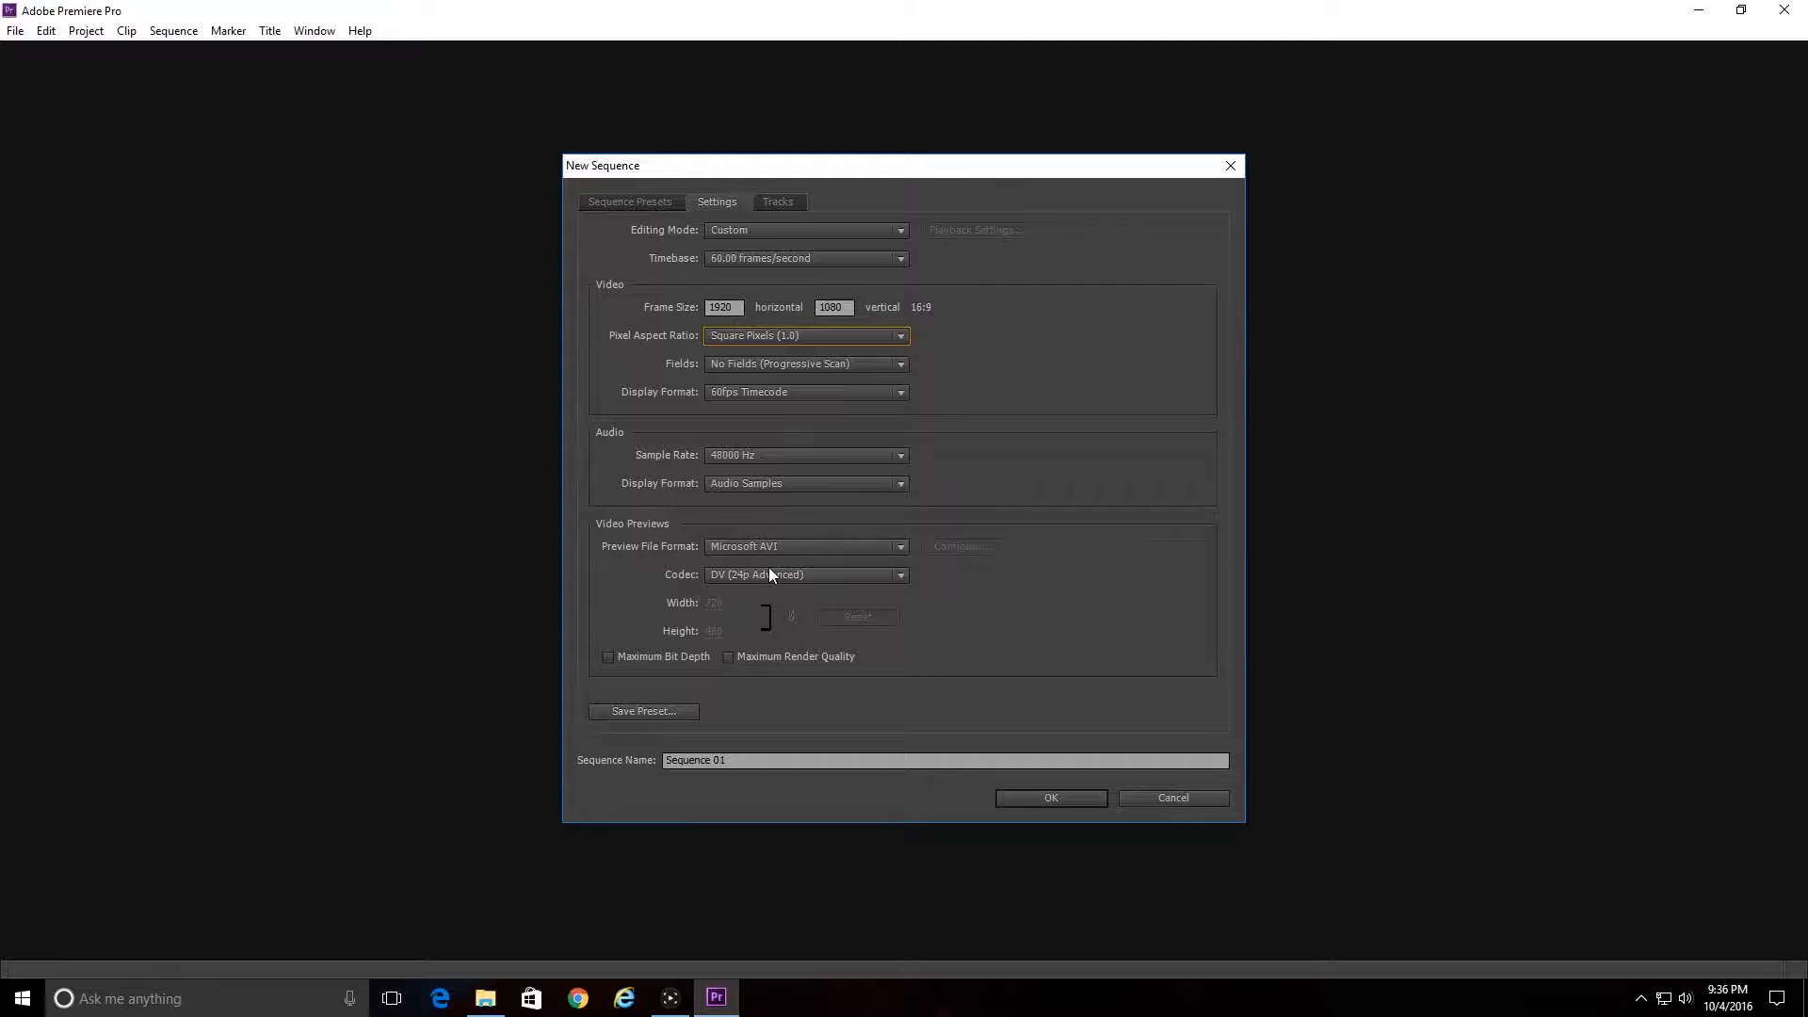
mouse_move(615, 695)
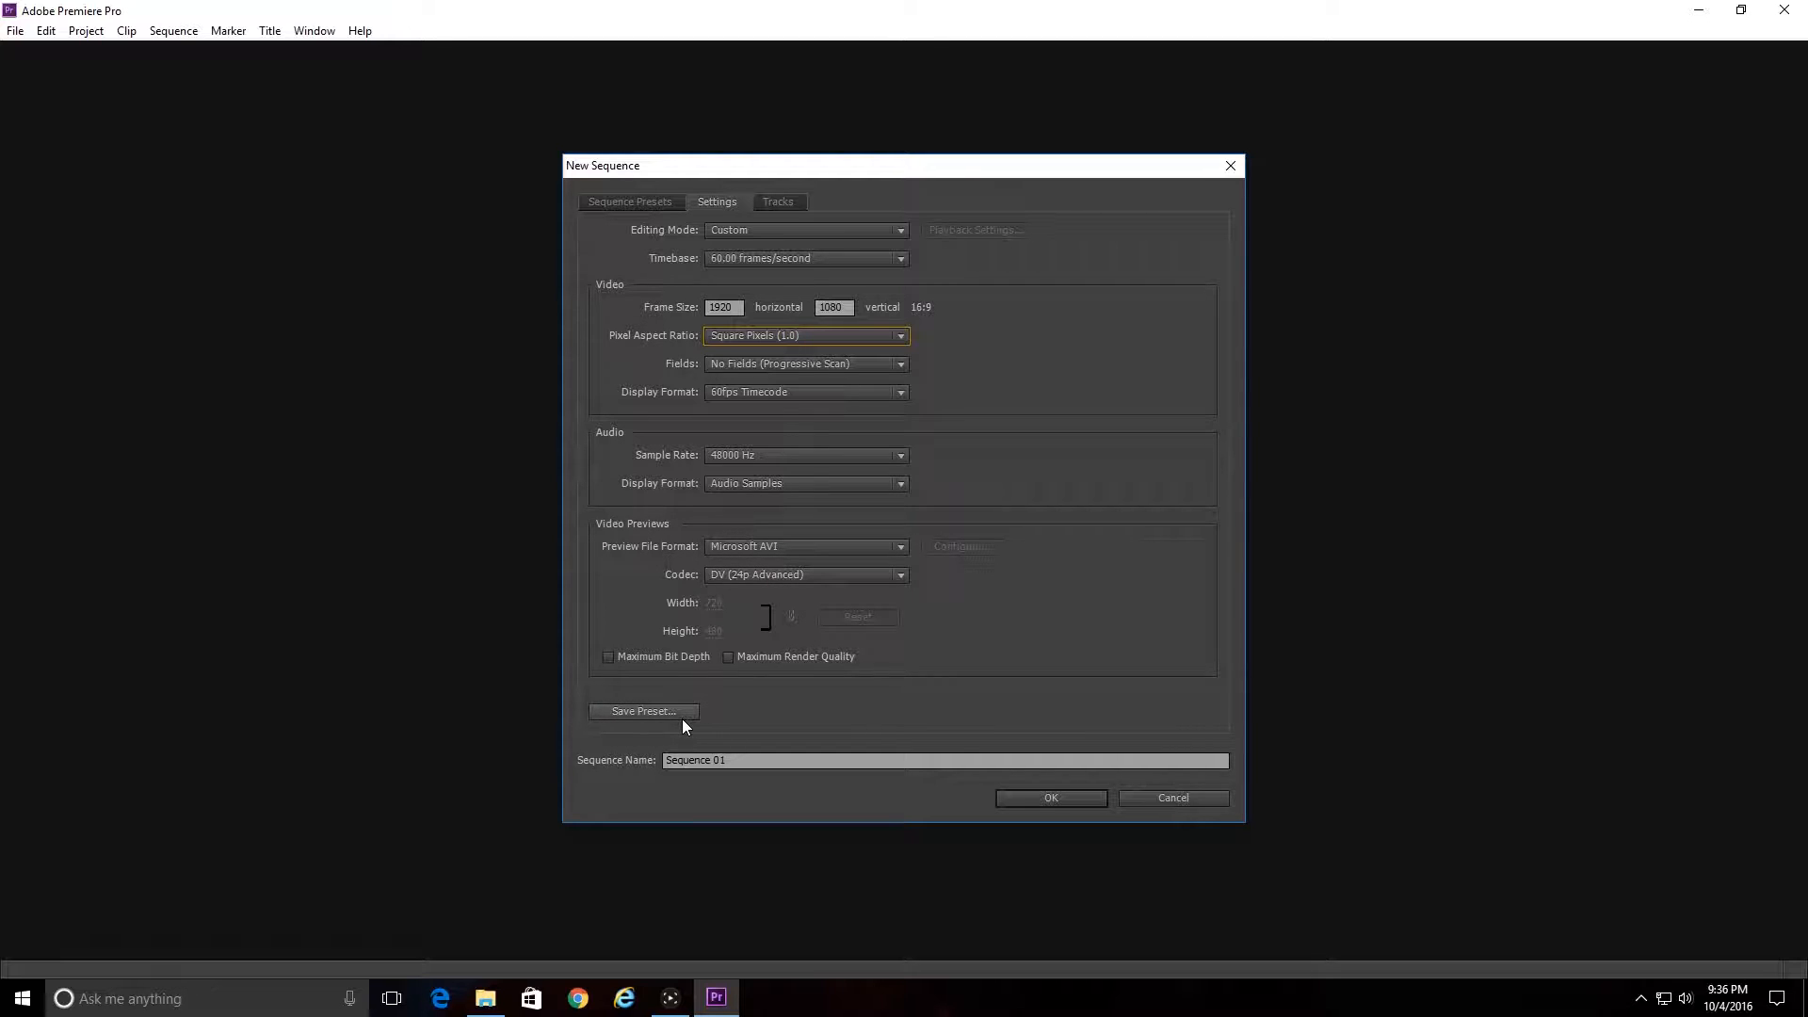
mouse_move(694, 724)
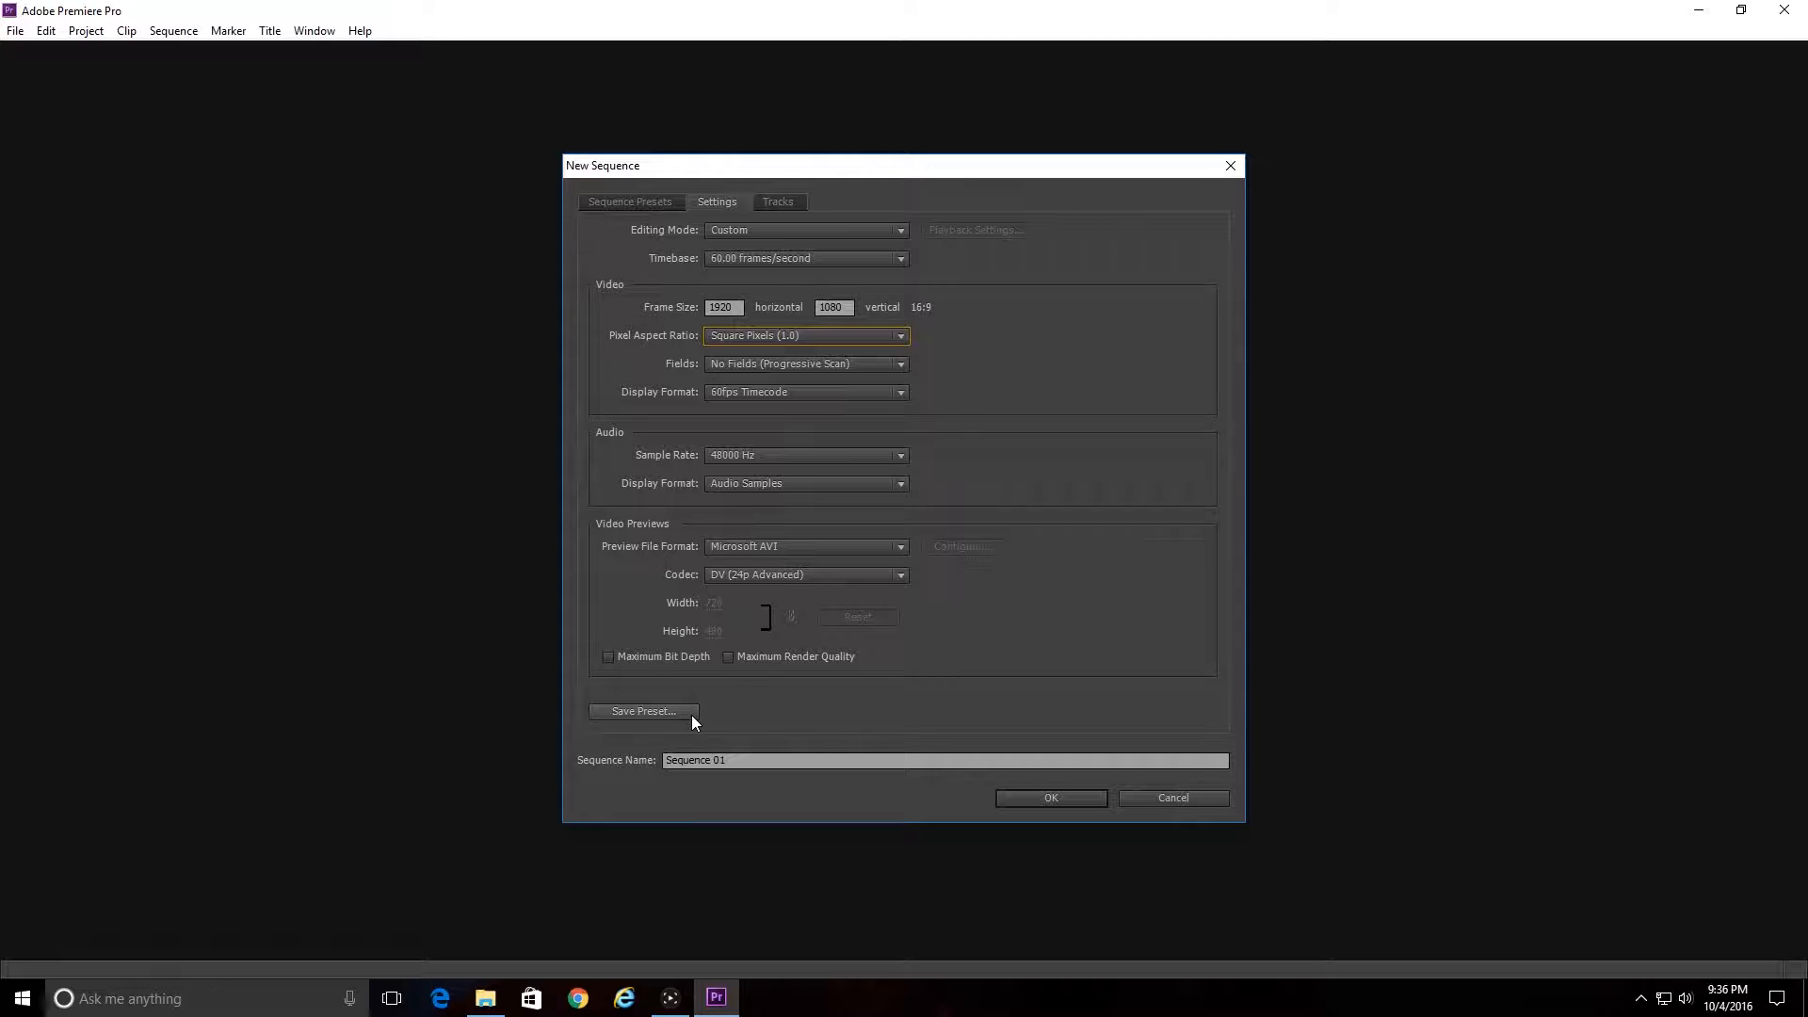
mouse_move(1049, 798)
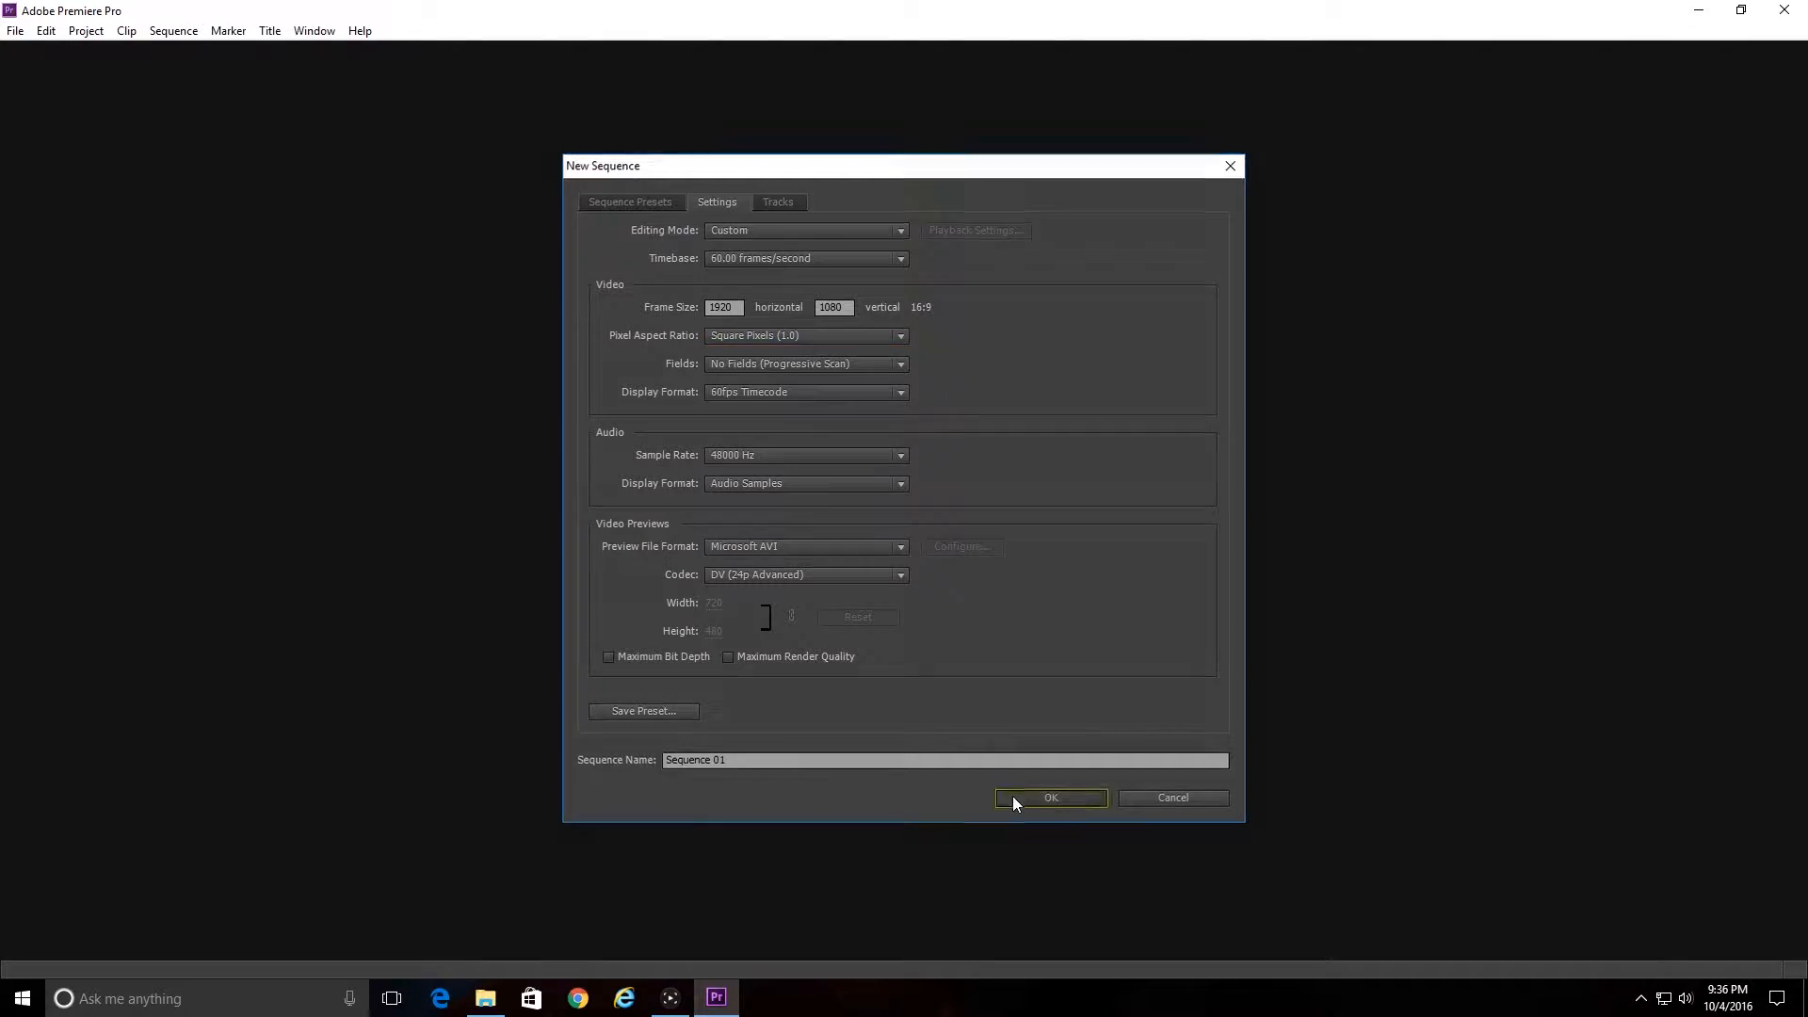
Create the sequence, add the gameplay clip, and match sequence settings to it.
left_click(1048, 797)
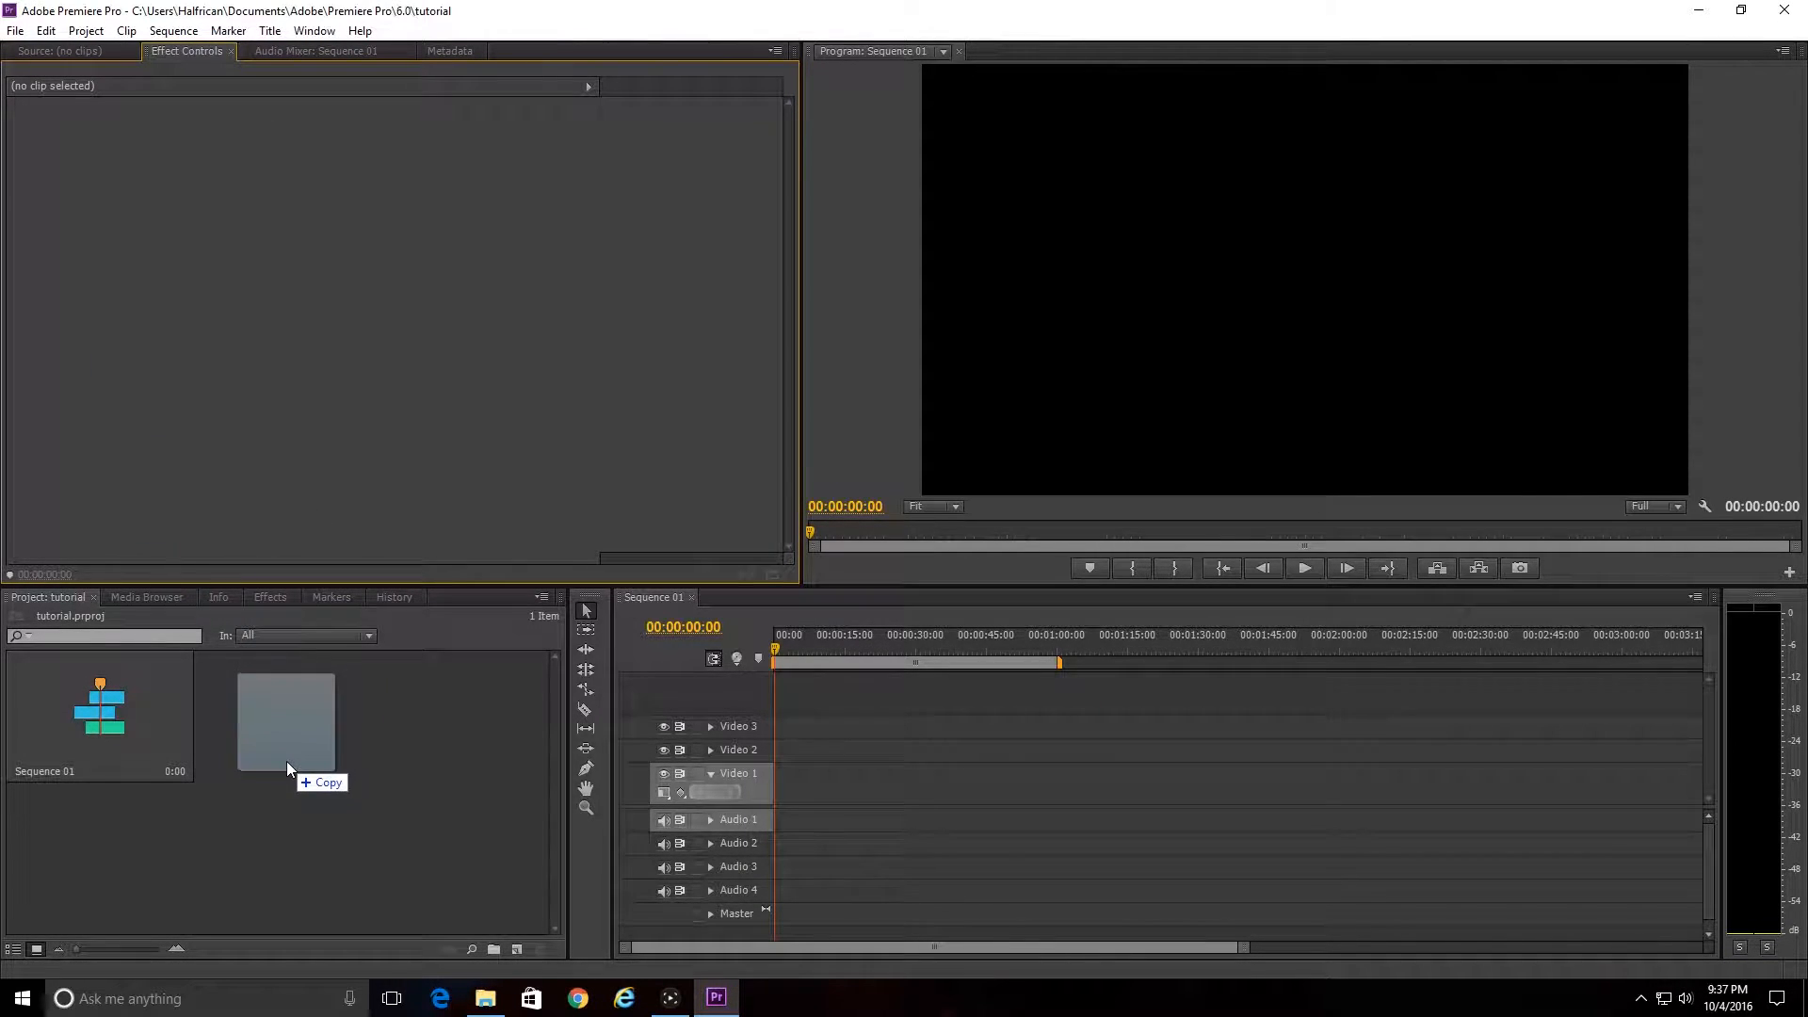
left_click_drag(286, 721, 874, 796)
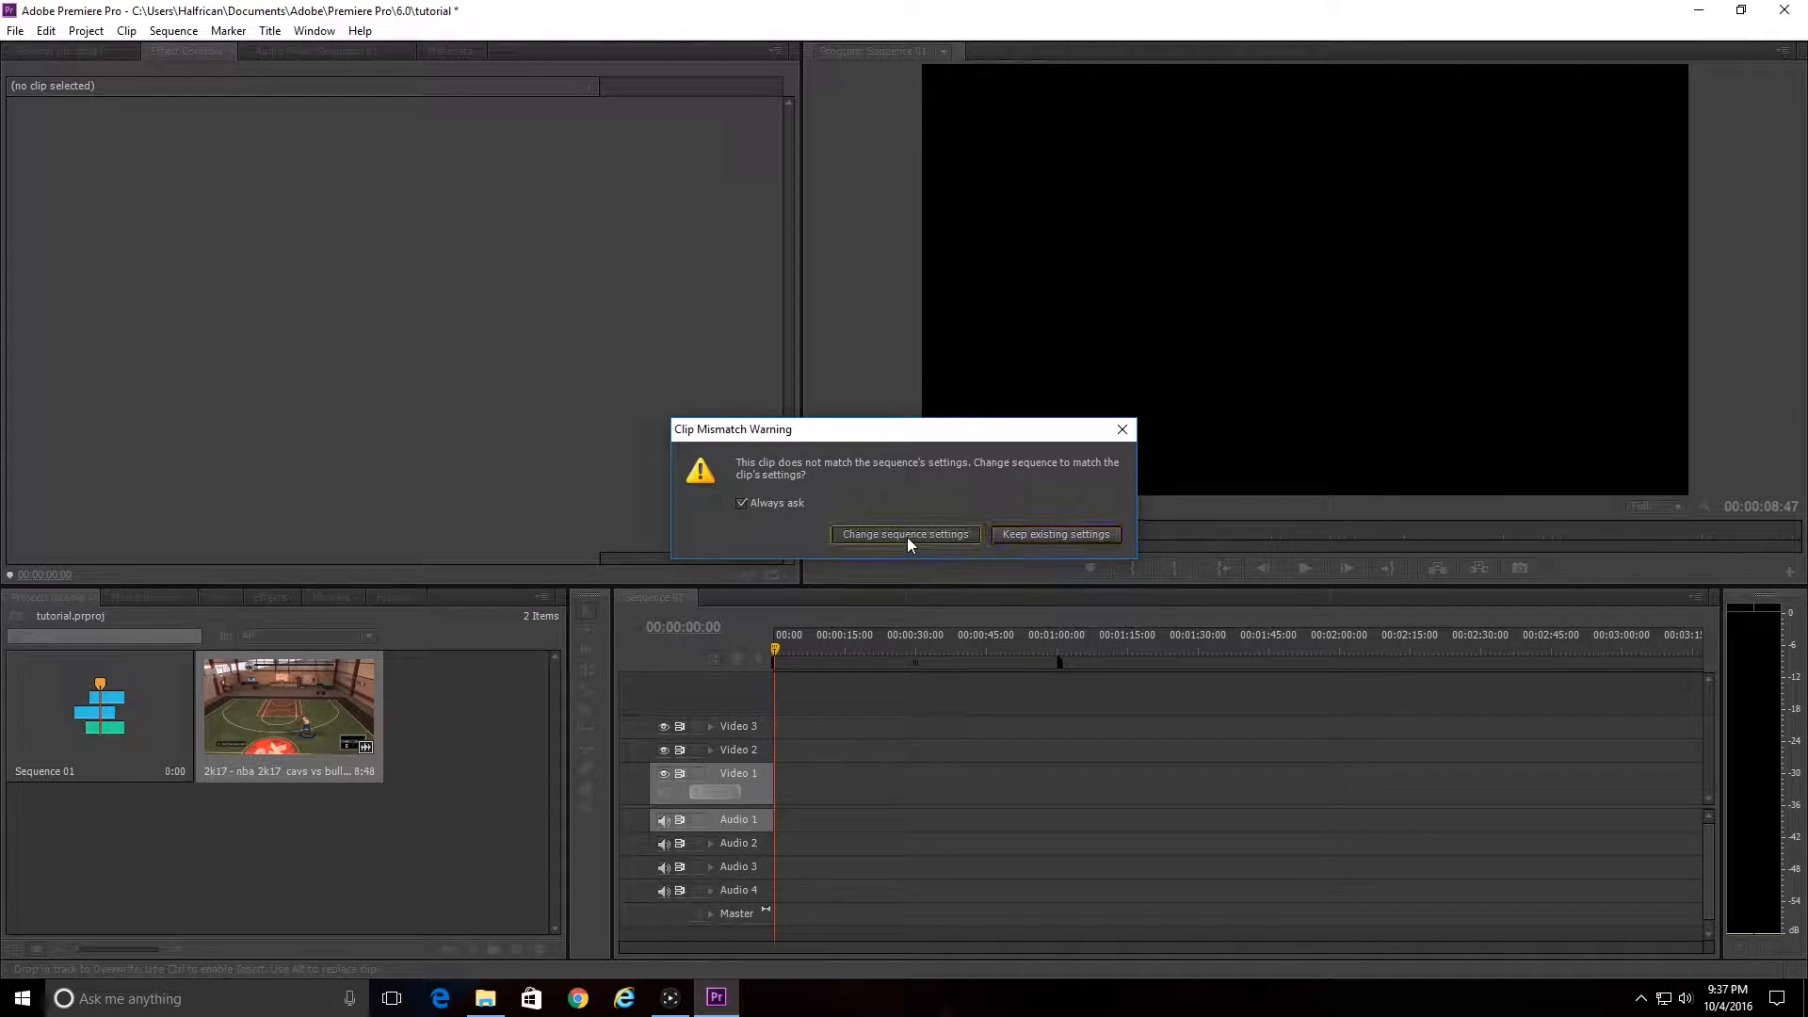
left_click(1053, 534)
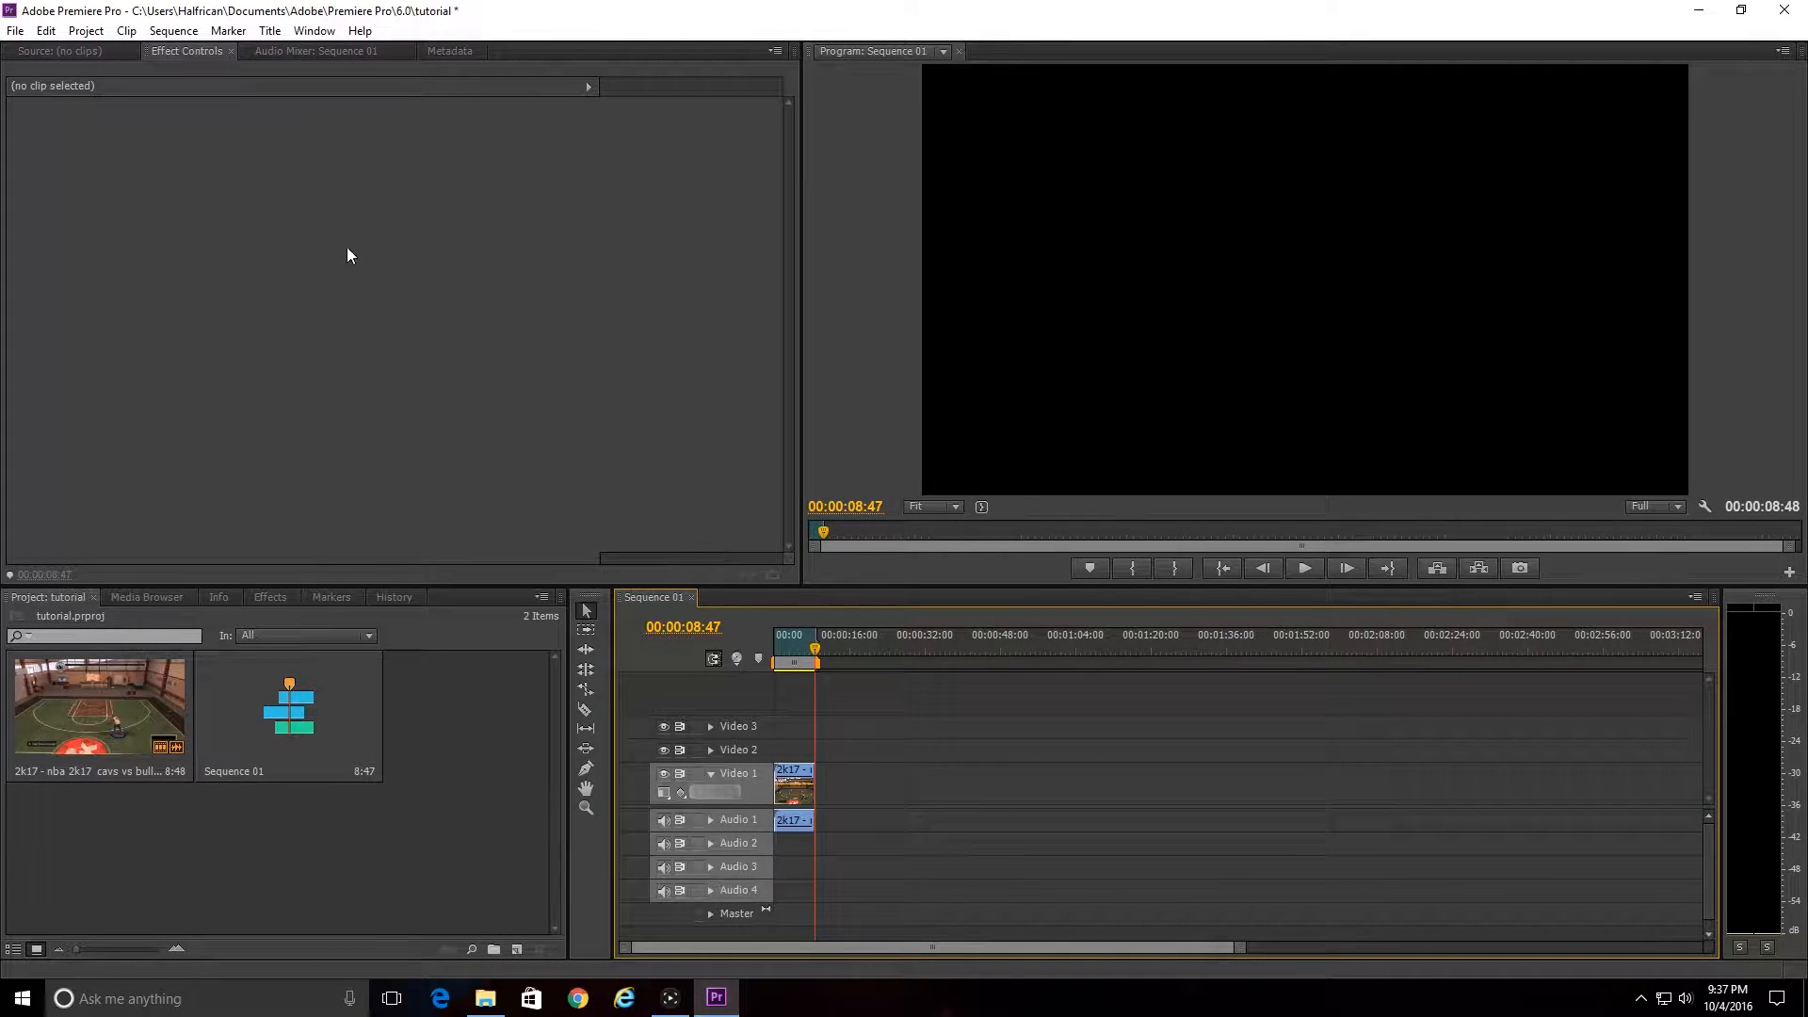
Place the playhead within the clip and open File > Export > Media.
left_click(799, 636)
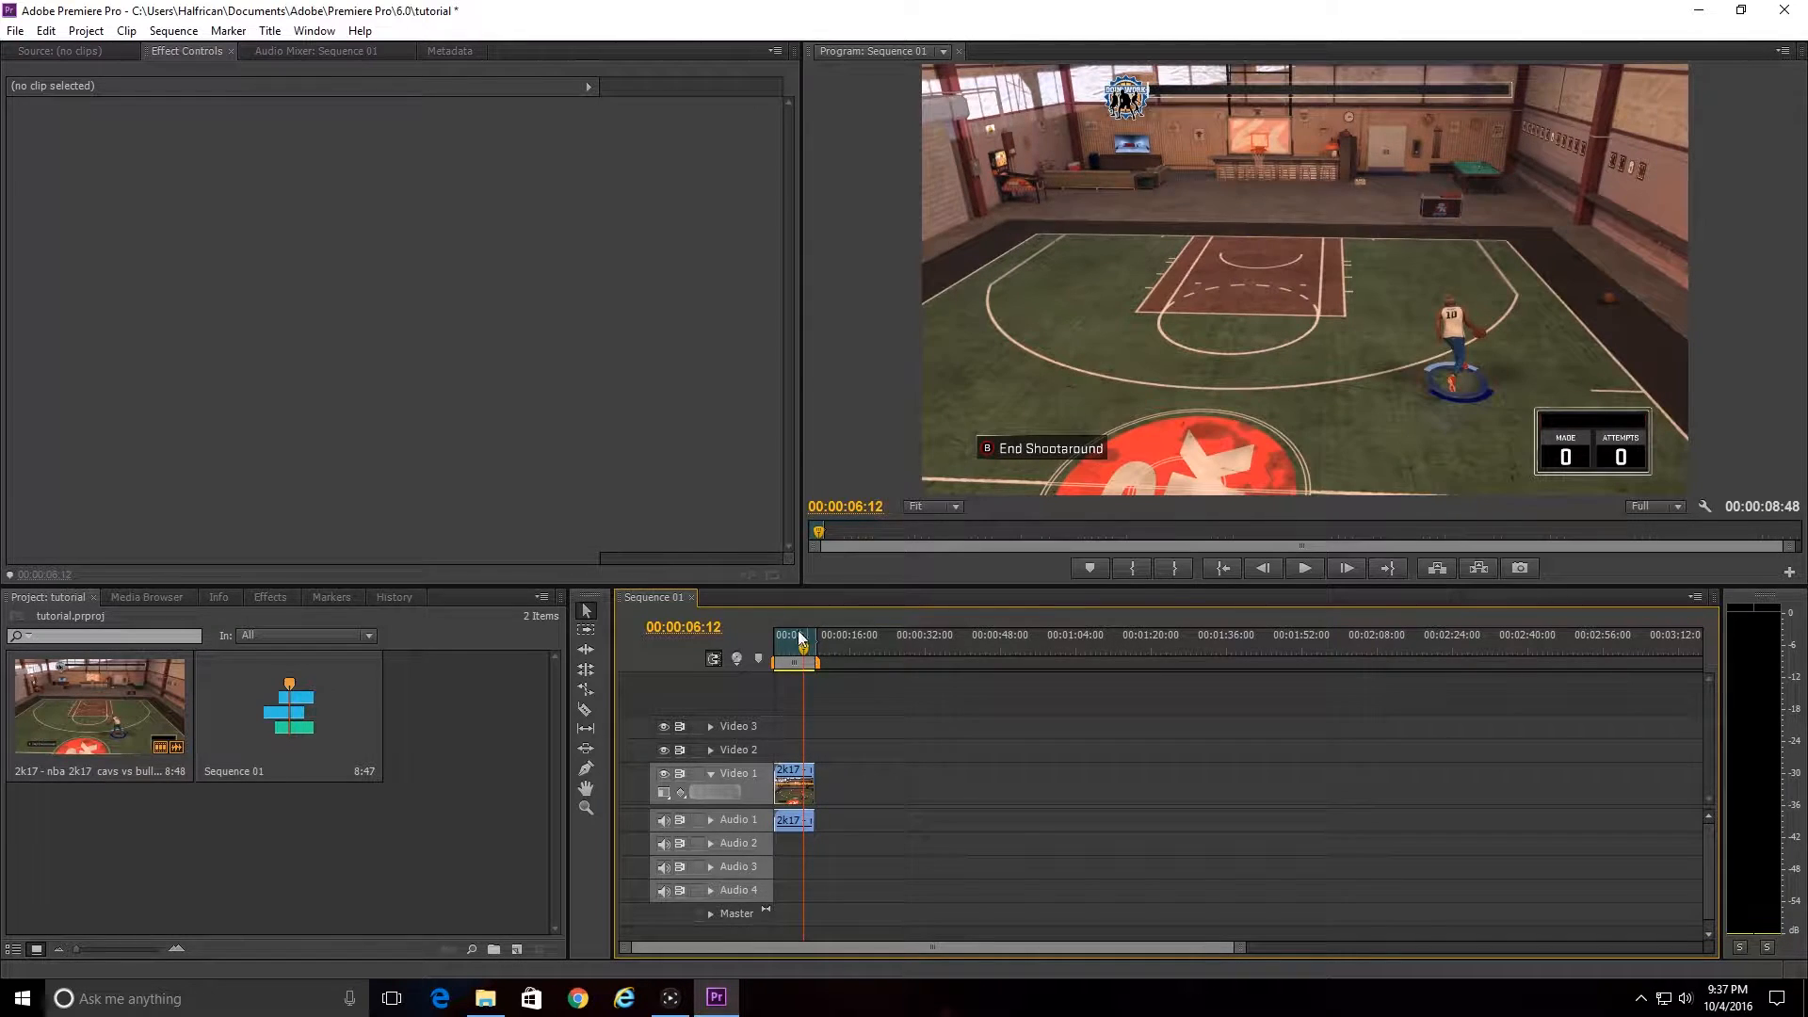
left_click(15, 30)
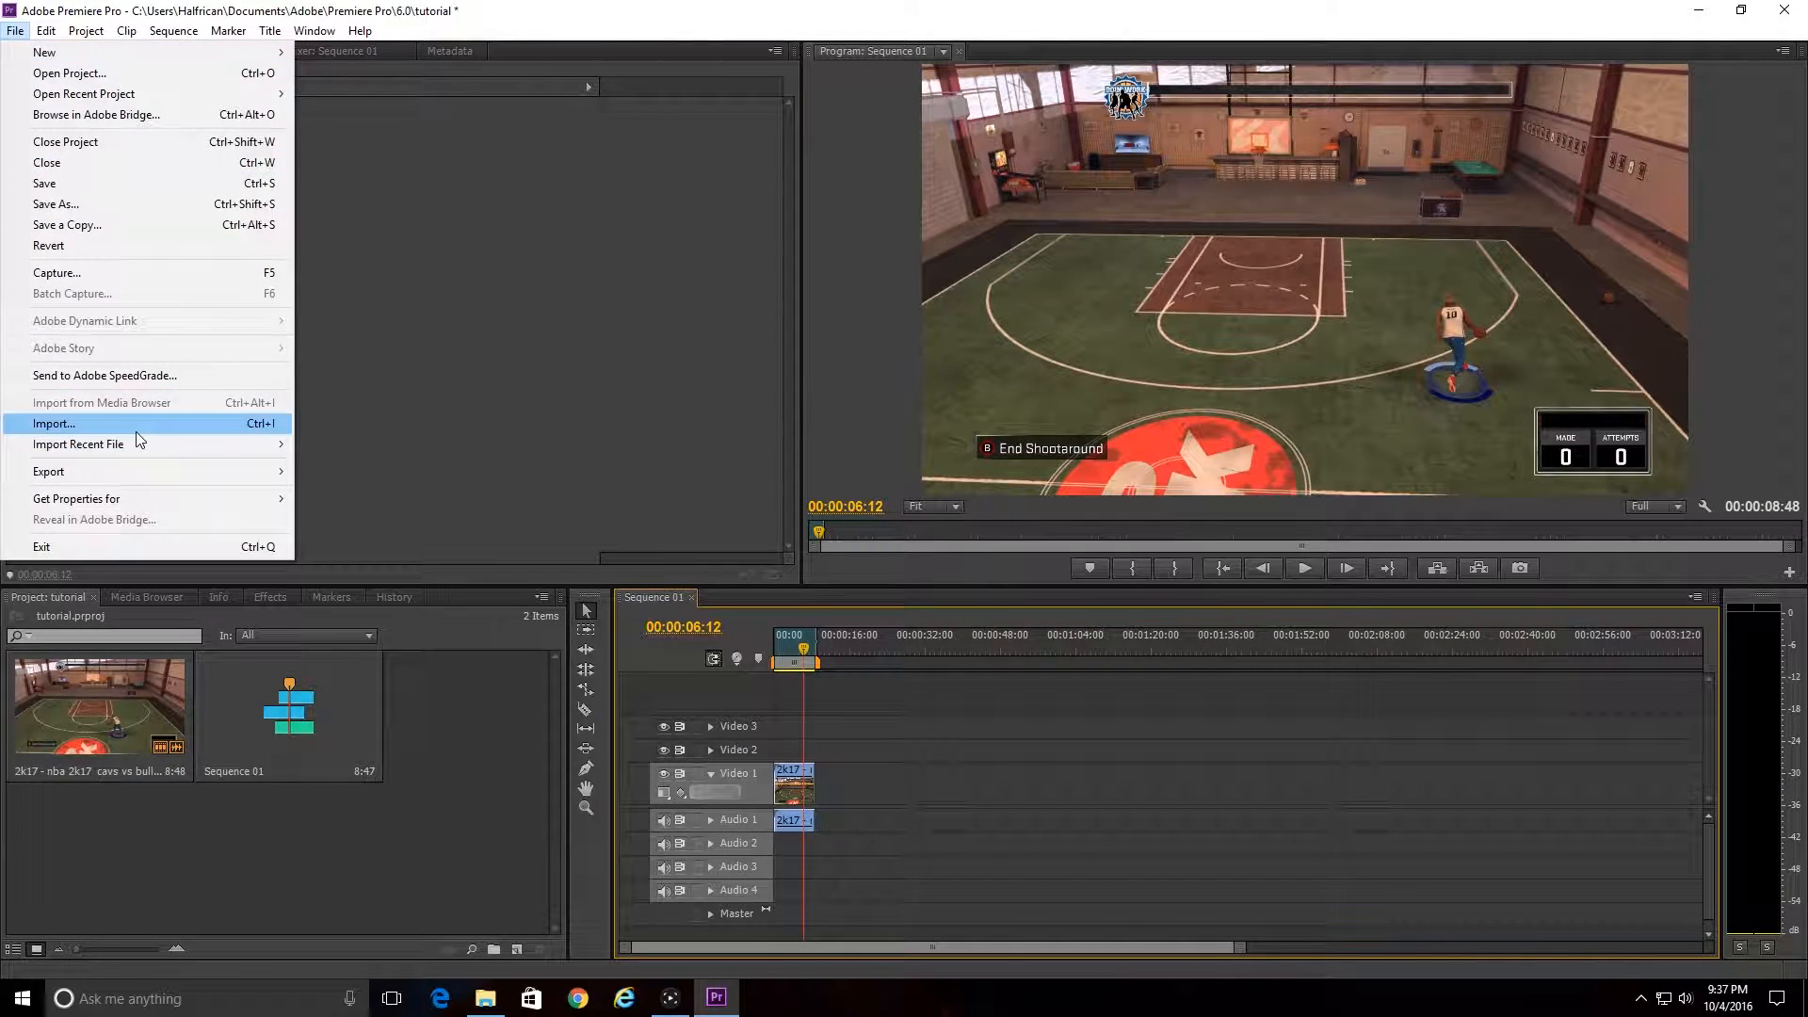
mouse_move(48, 471)
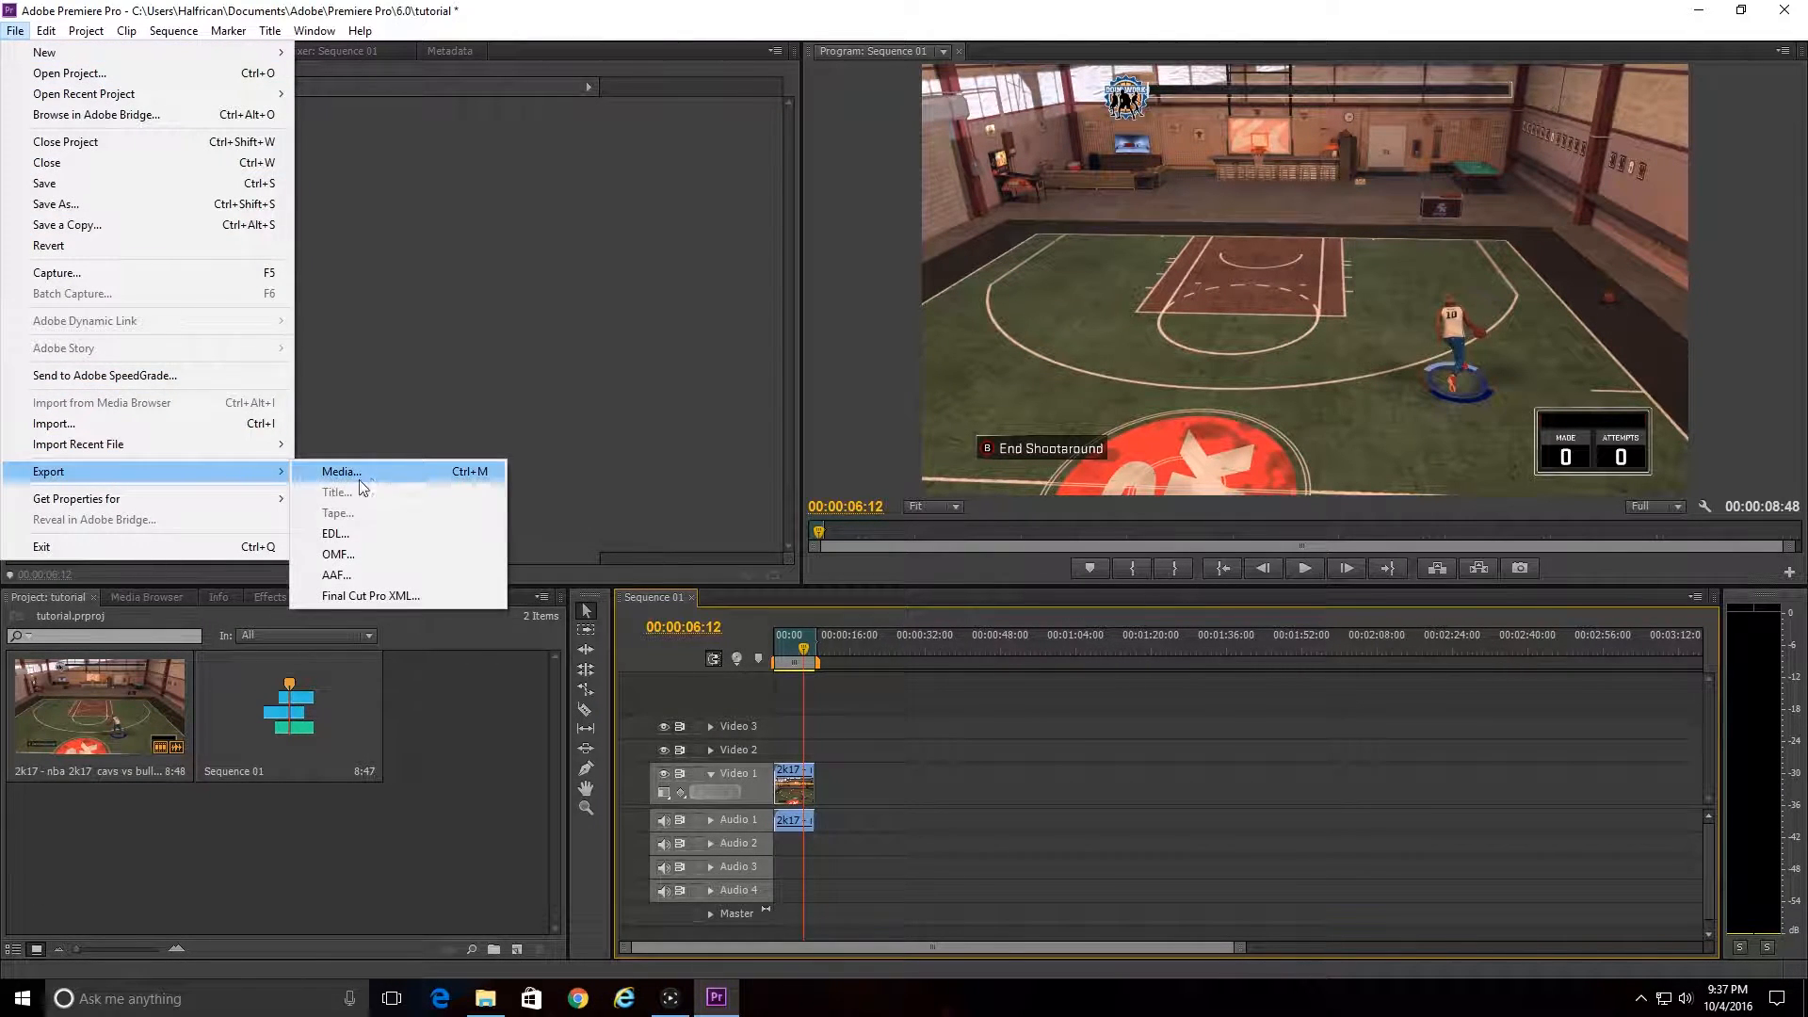
left_click(340, 472)
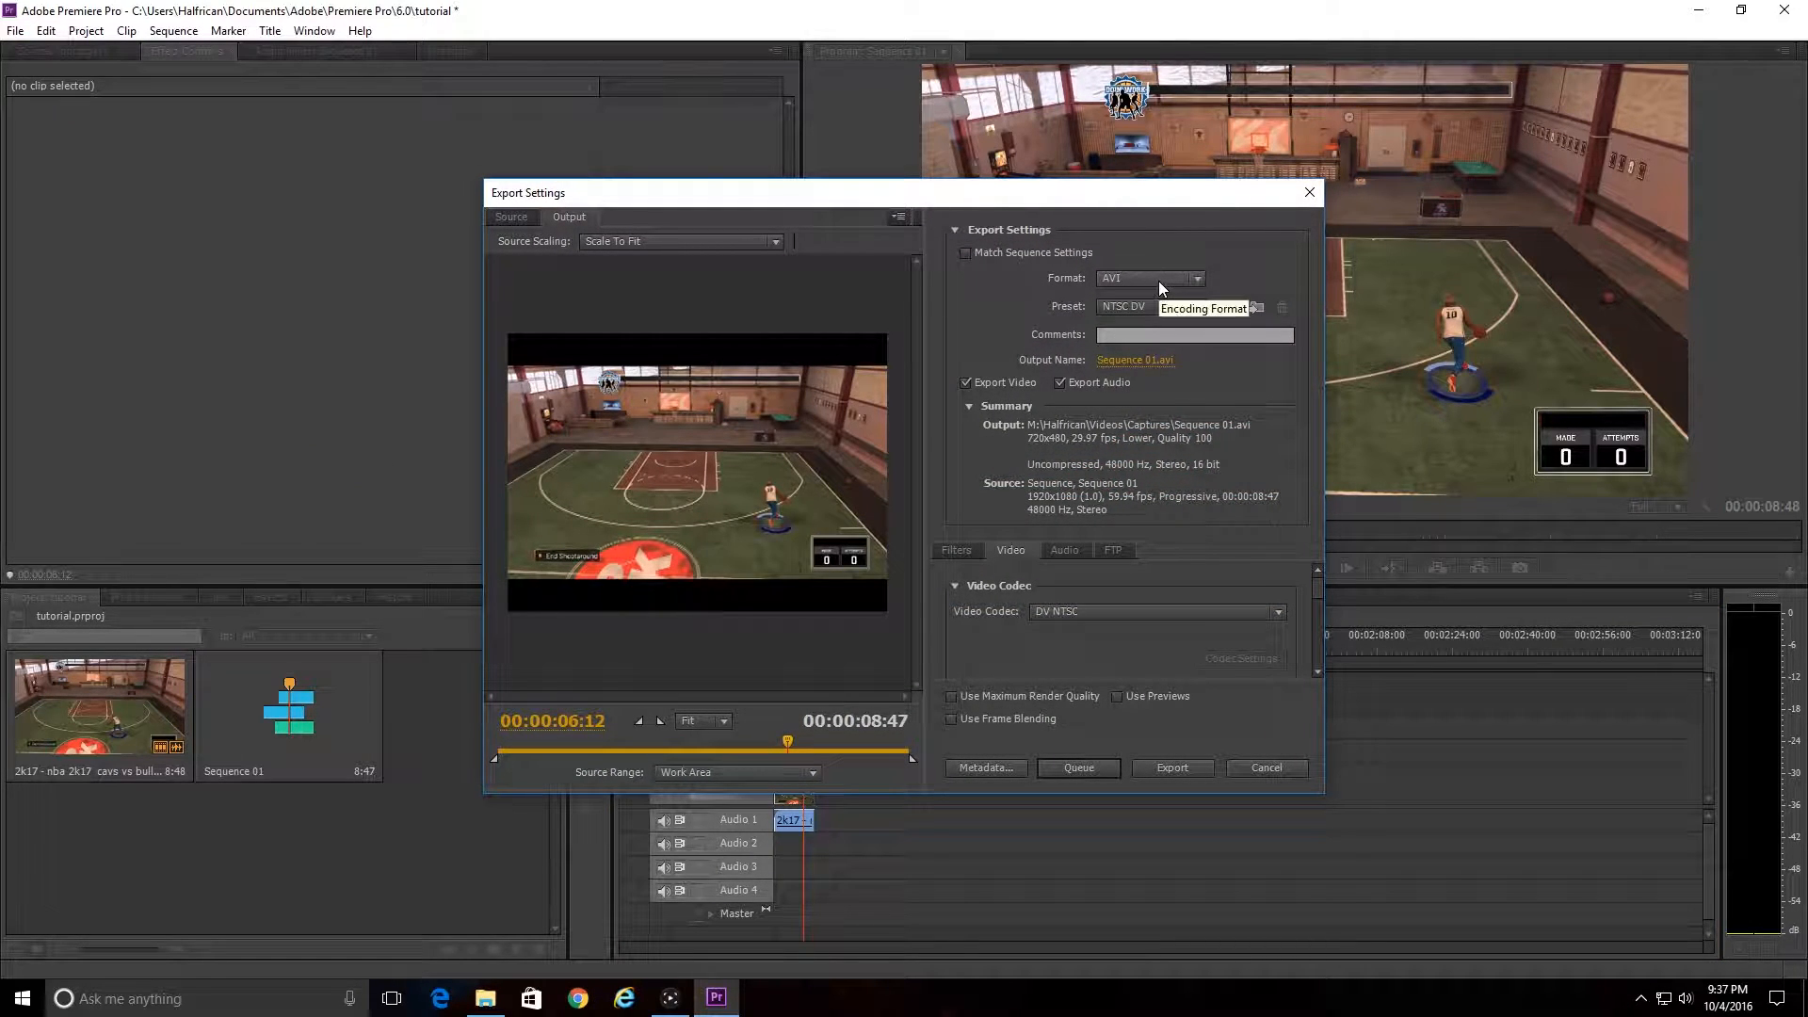
Set the export format to H.264 with the YouTube HD 1080p 29.97 preset.
left_click(1150, 278)
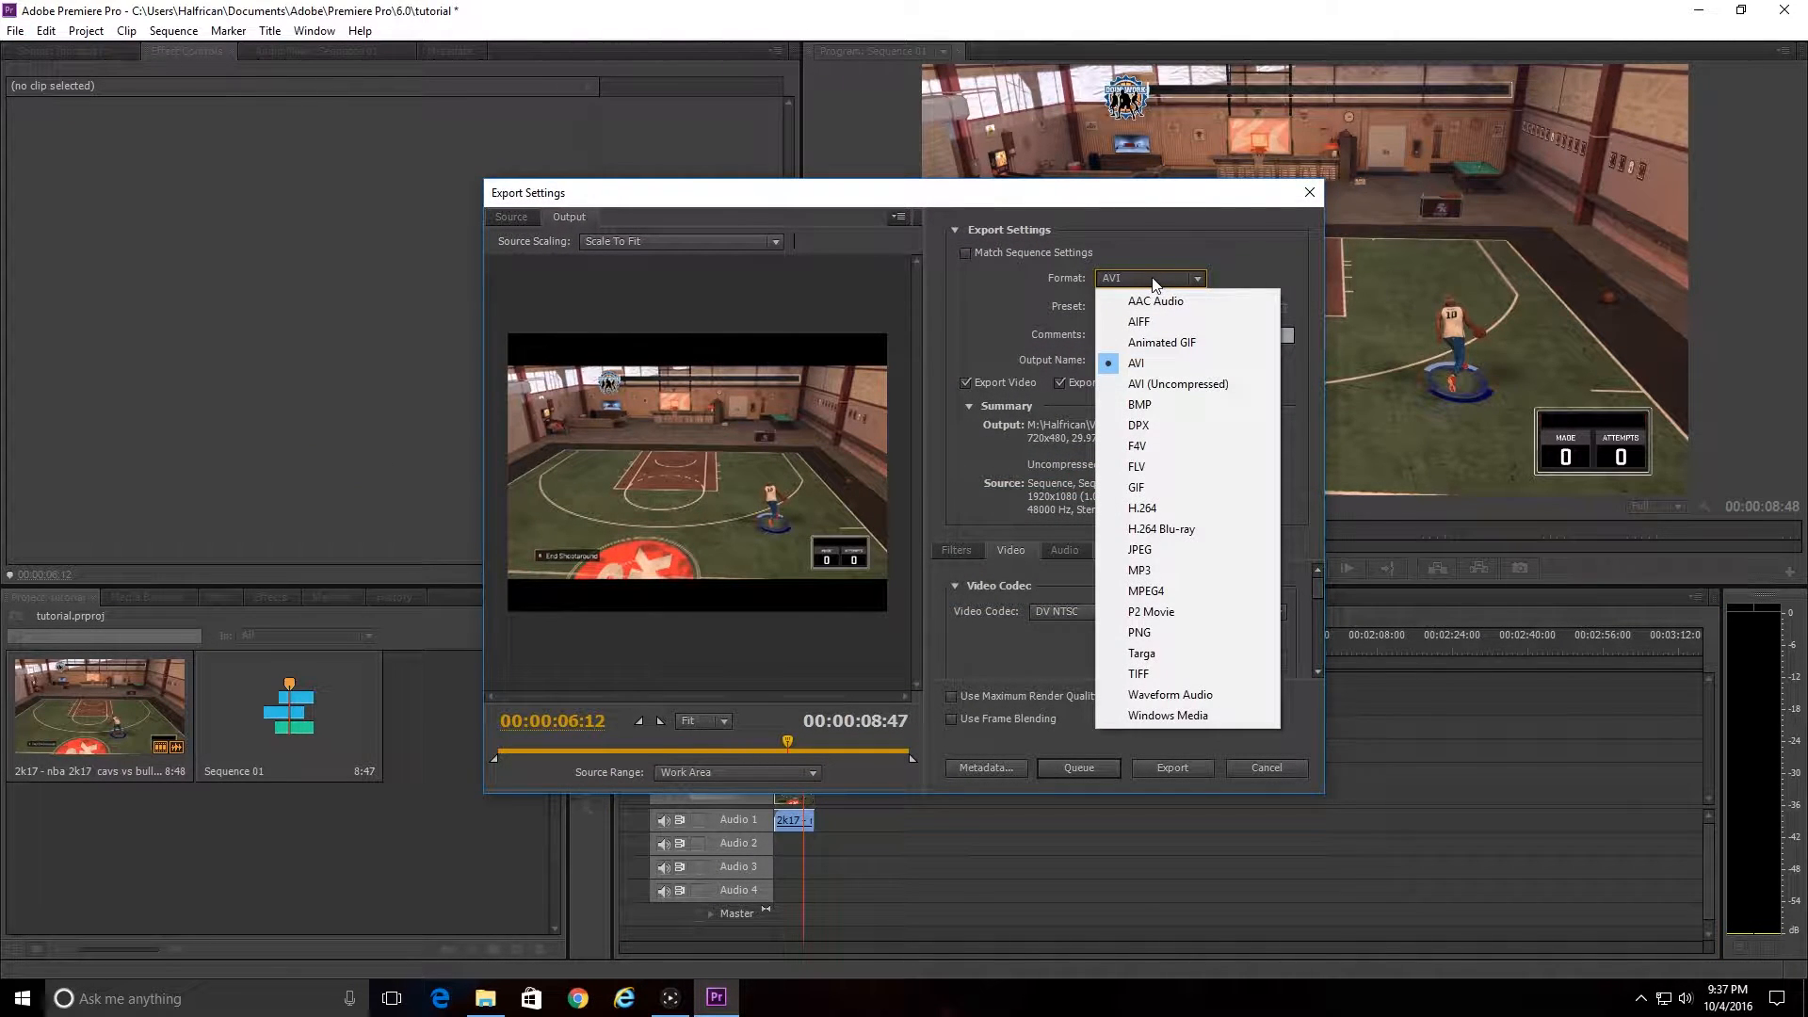
mouse_move(1142, 508)
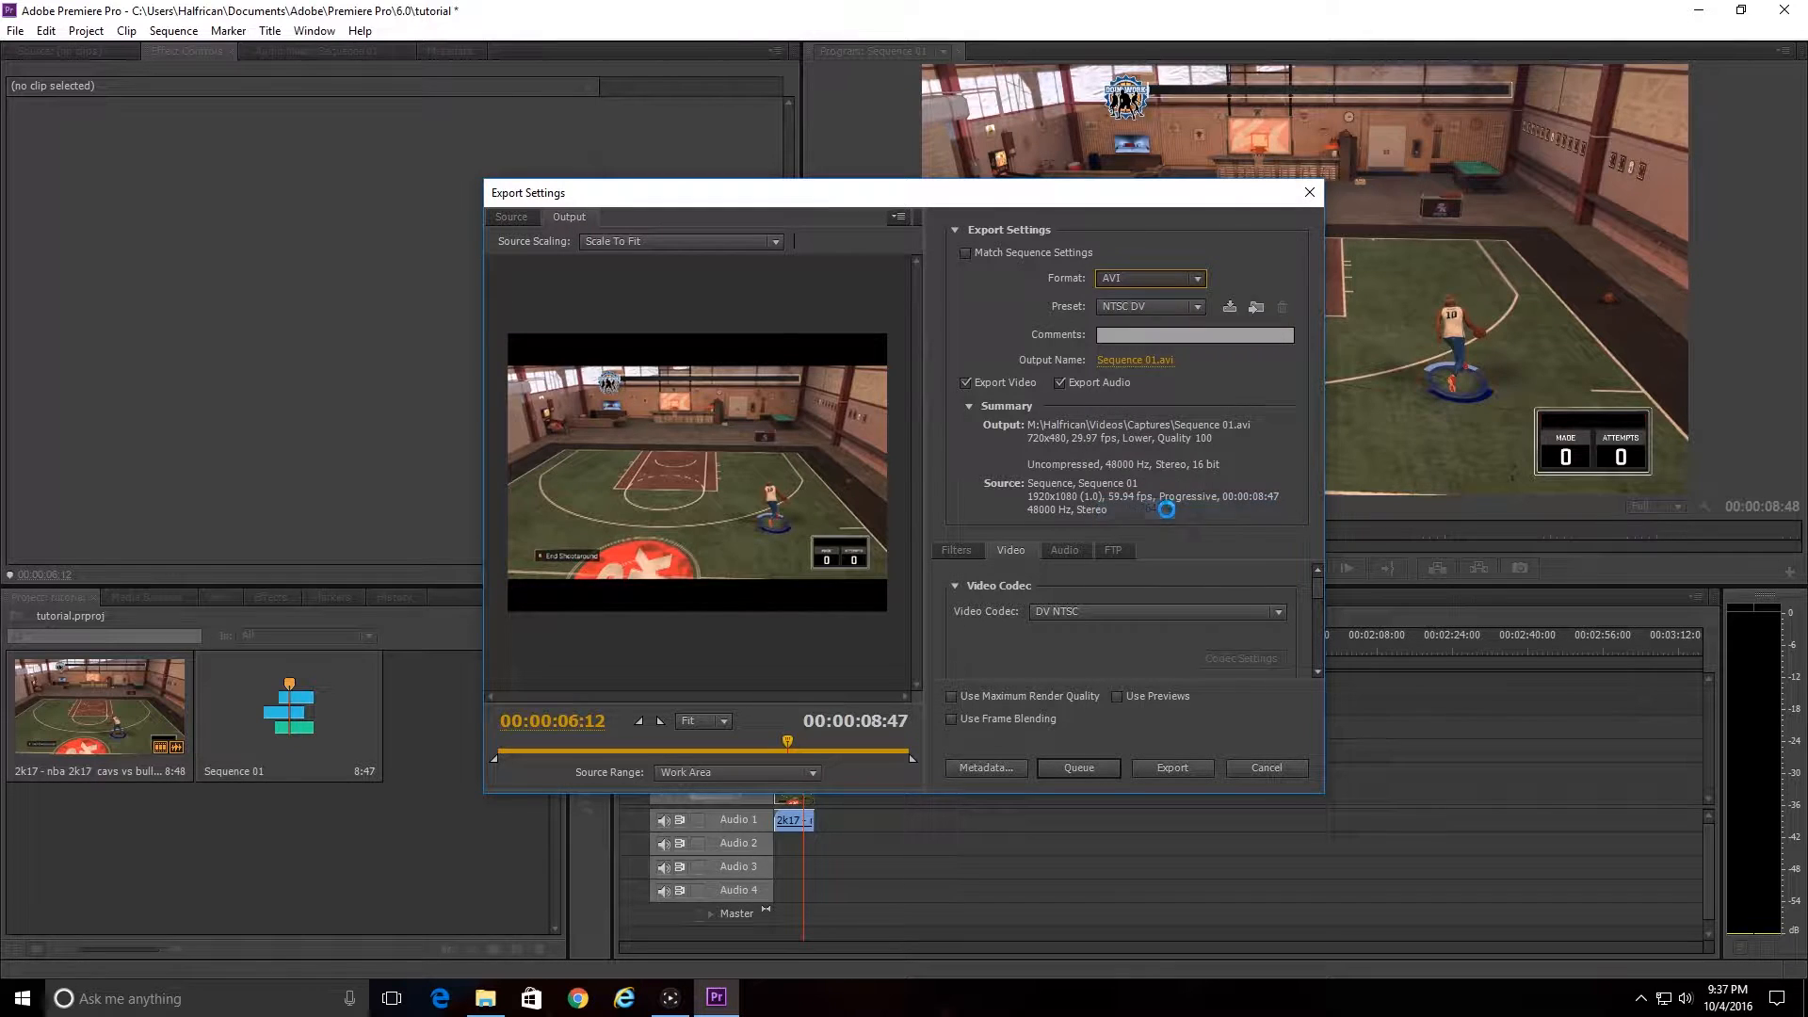
left_click(1199, 305)
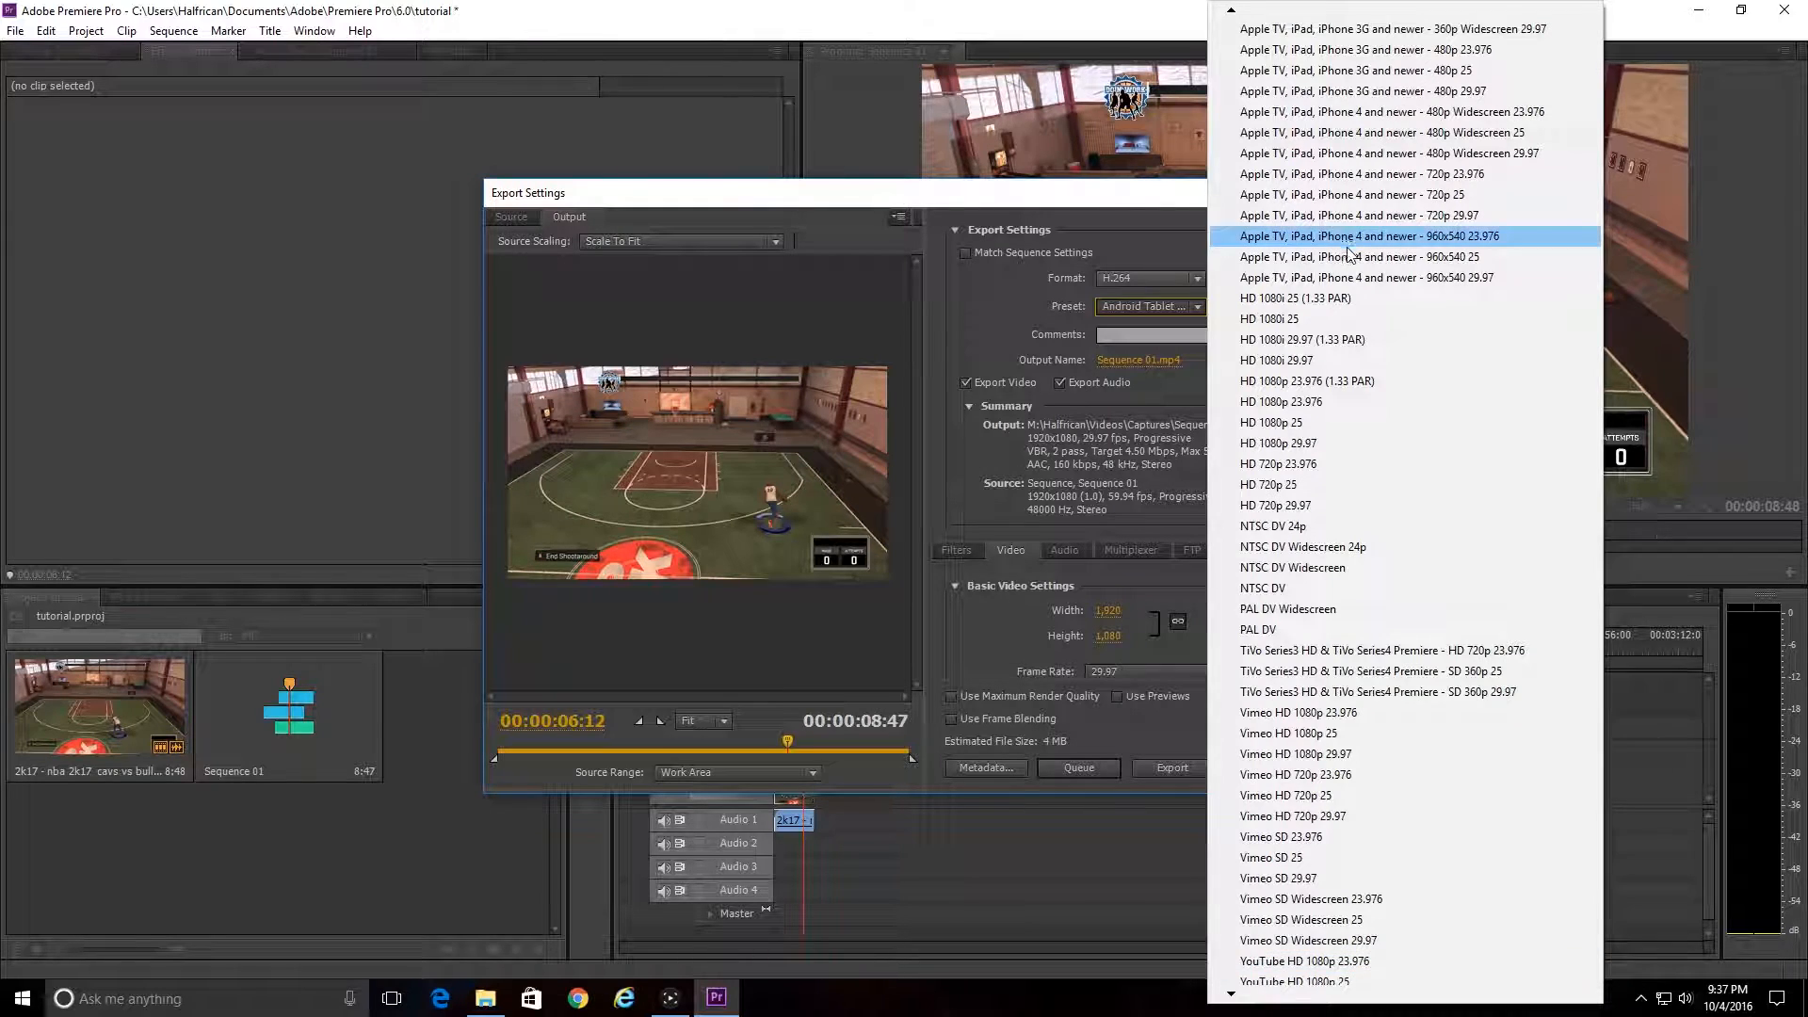
mouse_move(1268, 858)
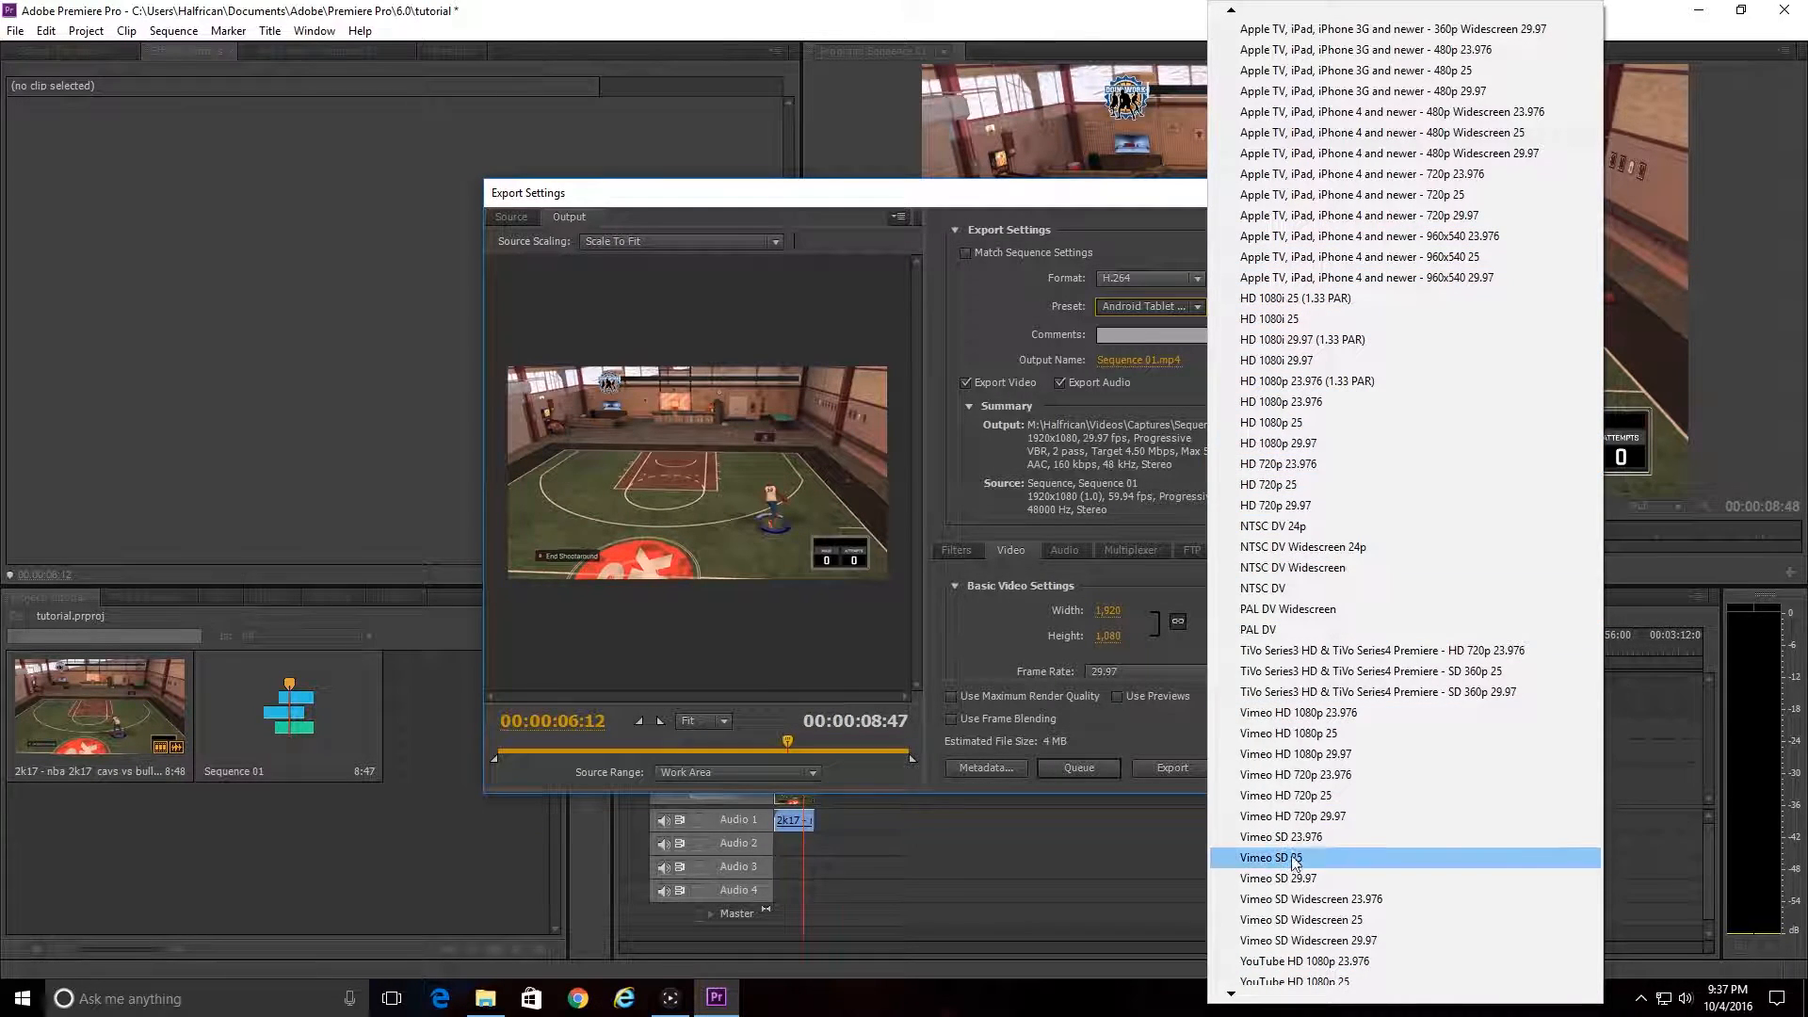
scroll("down", 3)
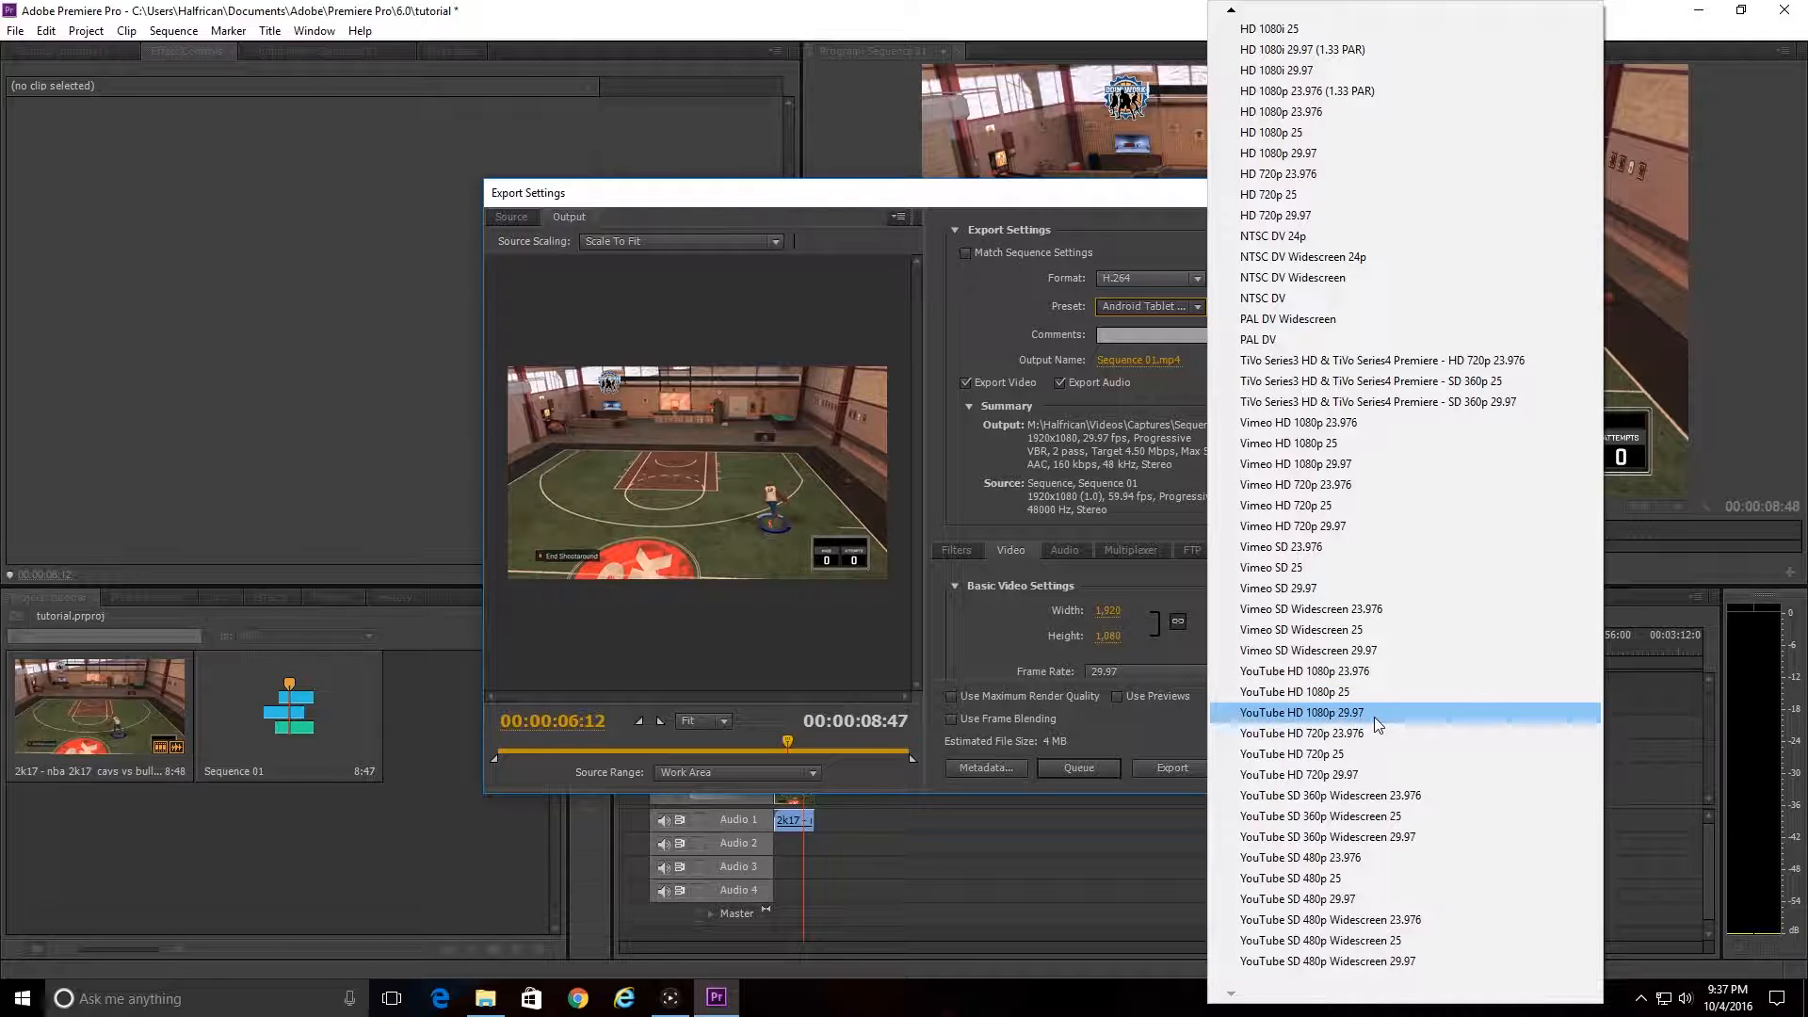
left_click(1303, 712)
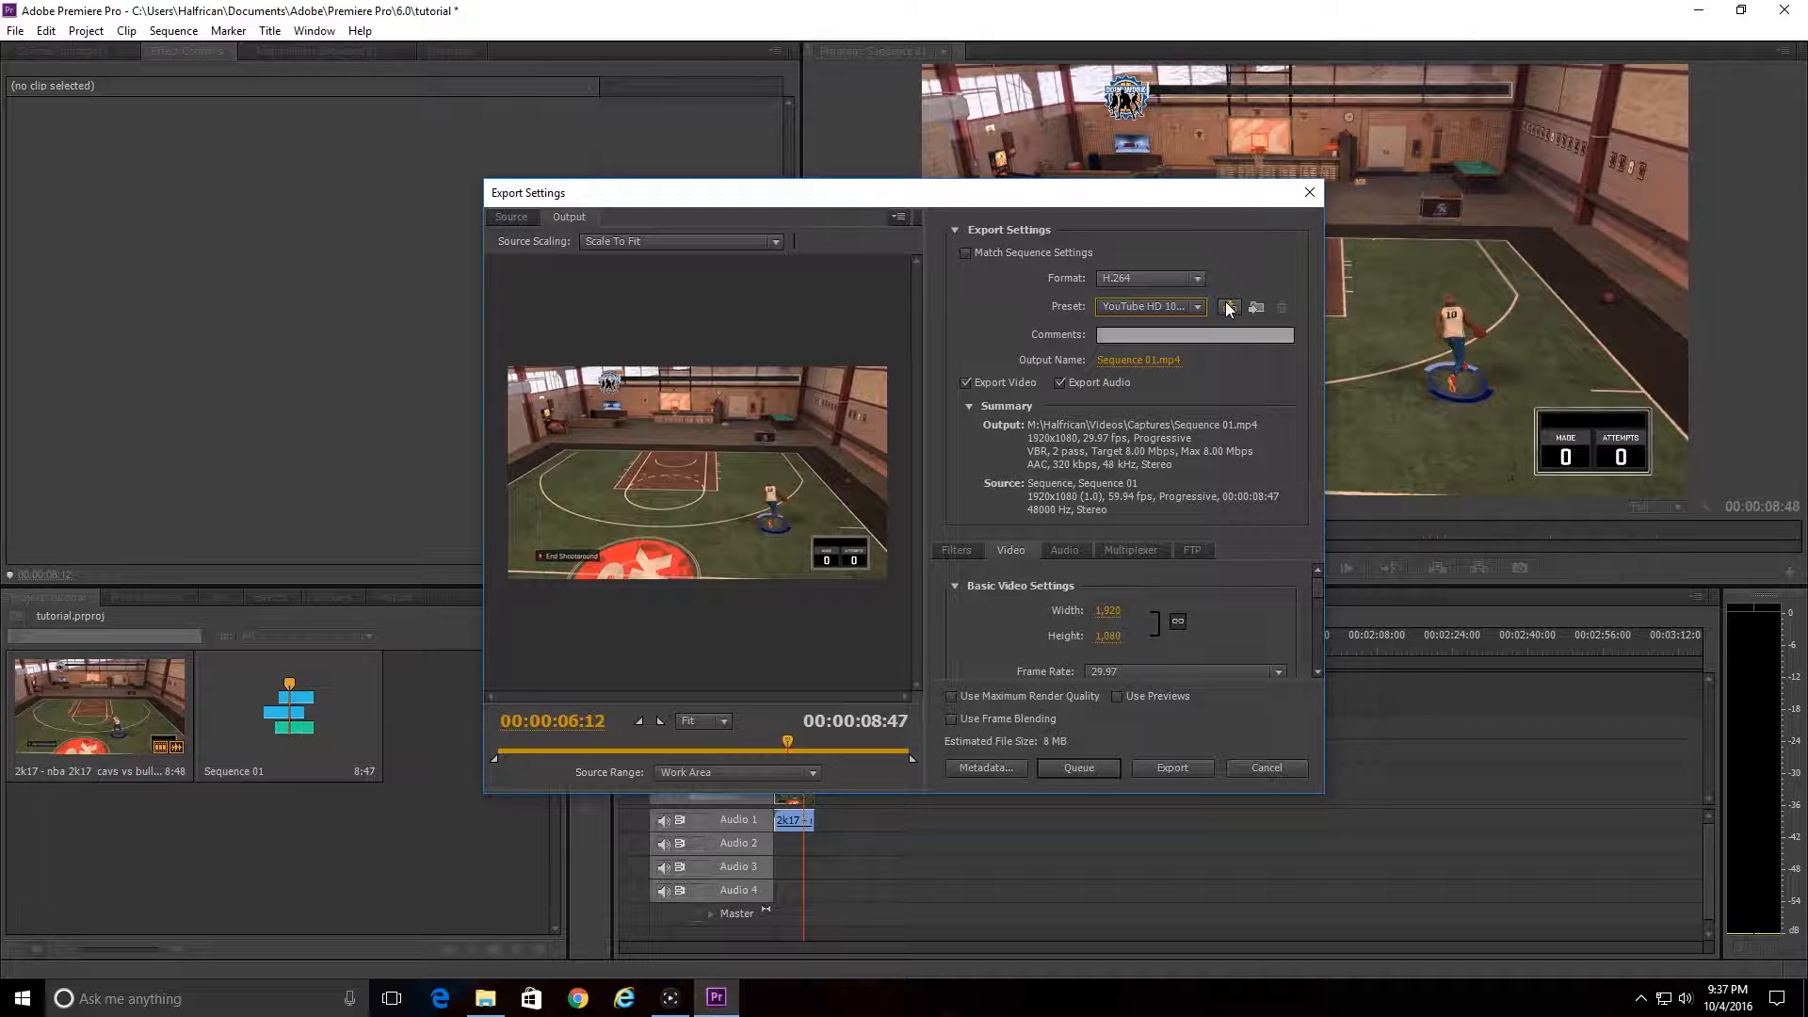
mouse_move(1228, 305)
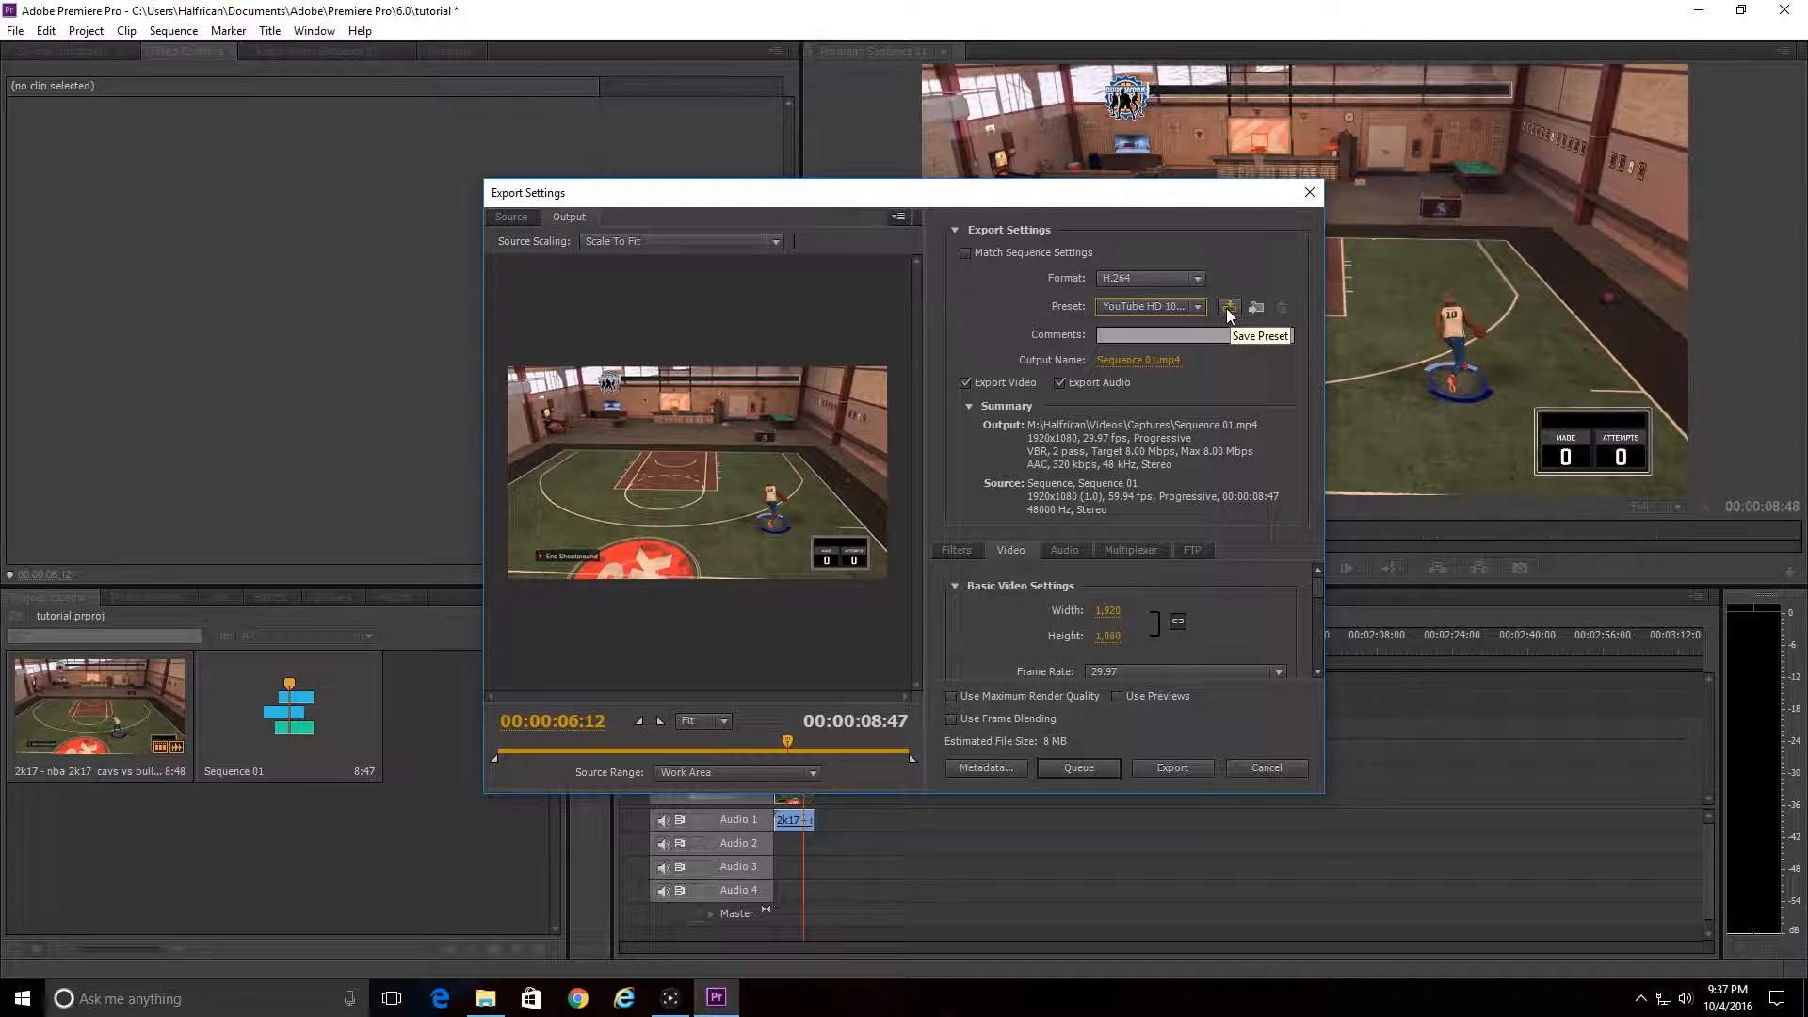
mouse_move(1138, 359)
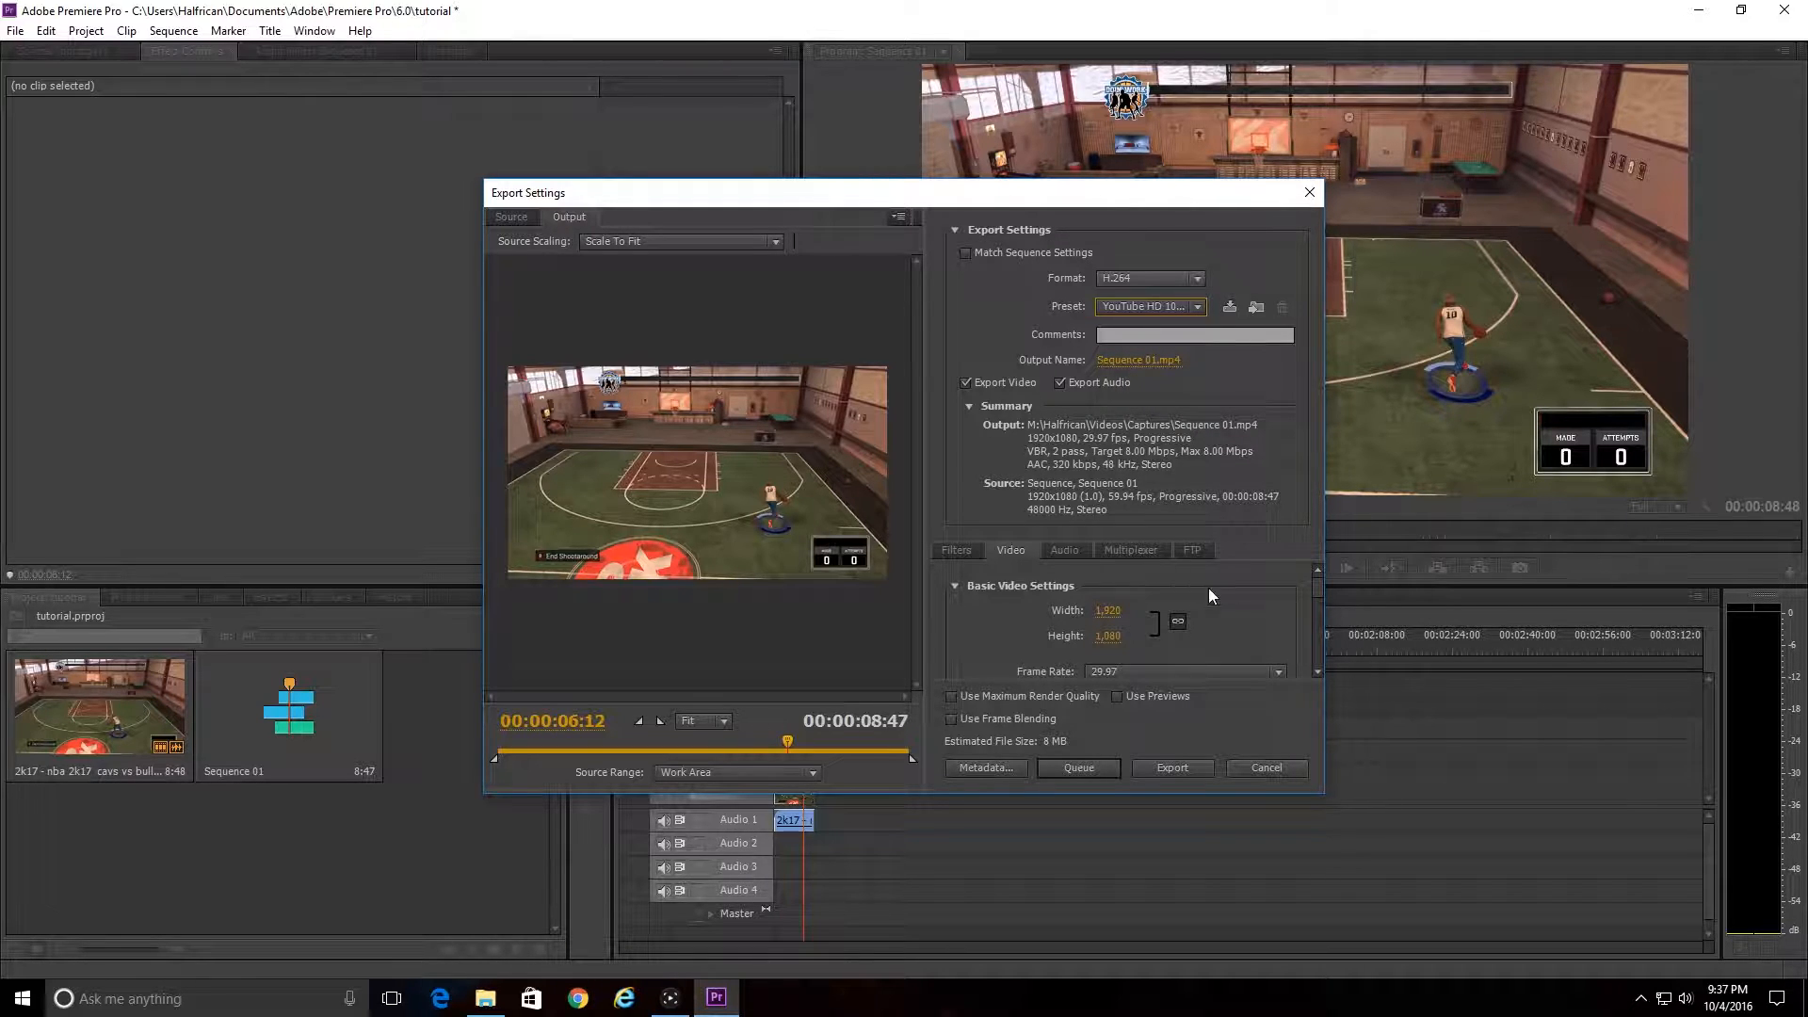
Attempt a higher export frame rate and dismiss the invalid frame size/rate error.
scroll("down", 3)
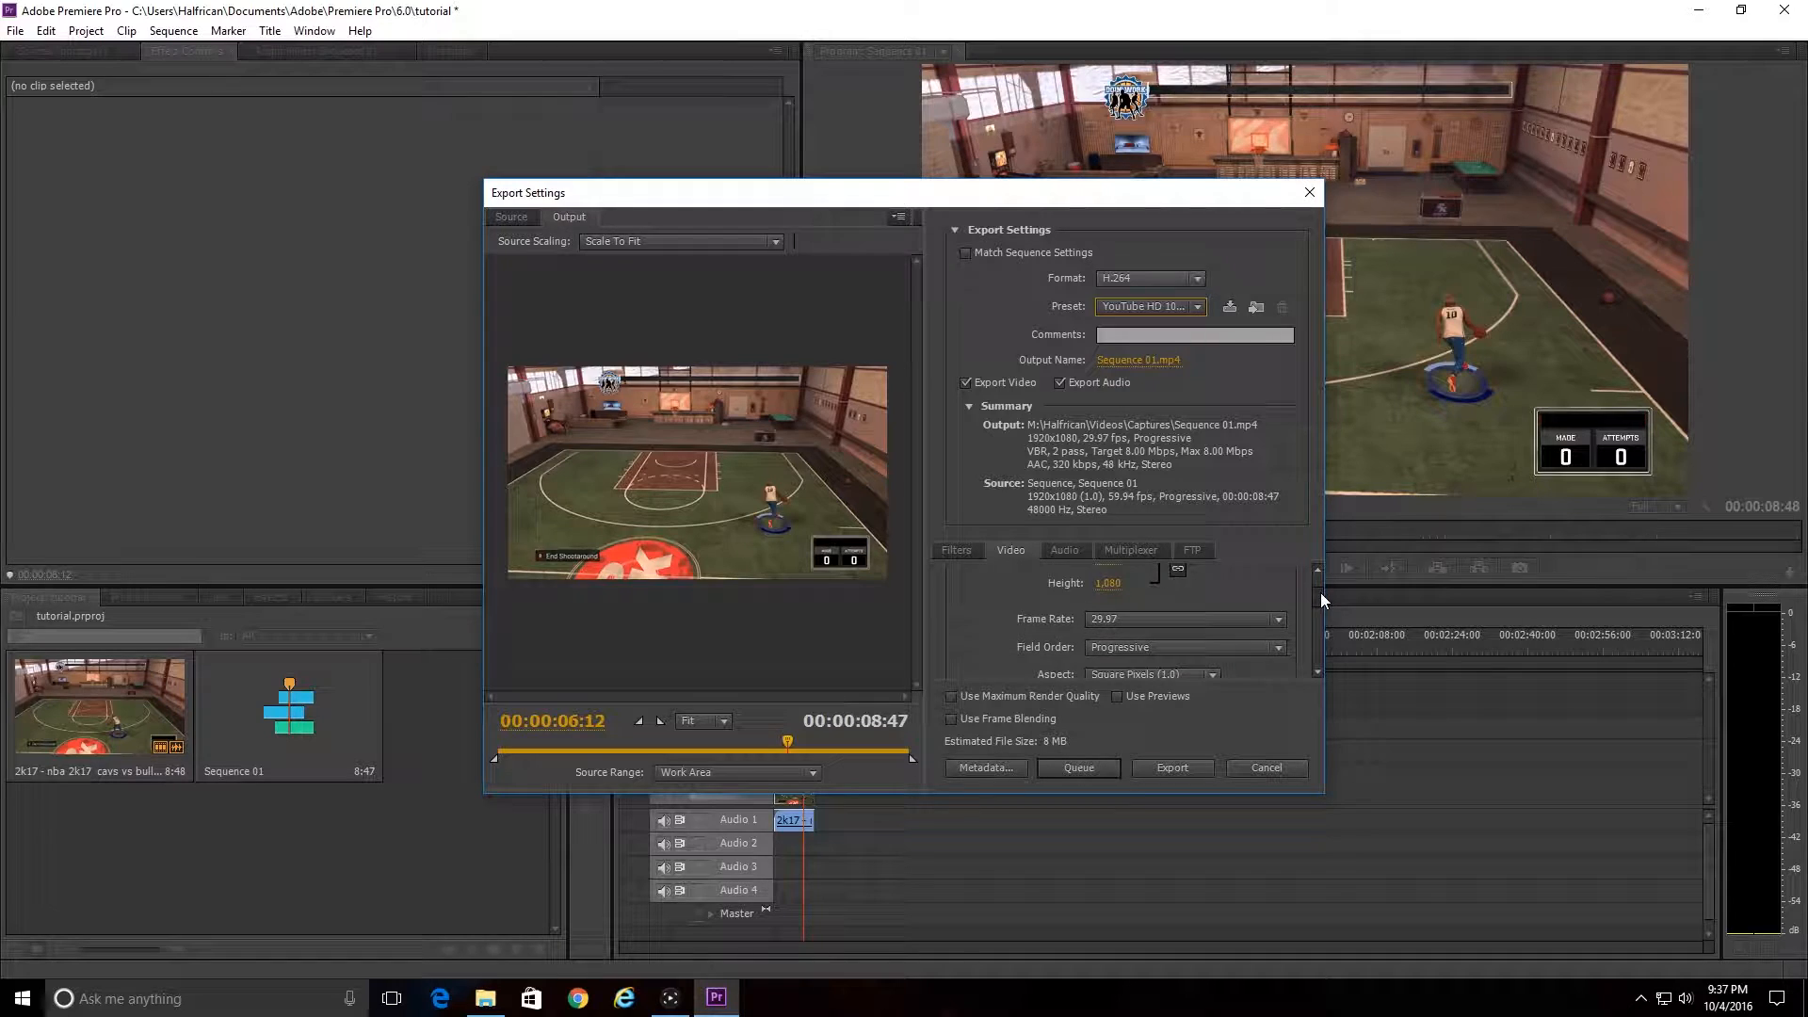
left_click(1277, 597)
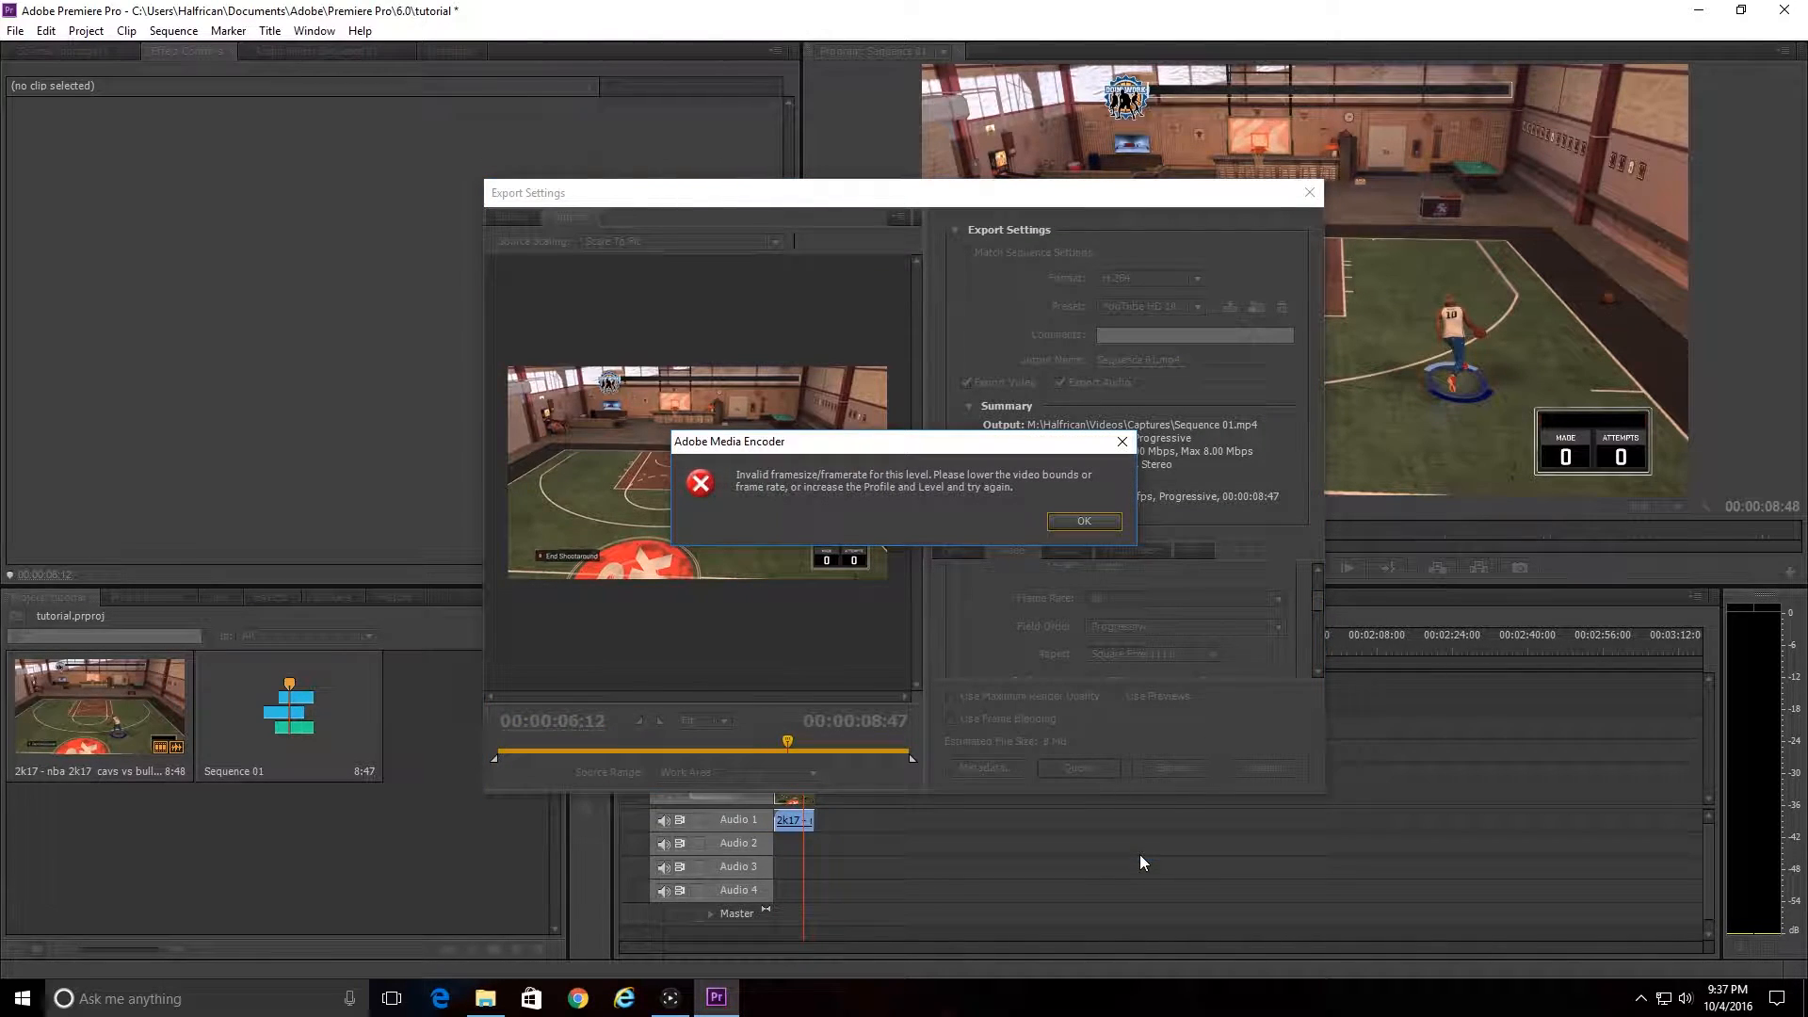
left_click(1082, 520)
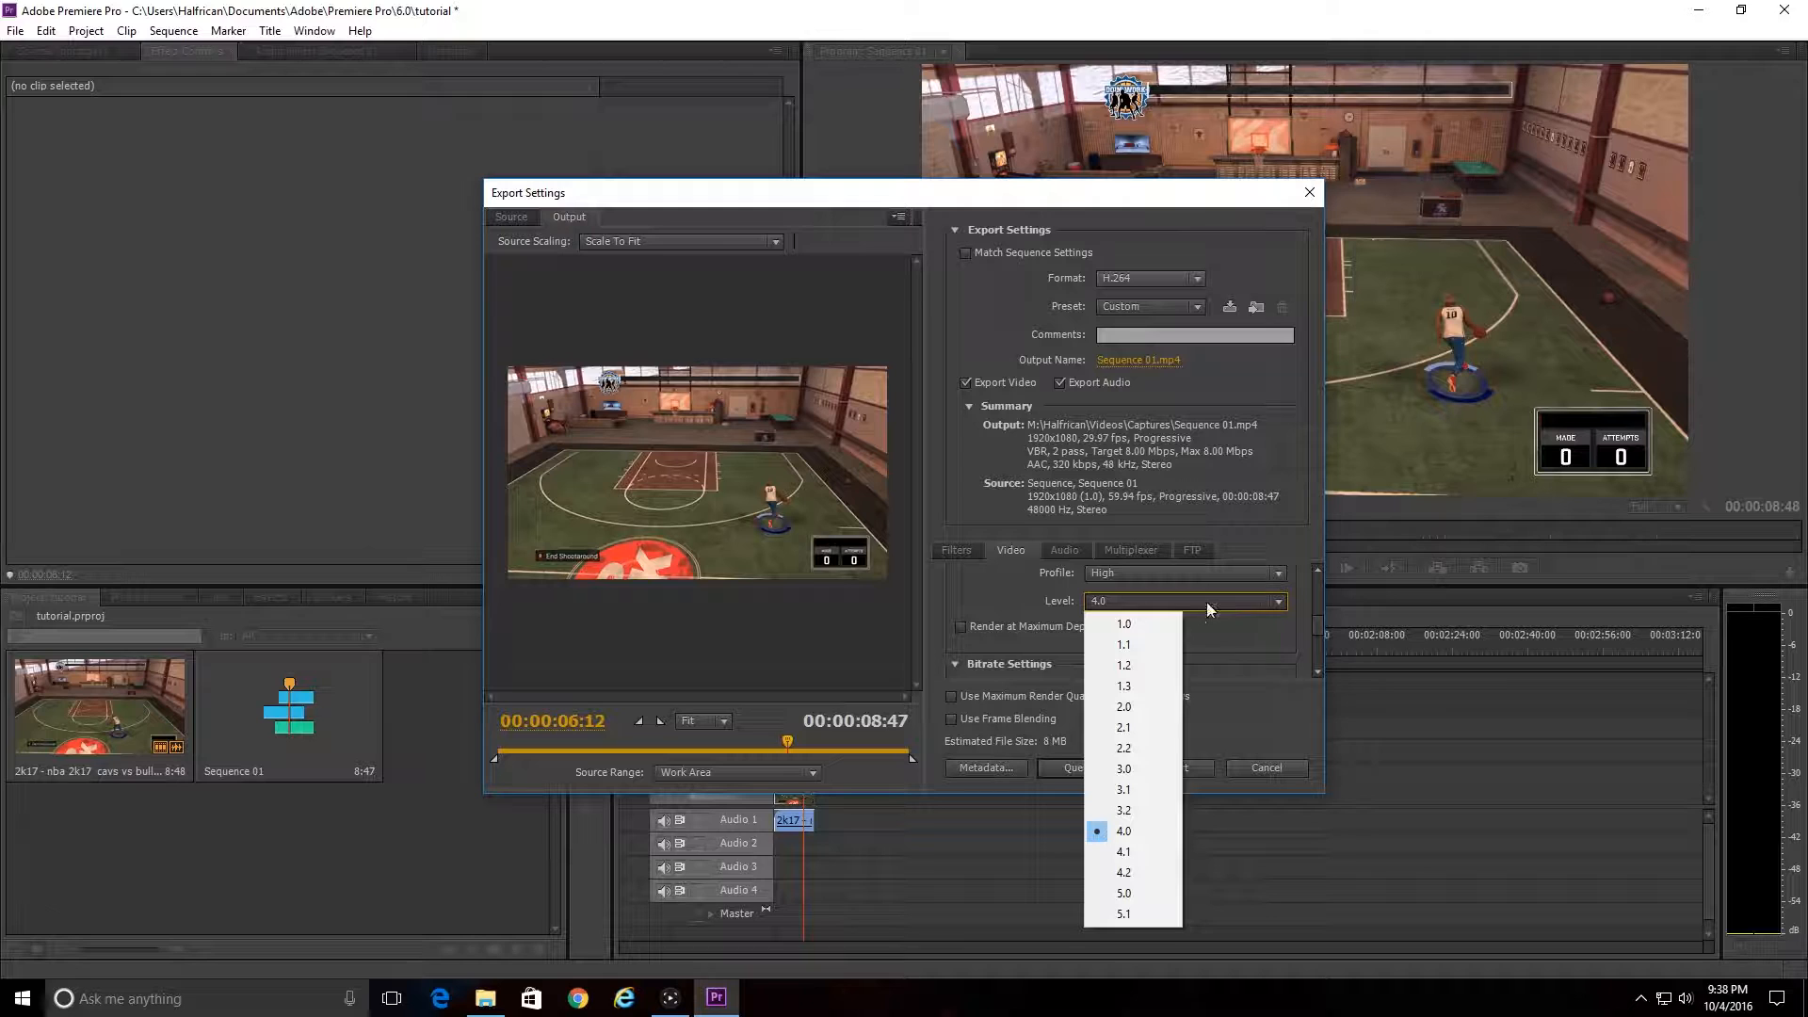
Raise the H.264 level and set the export frame rate to 60 fps.
left_click(1123, 872)
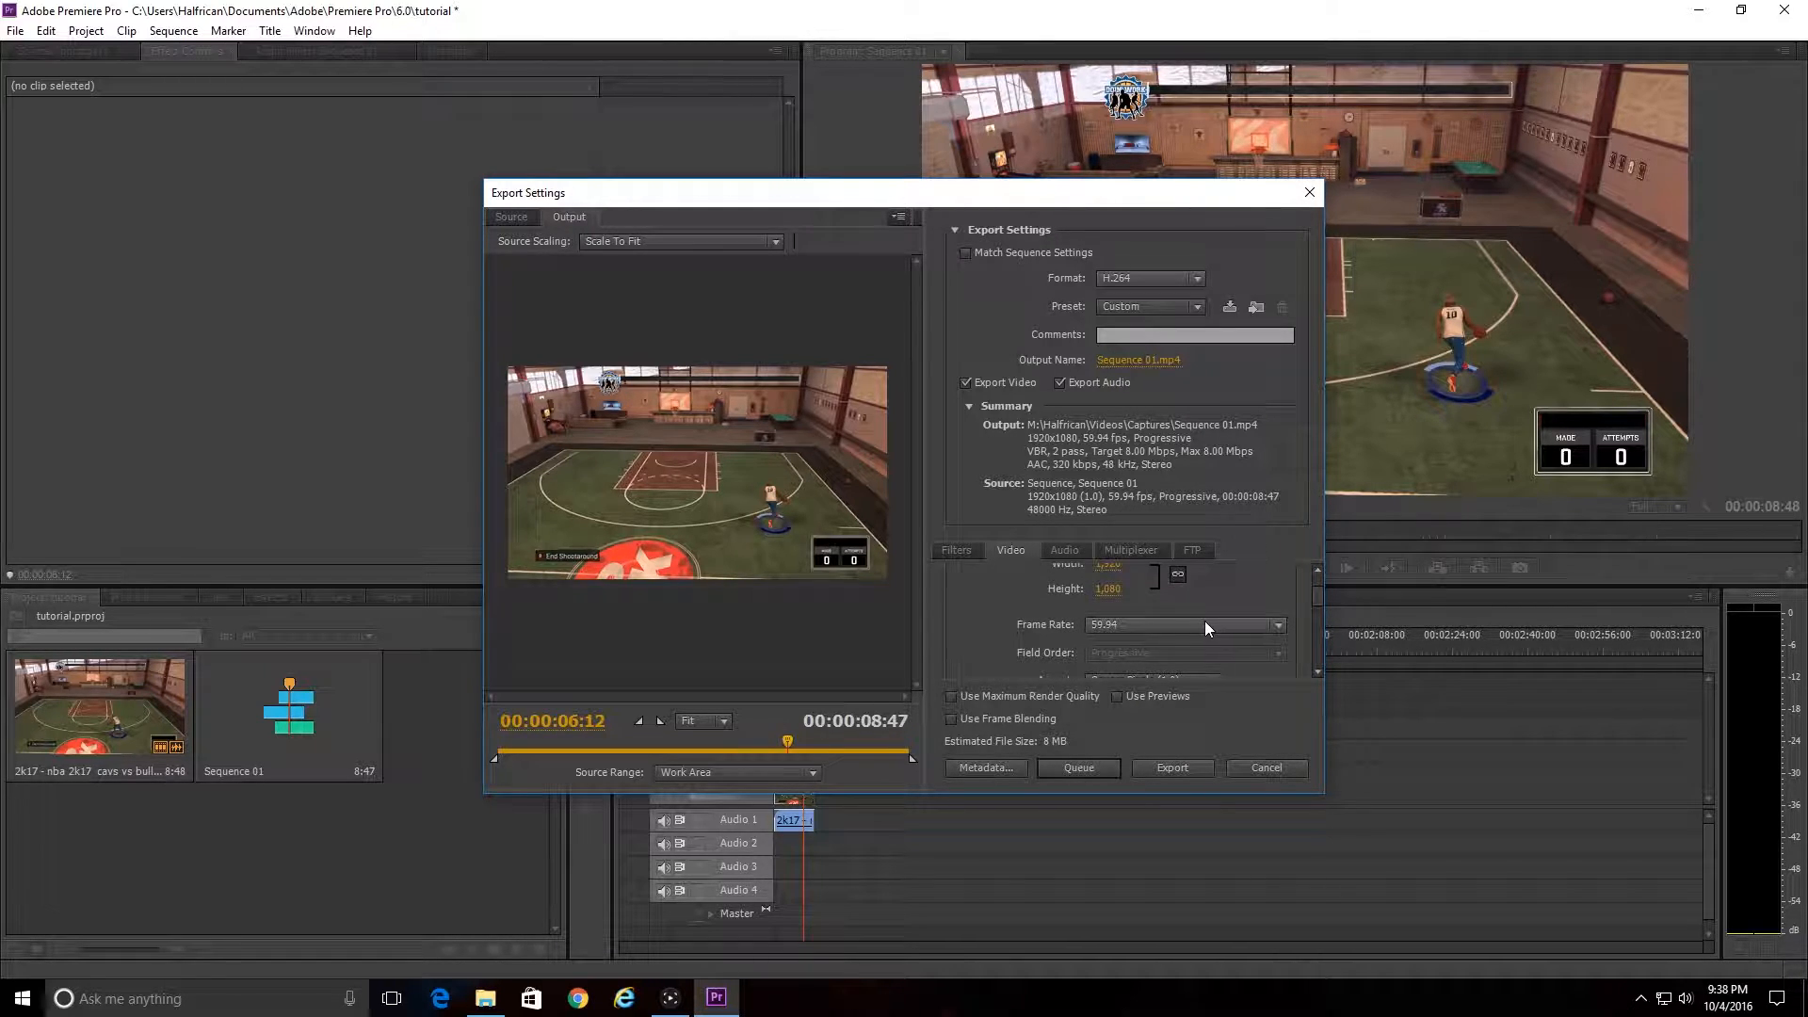
mouse_move(1207, 628)
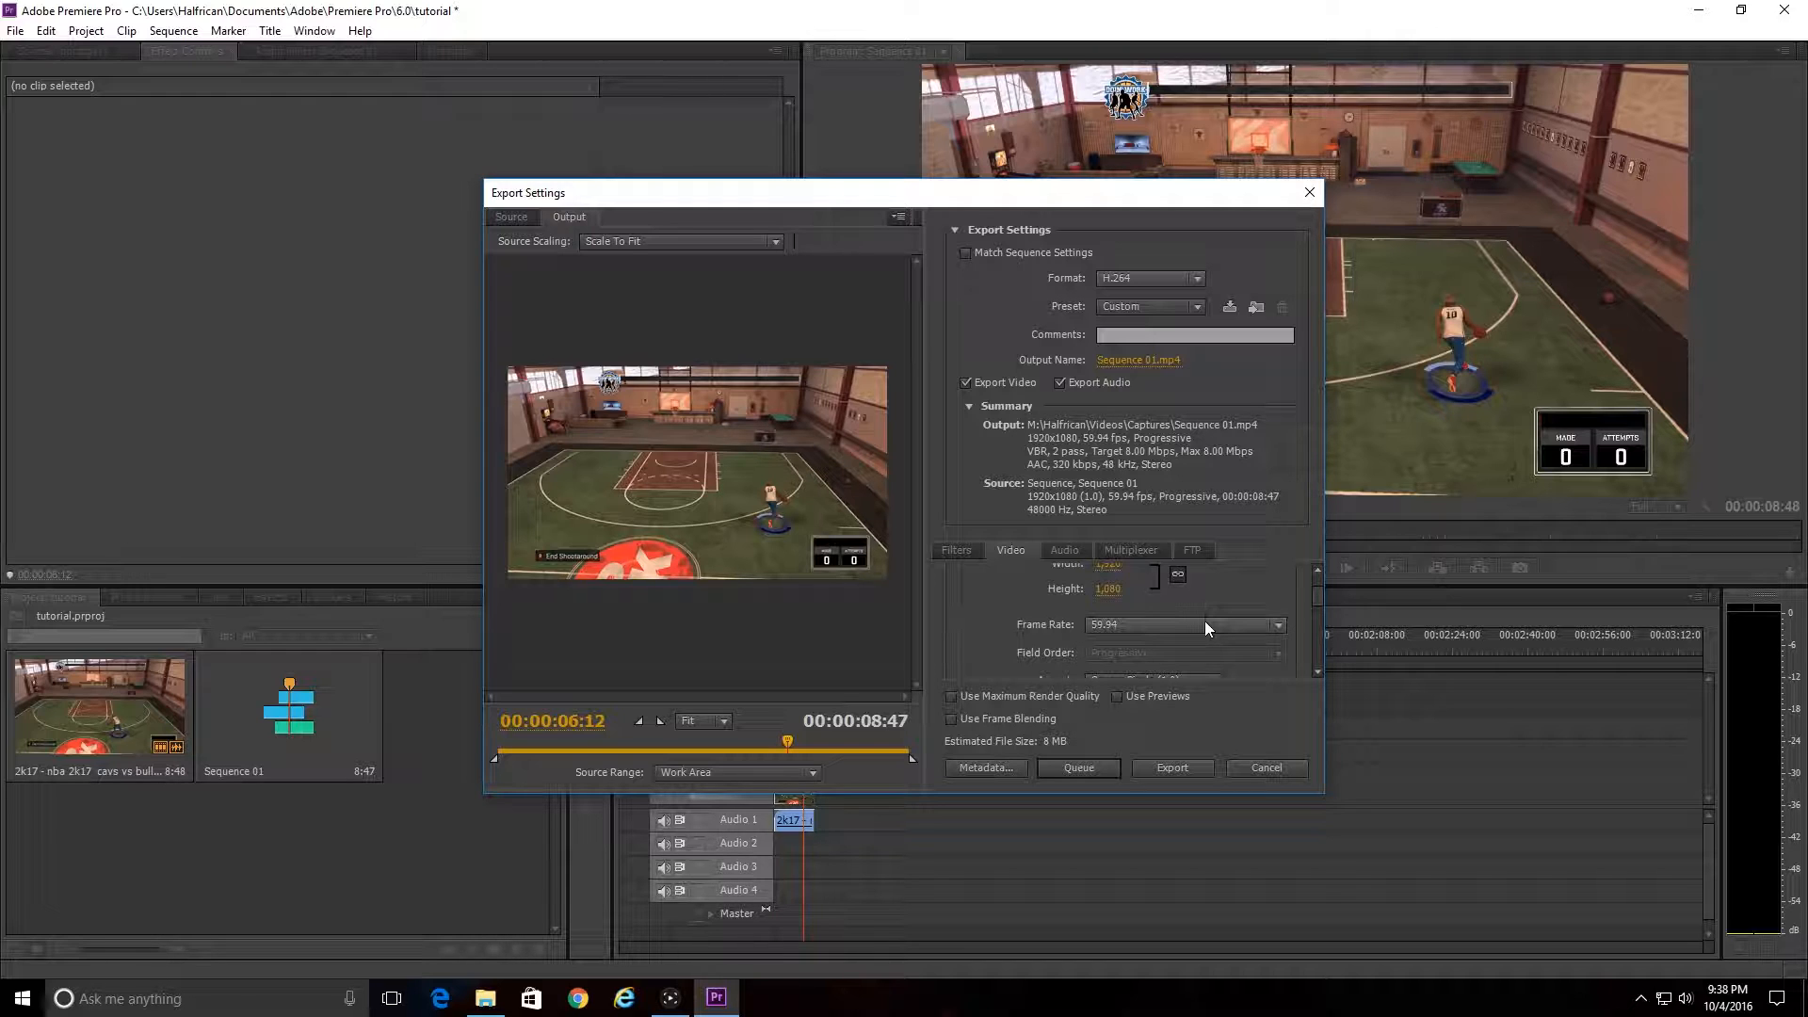
left_click(1277, 623)
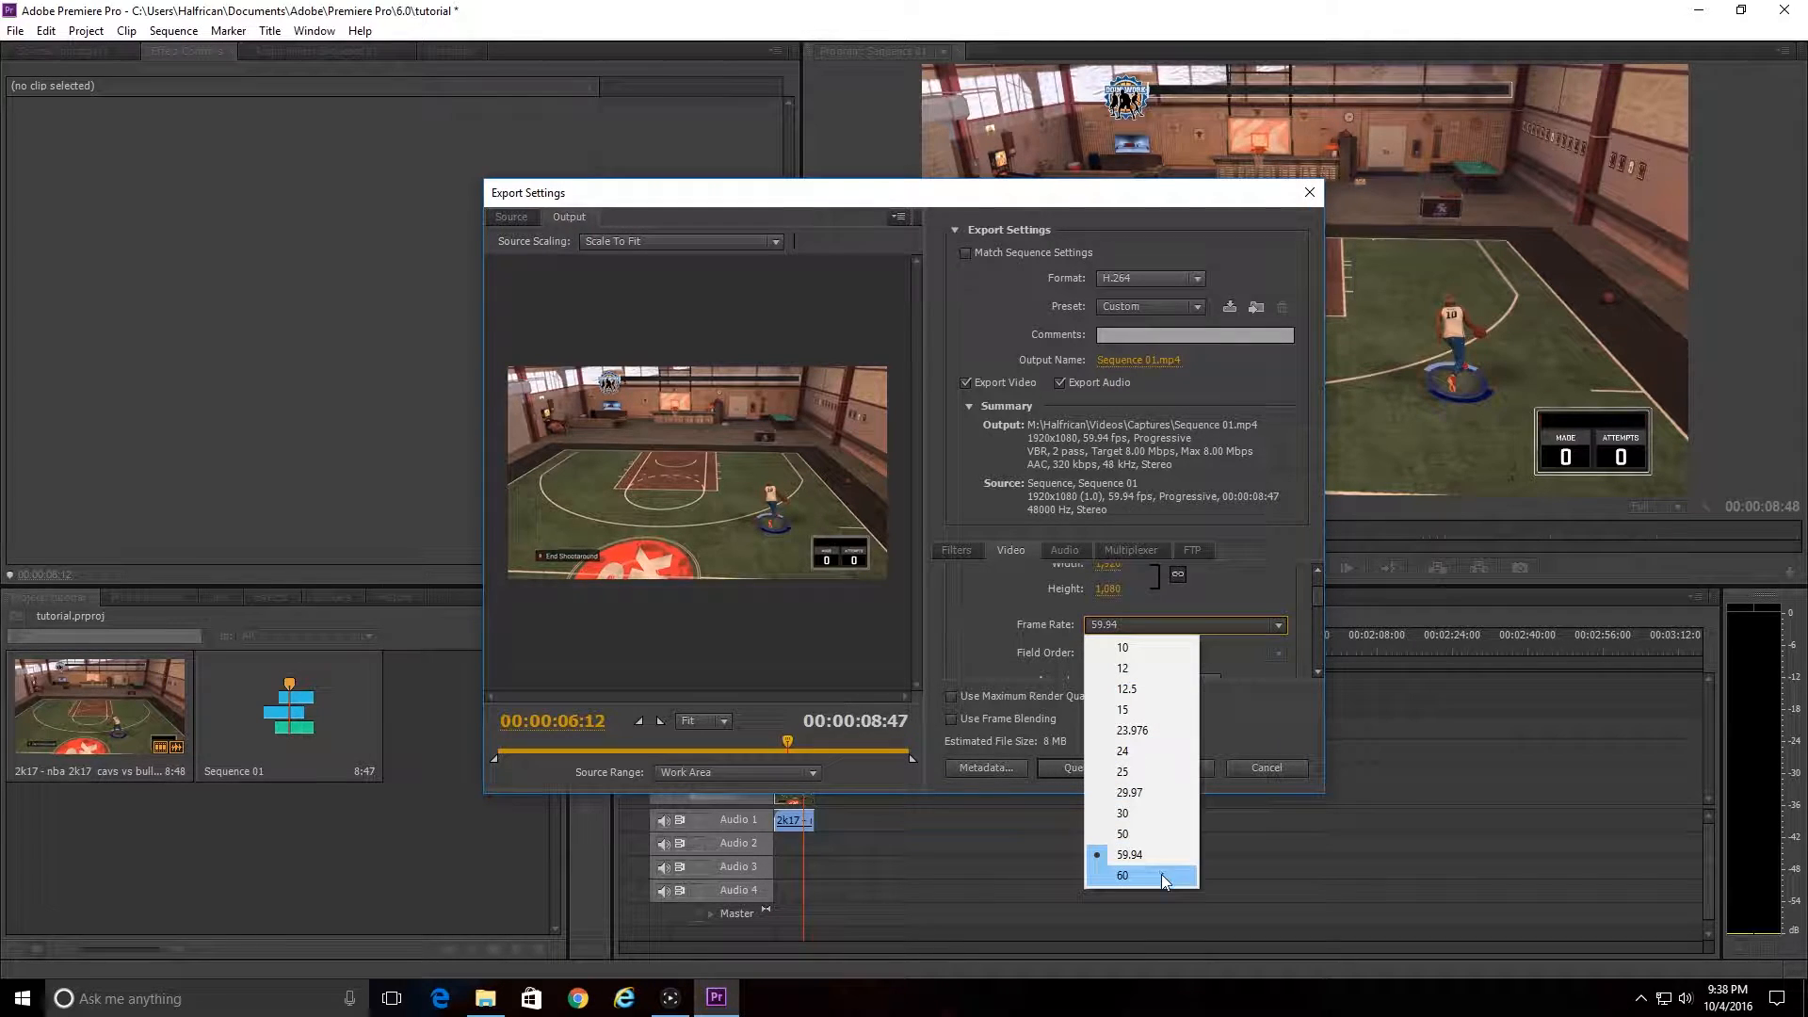
left_click(1122, 875)
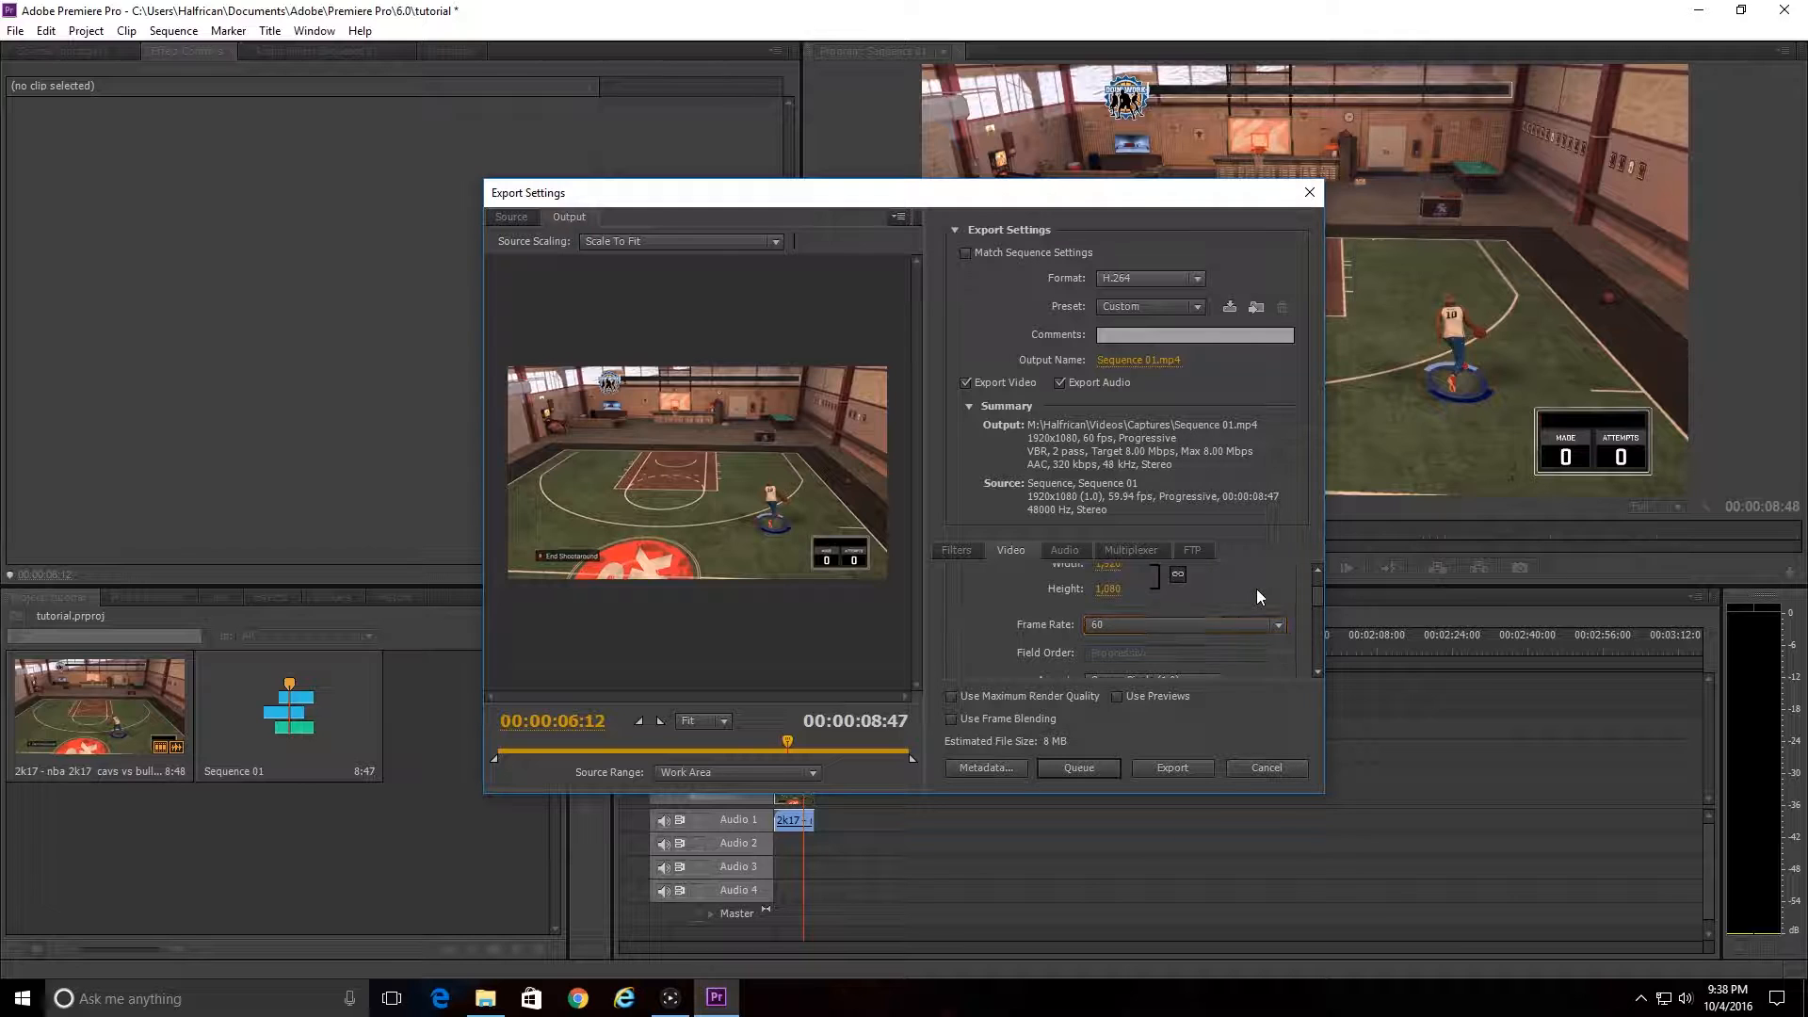
scroll("down", 3)
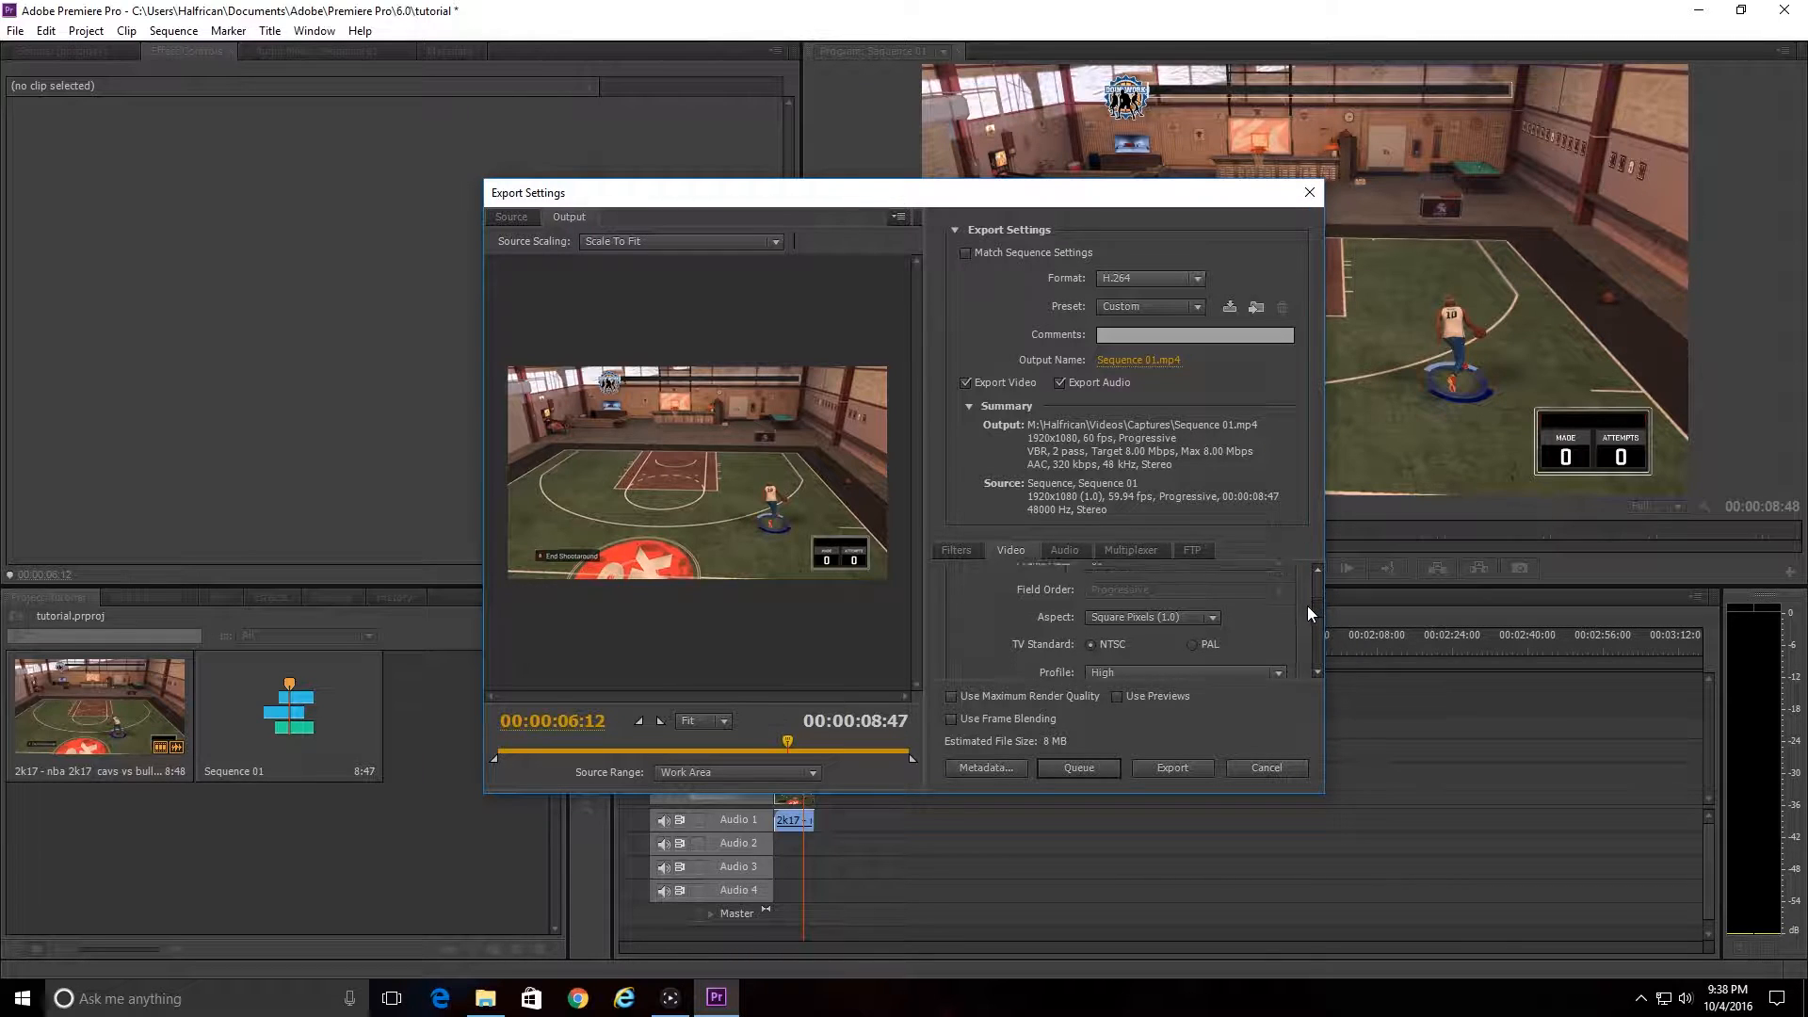
Set the AAC stereo audio sample rate to 48000 Hz.
scroll("down", 3)
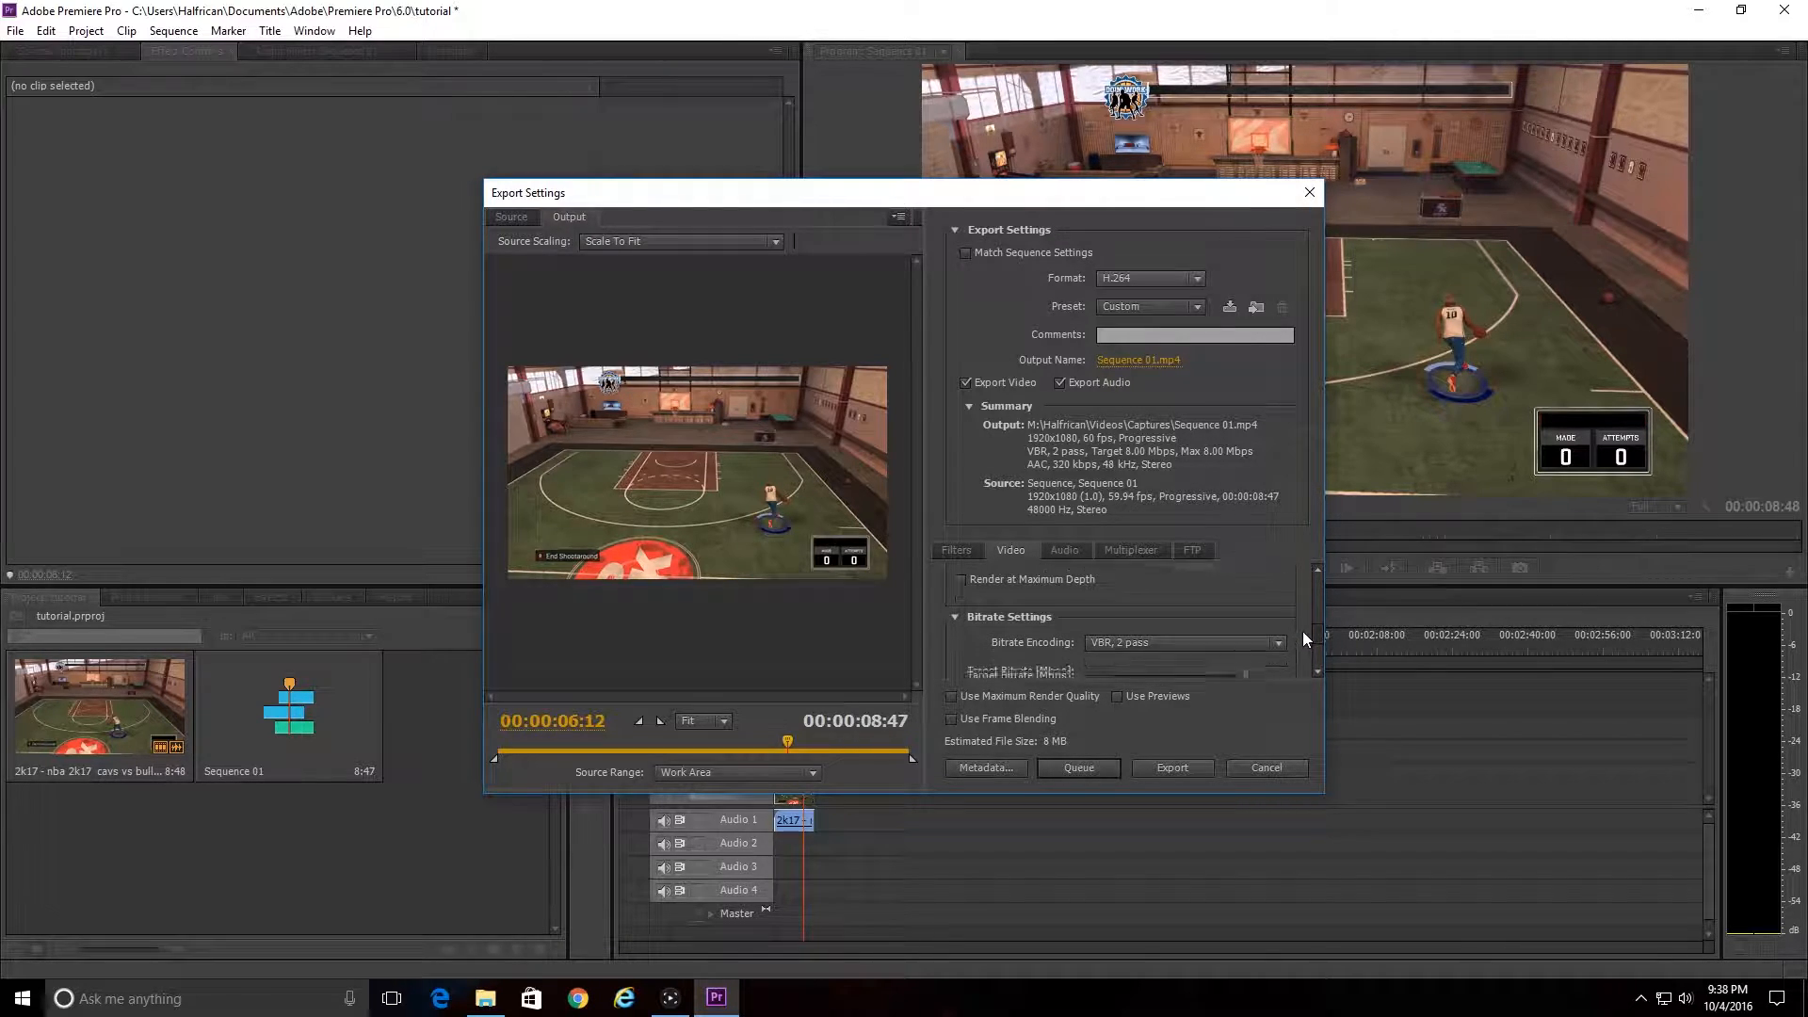
scroll("down", 3)
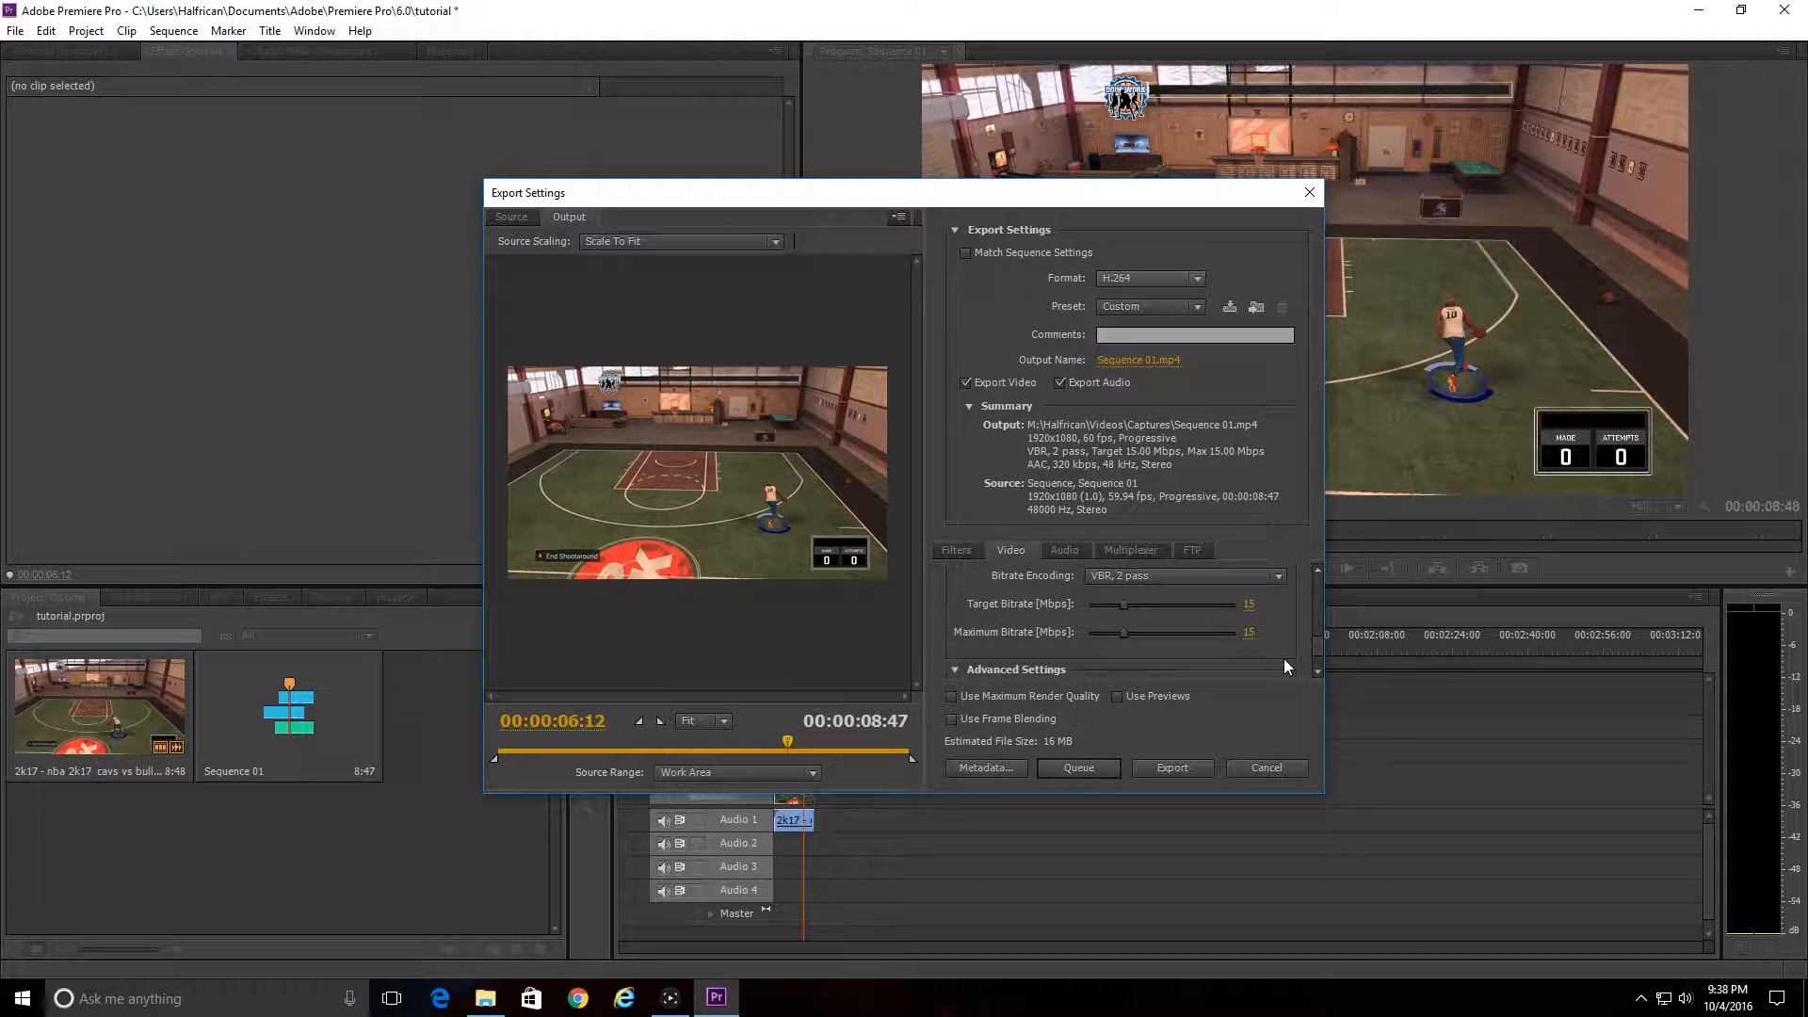
scroll("down", 3)
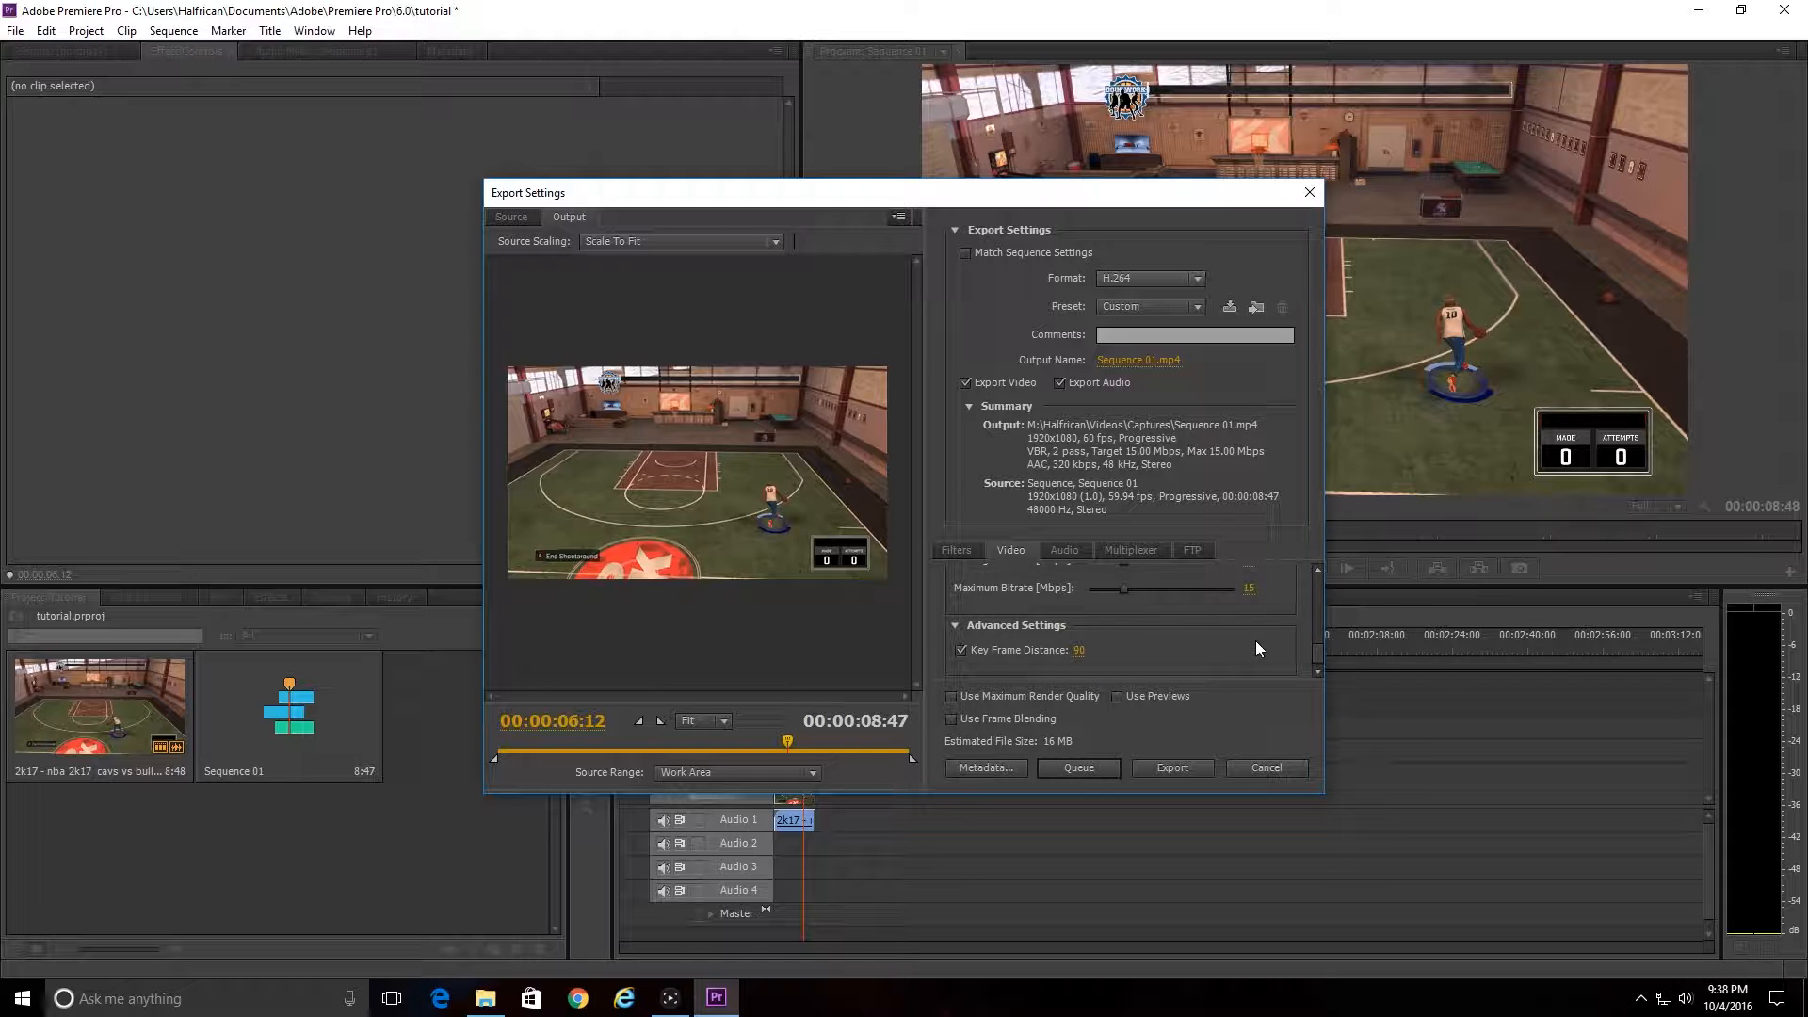
left_click(1063, 550)
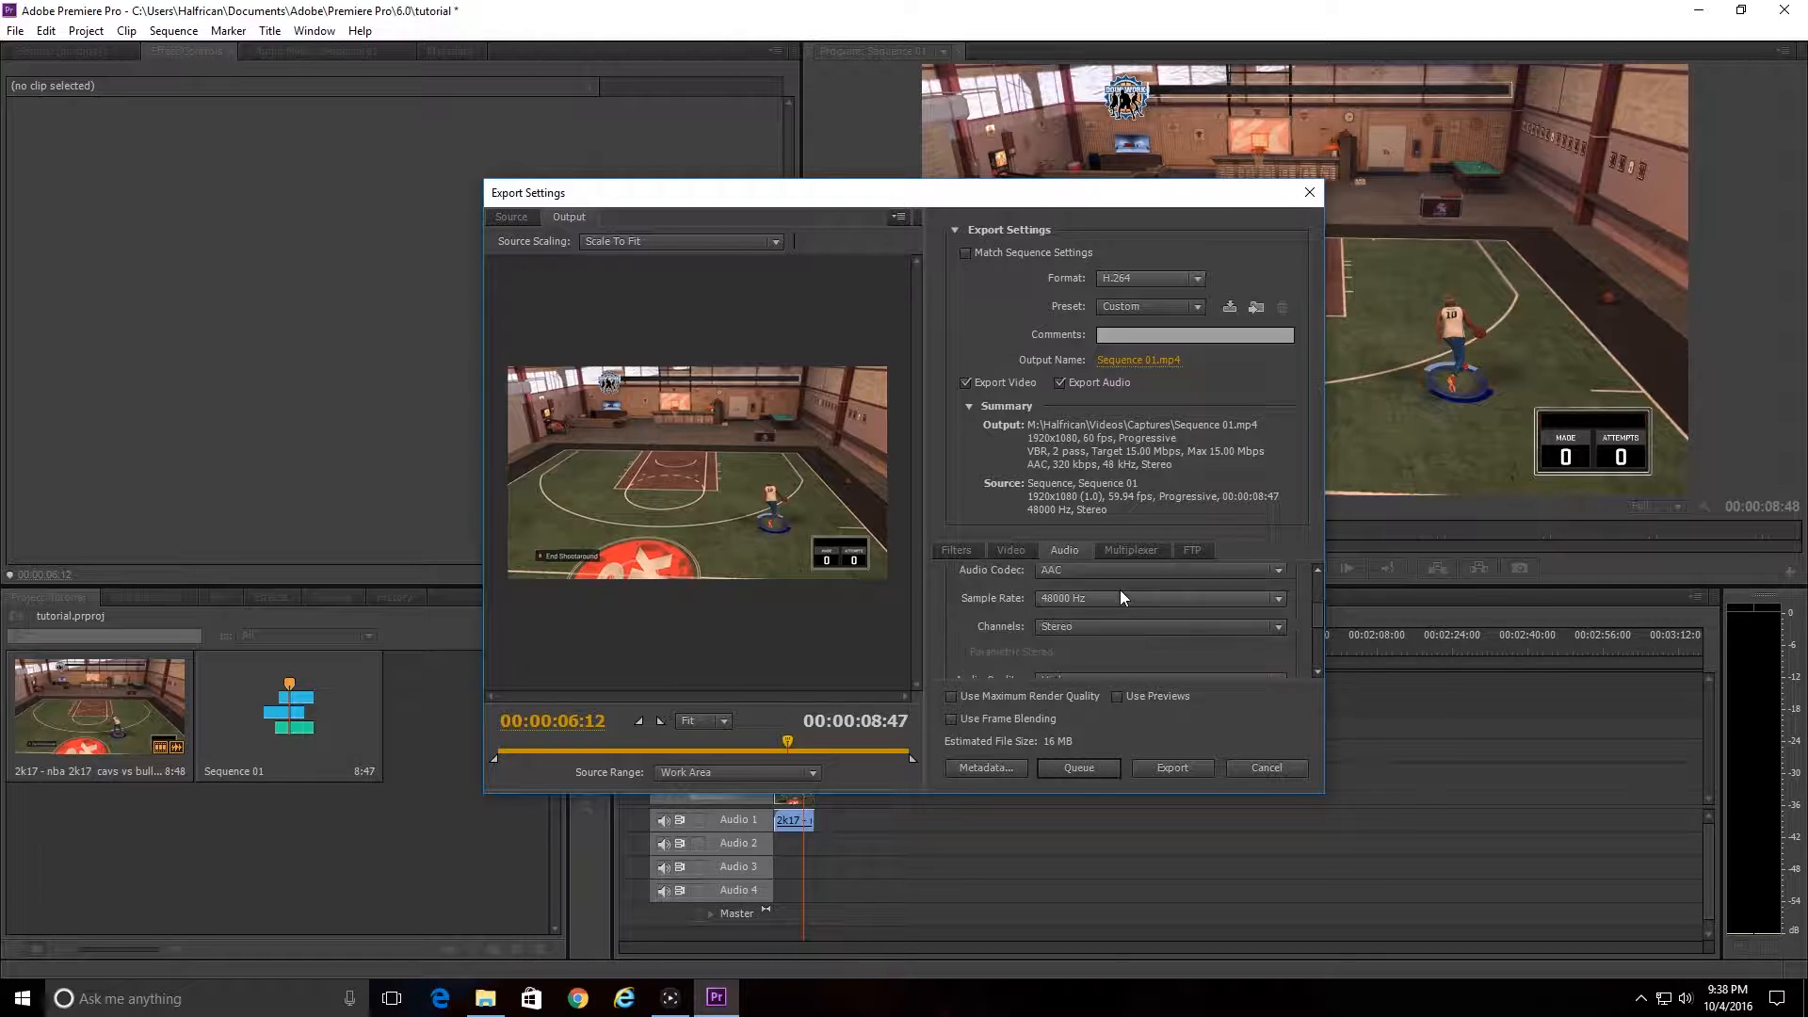
left_click(1160, 597)
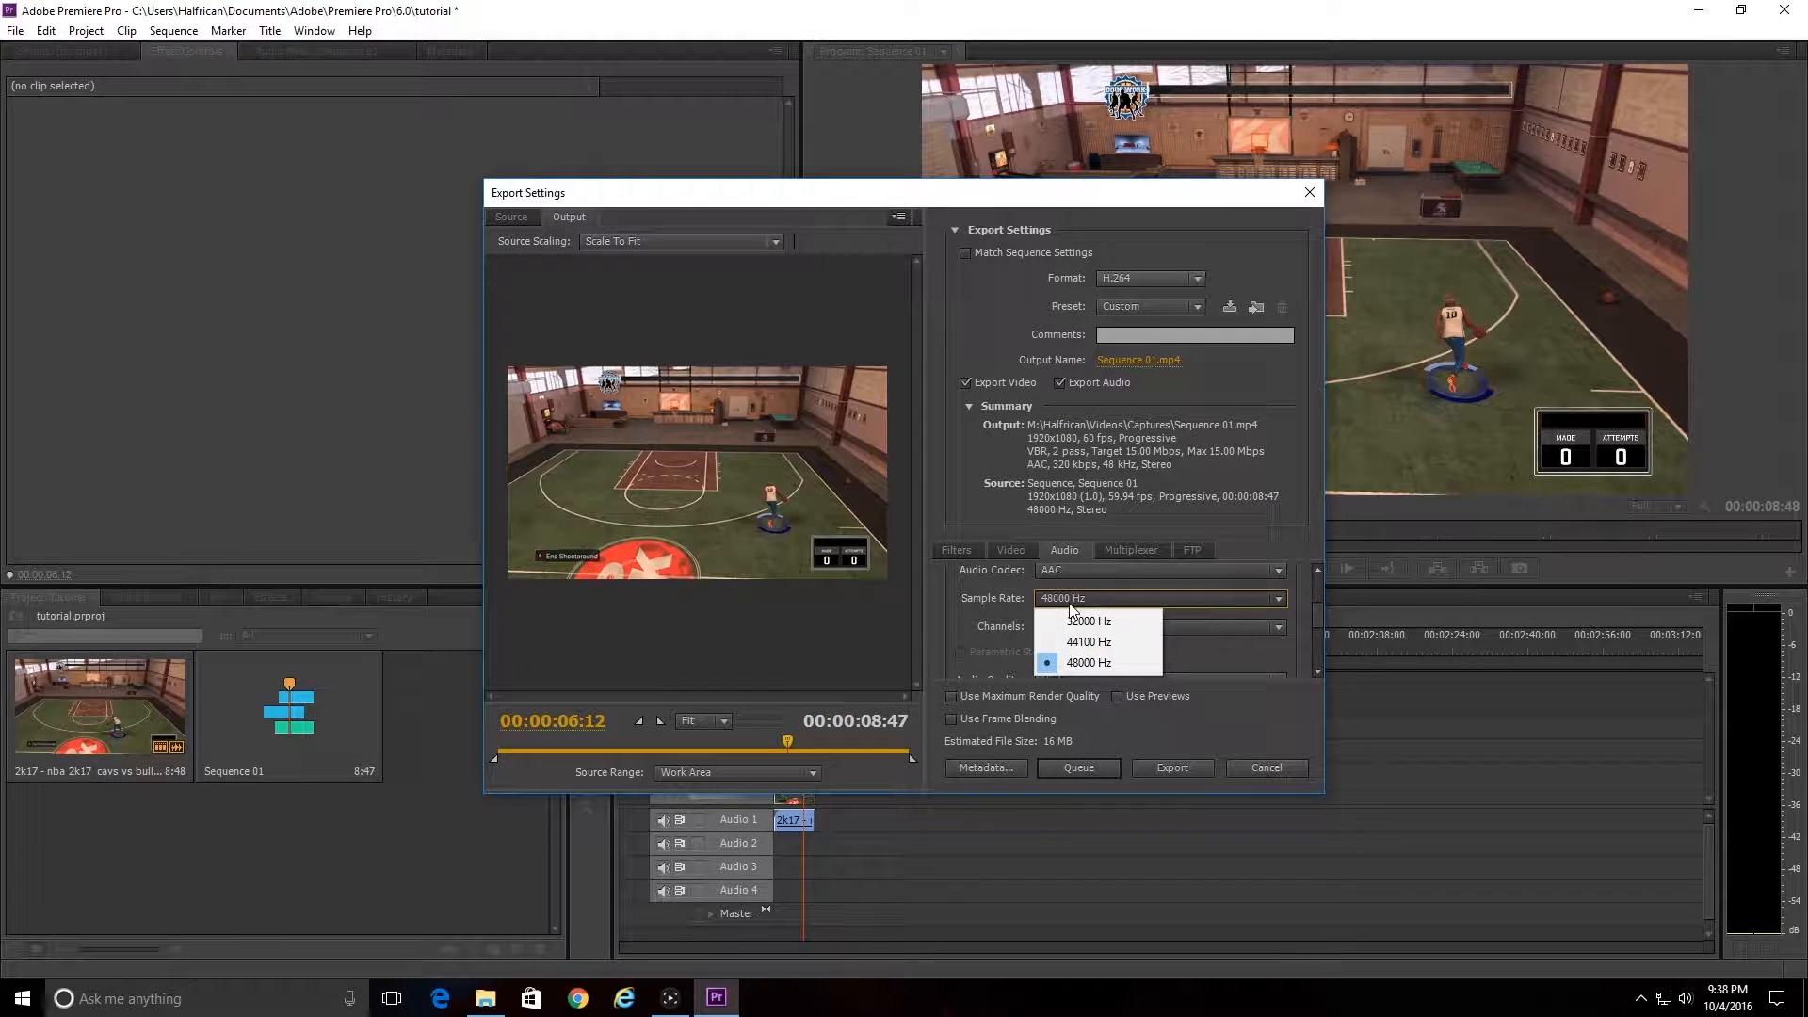
left_click(1089, 662)
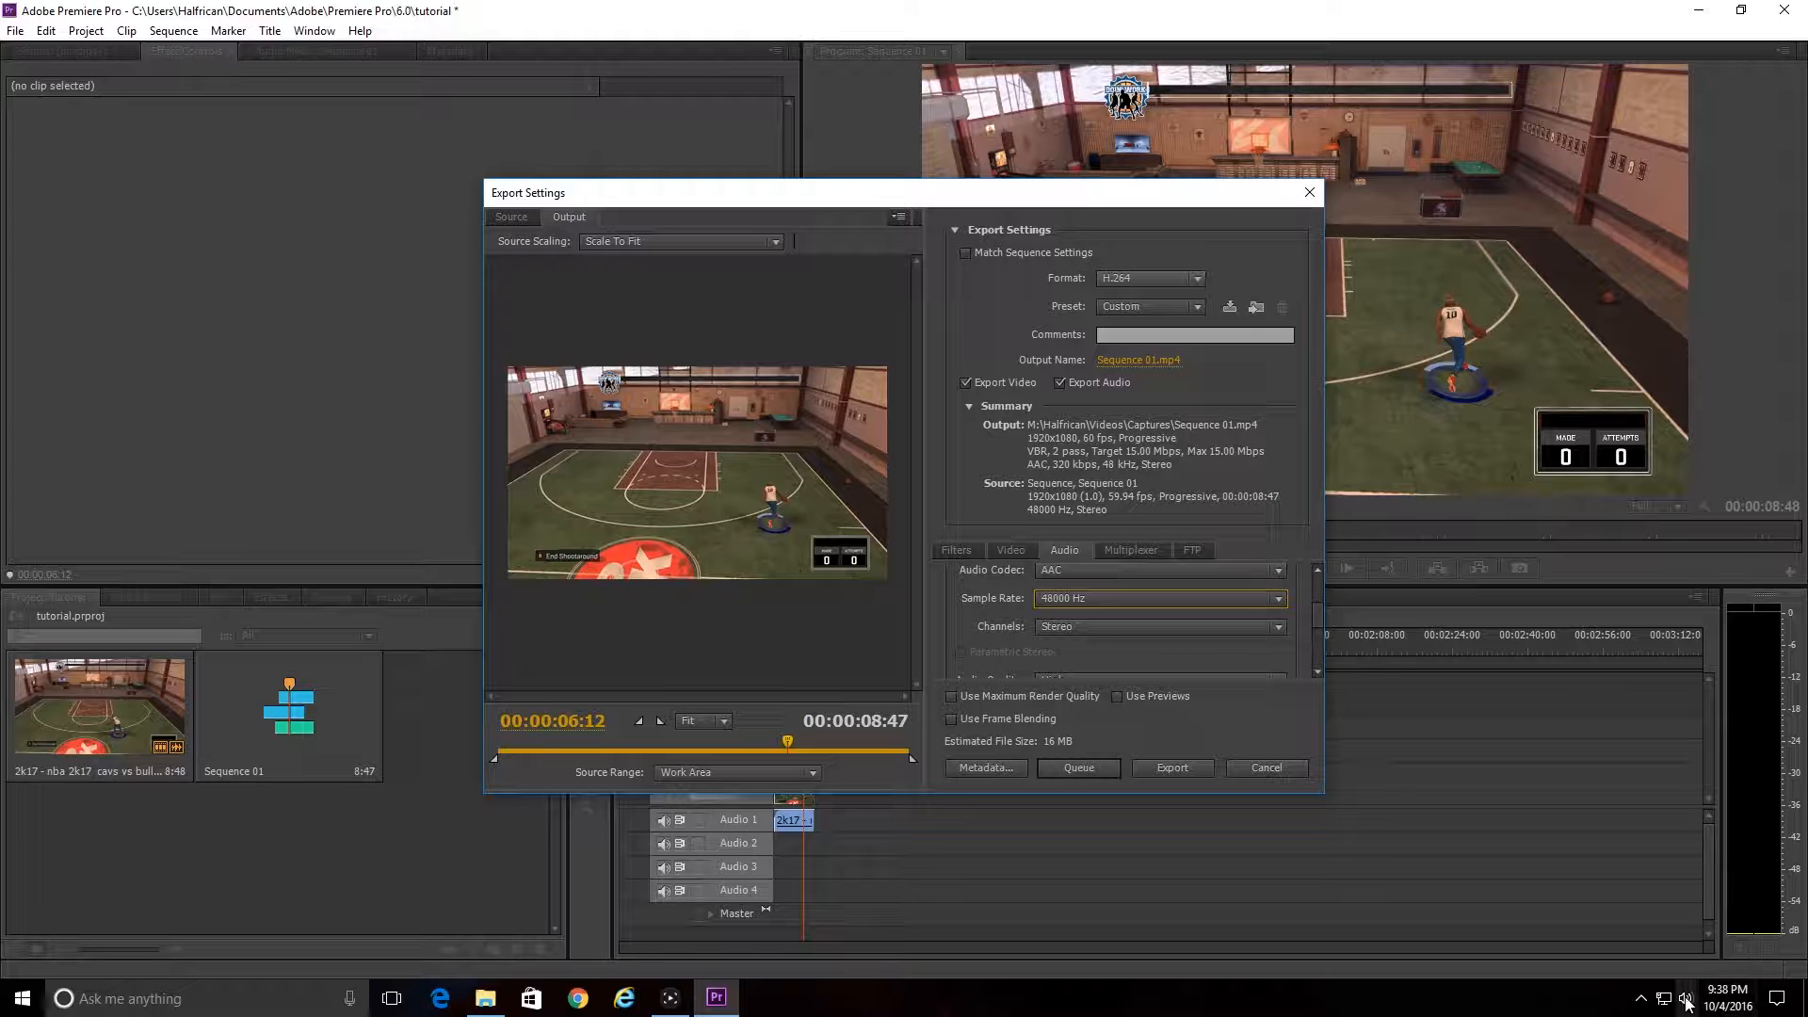
Open the Yeti Stereo Microphone's properties from Windows recording devices.
right_click(1685, 999)
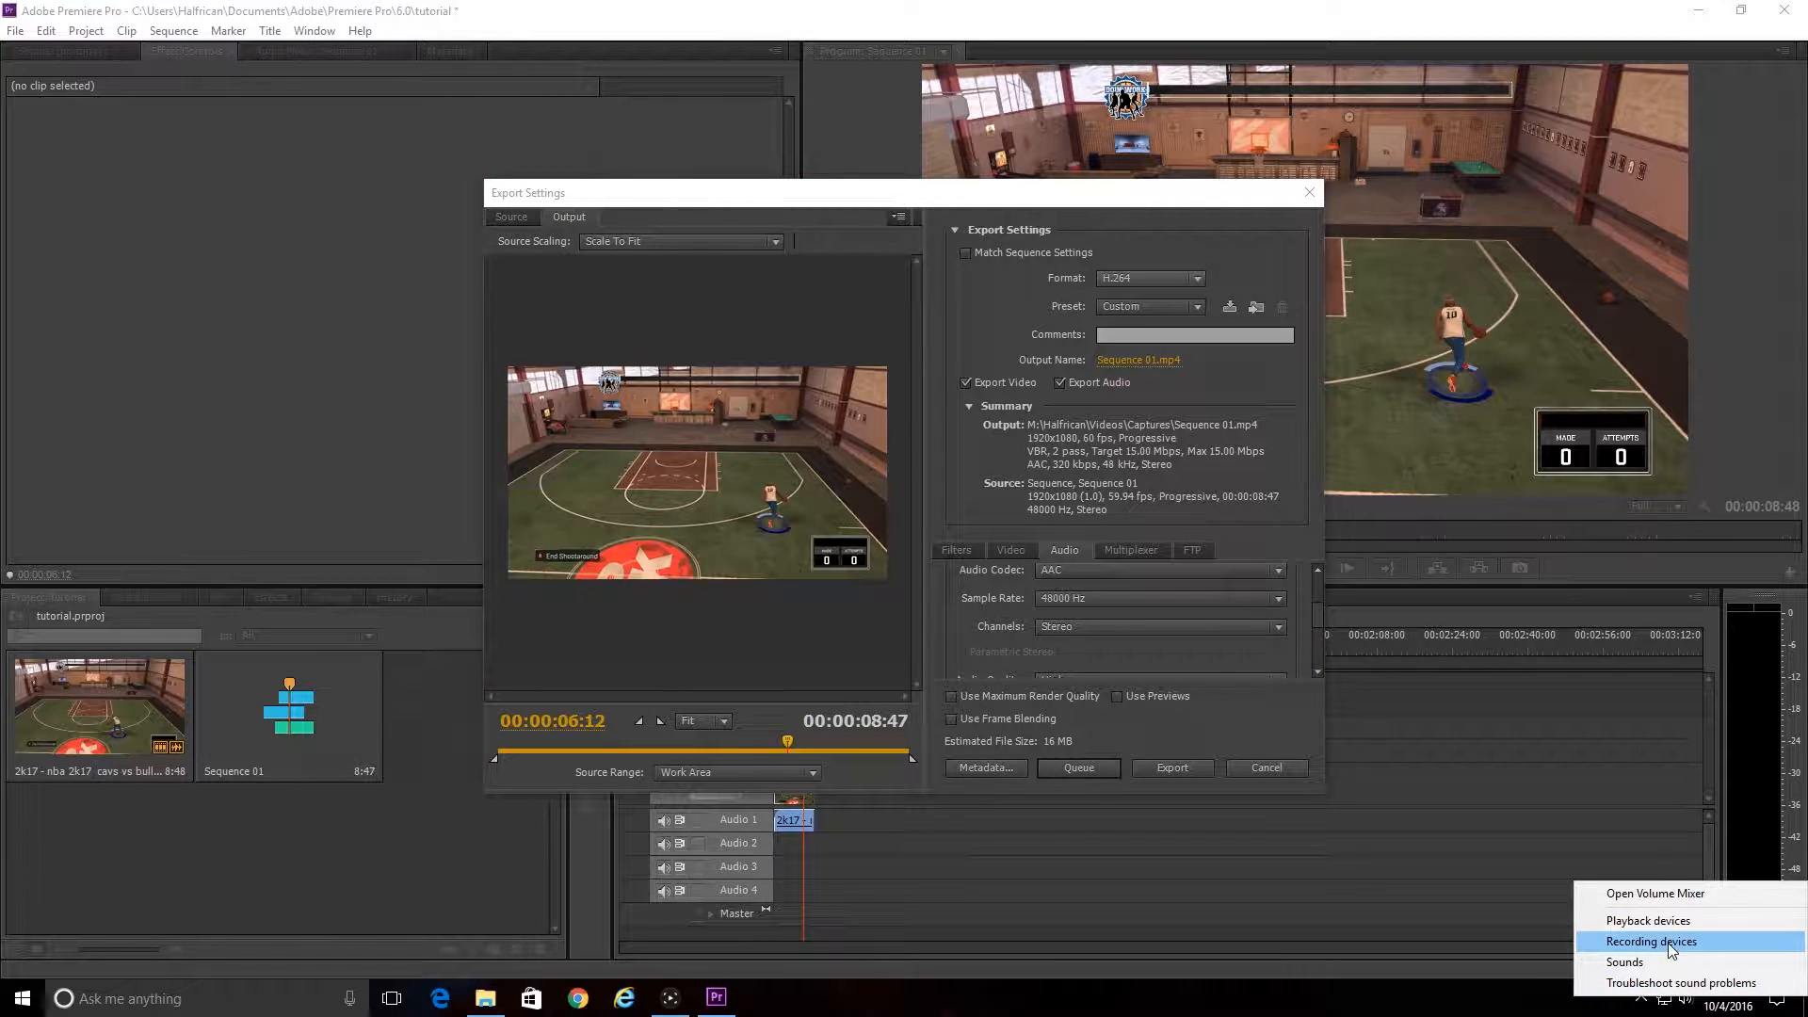
left_click(1650, 941)
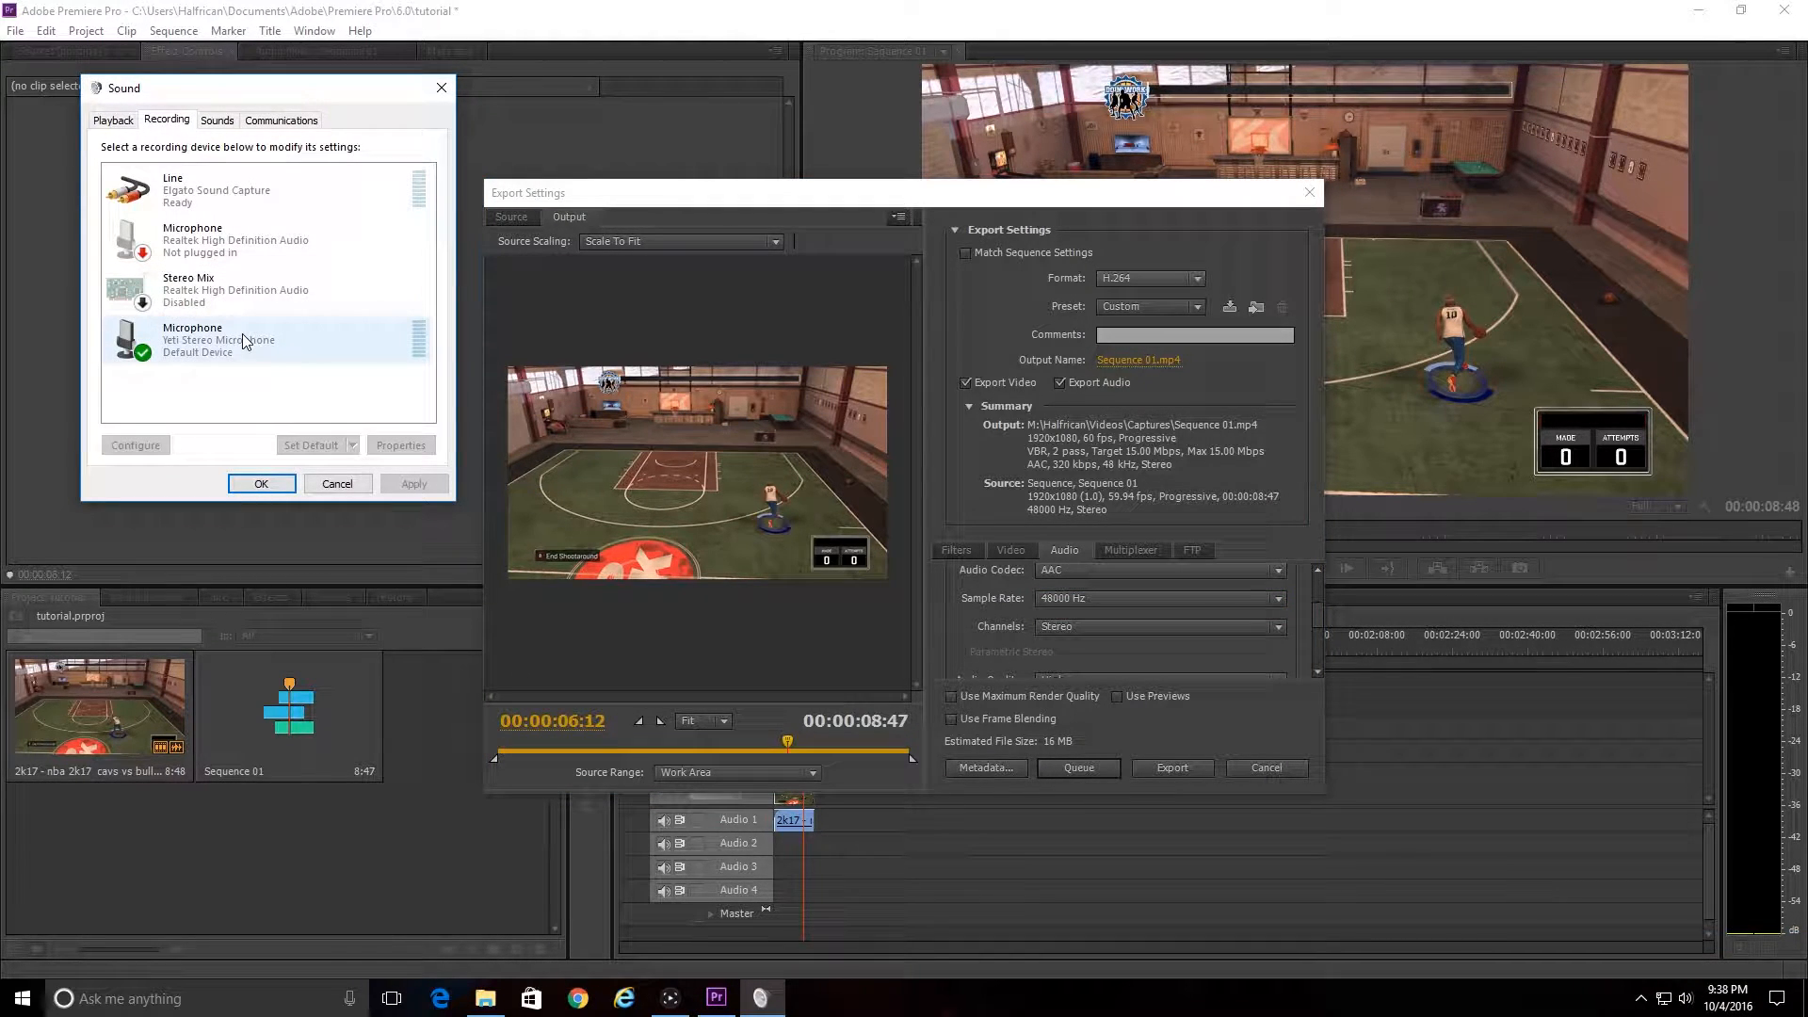
right_click(242, 340)
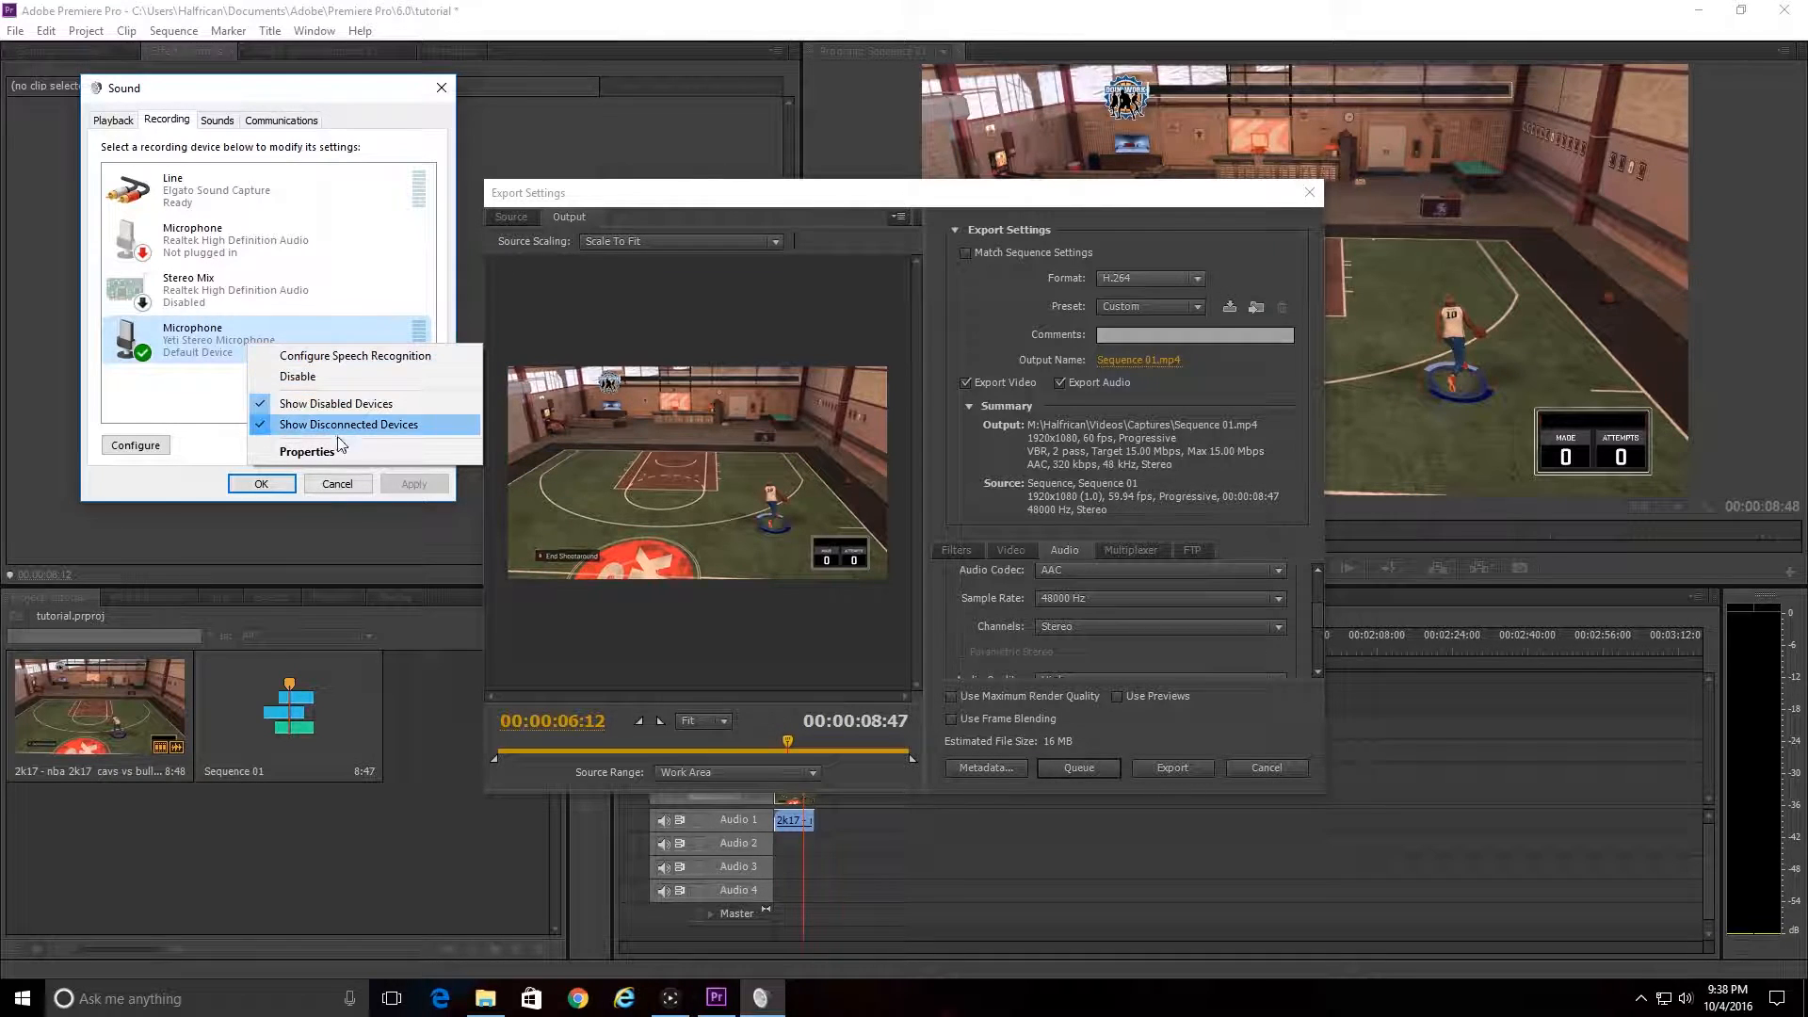
left_click(308, 452)
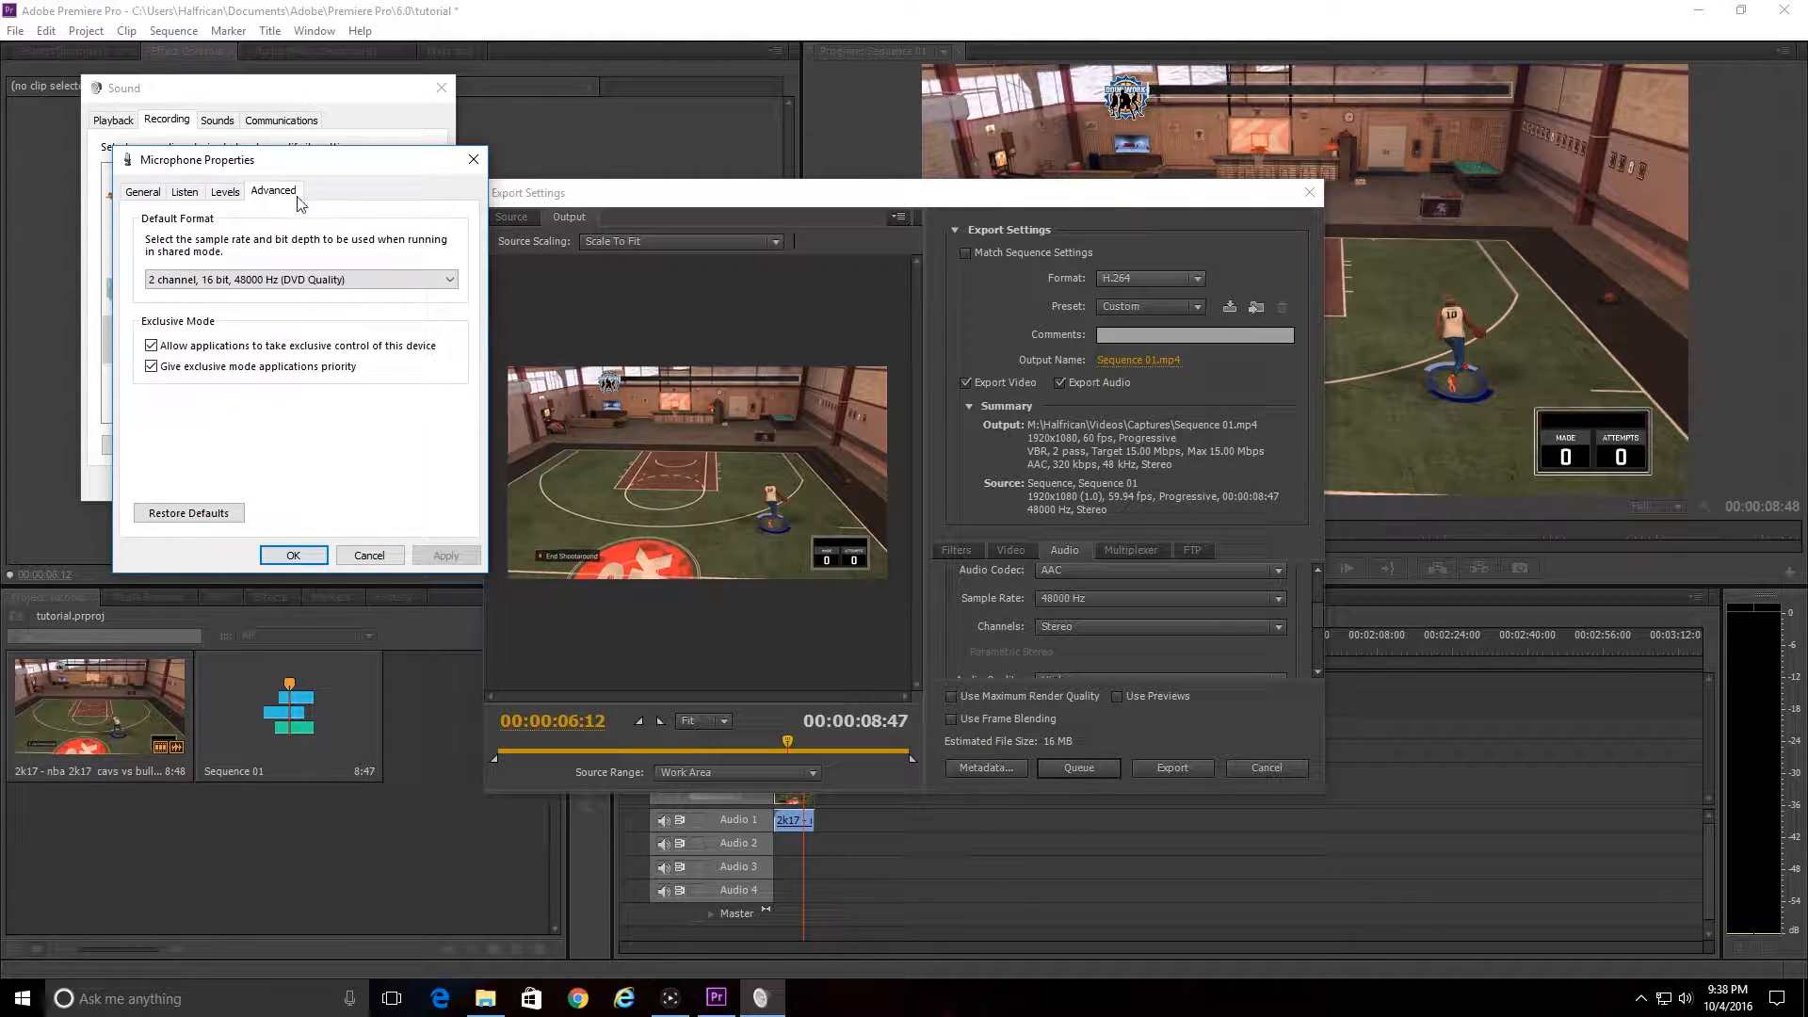
Keep the default format at 2 channel, 16 bit, 48000 Hz and close the sound dialogs.
left_click(301, 279)
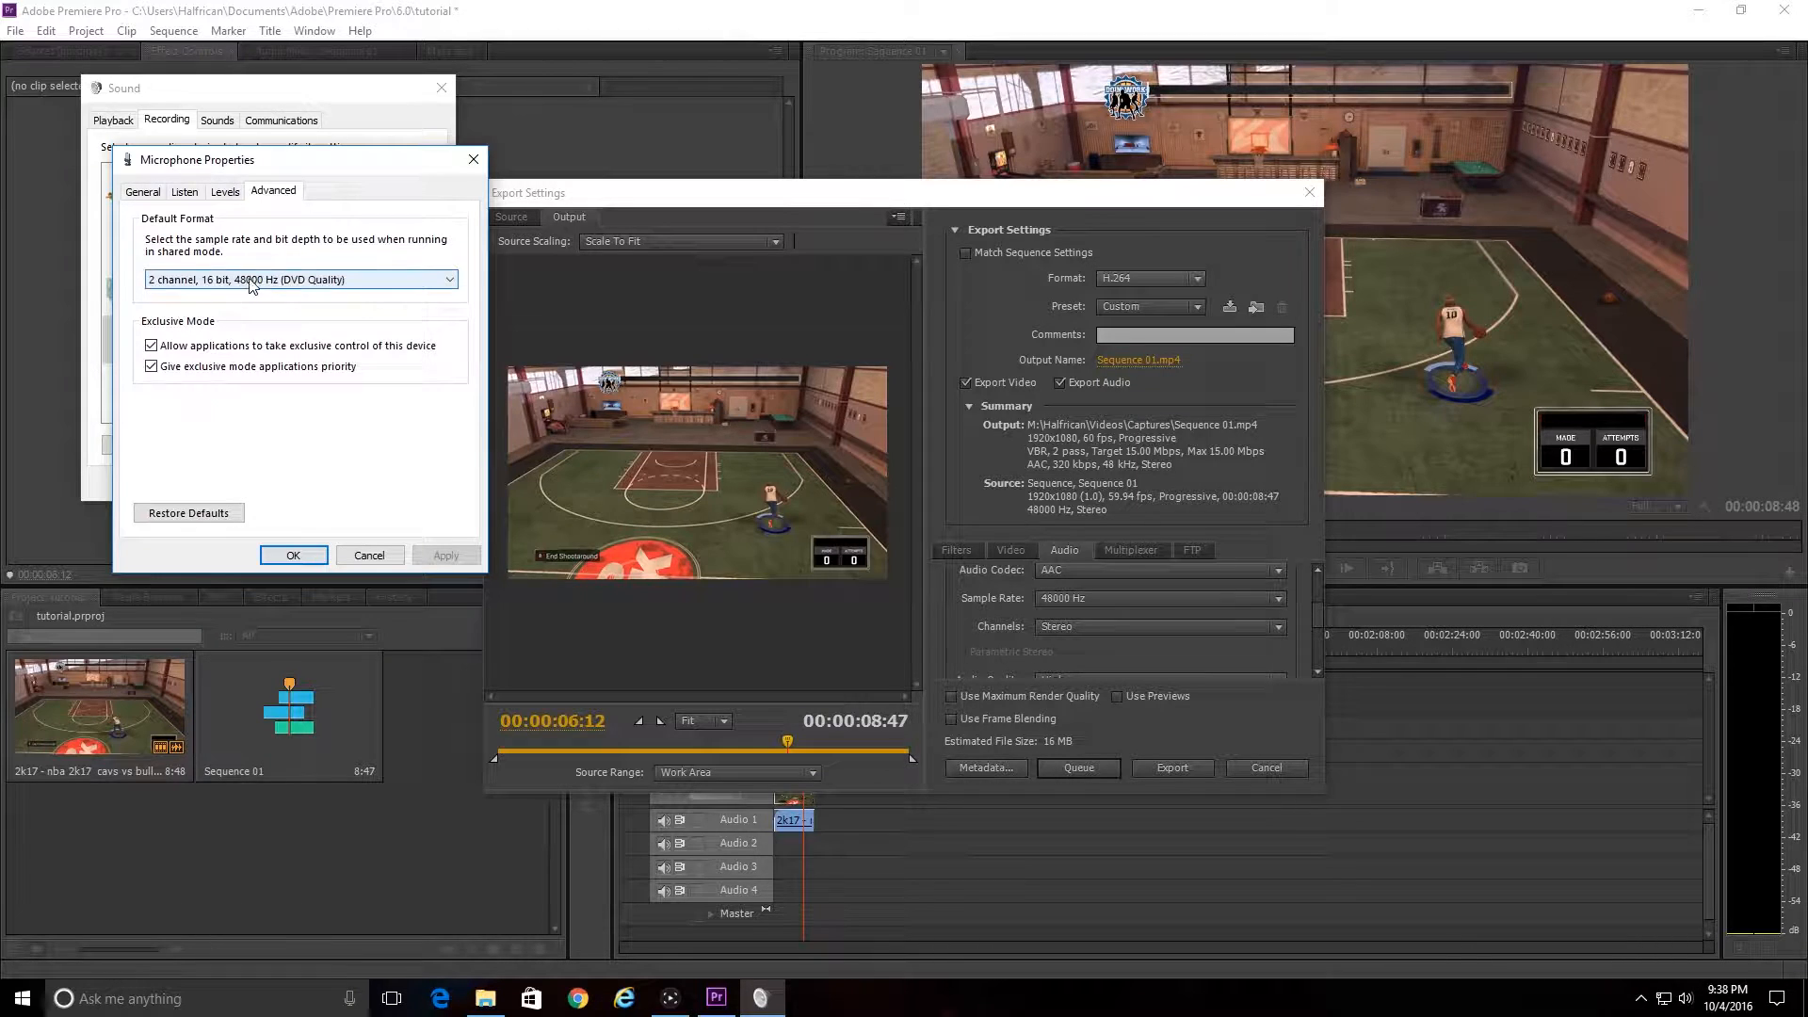
left_click(301, 279)
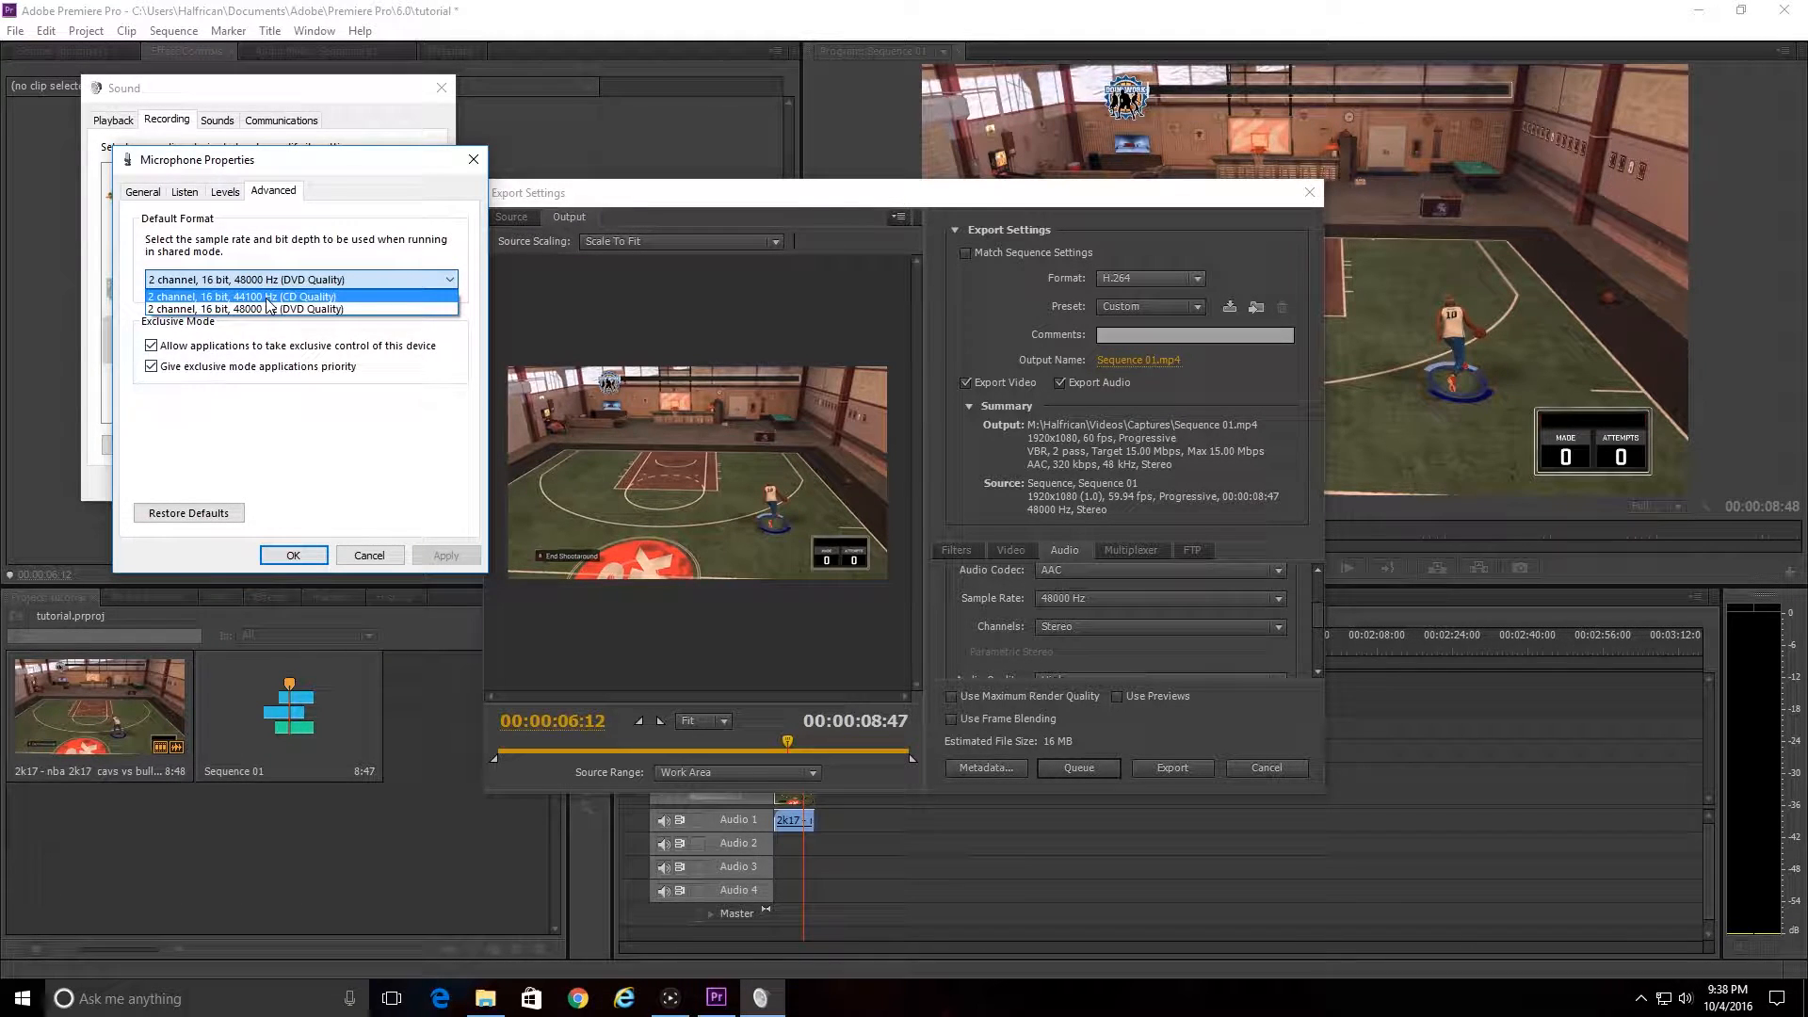
left_click(245, 308)
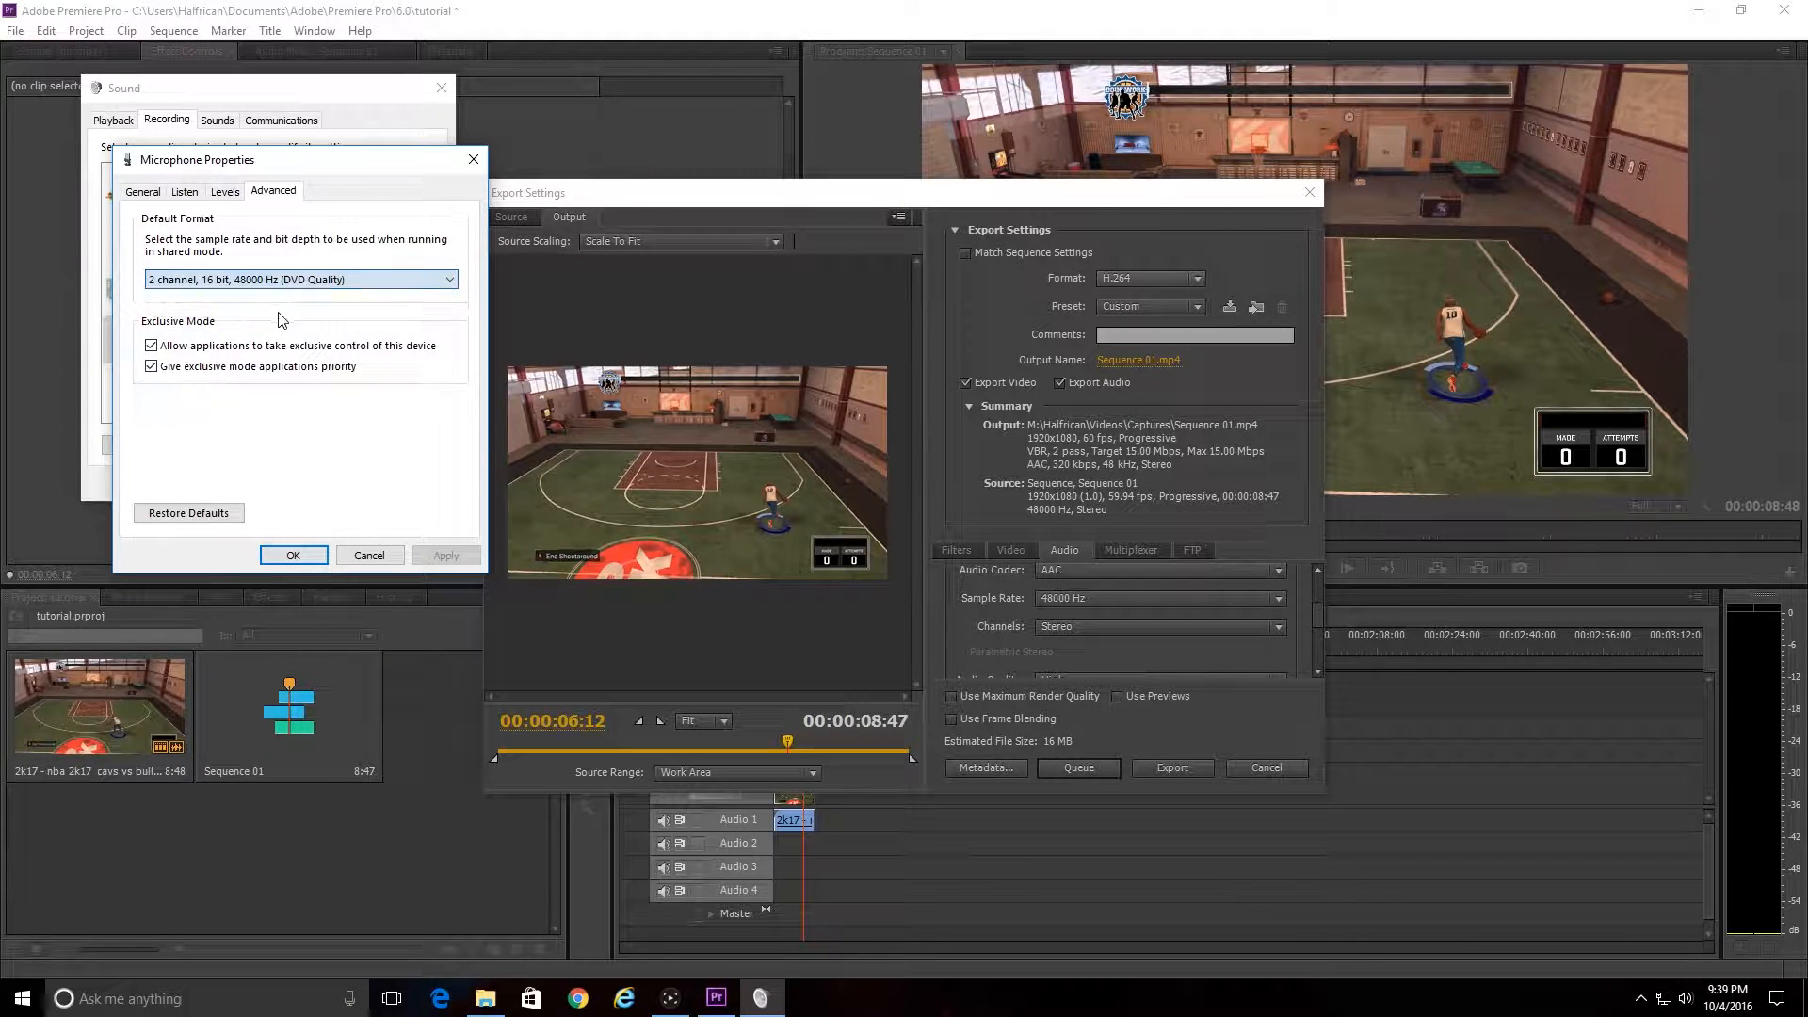
left_click(293, 554)
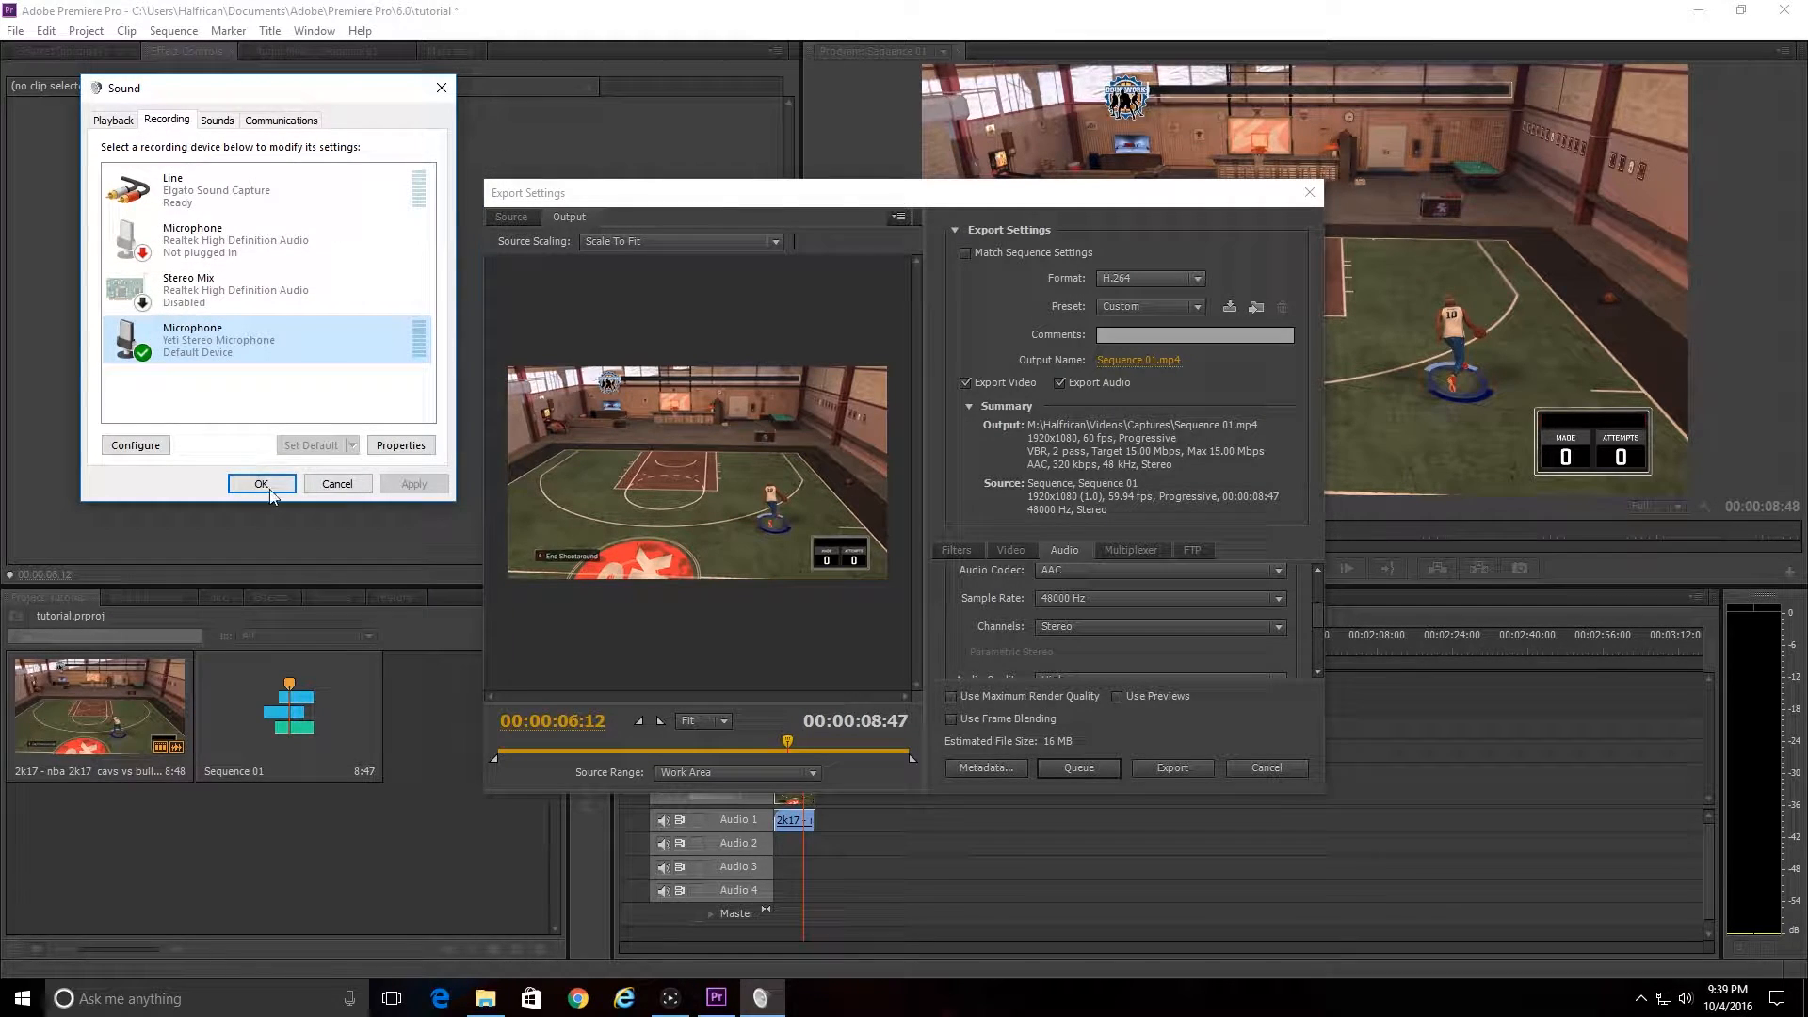
left_click(261, 483)
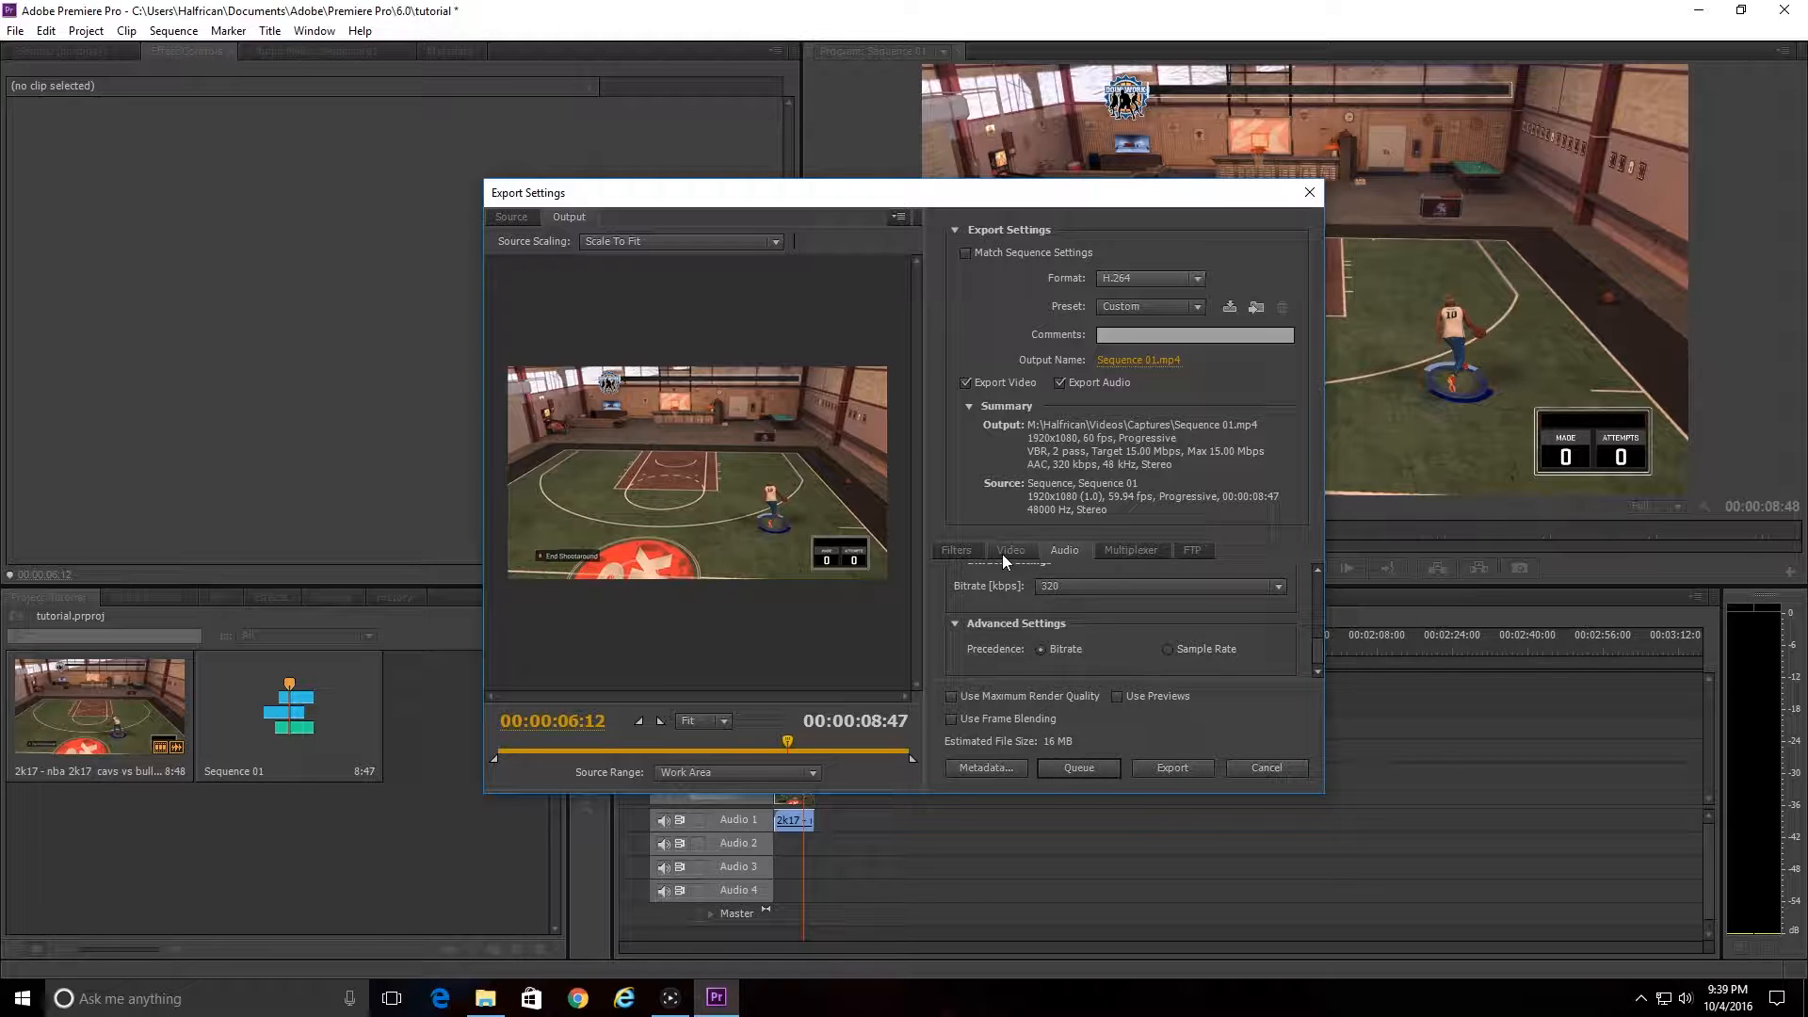
Review the 1920x1080, 60 fps, 15 Mbps VBR 2-pass video settings and list the export presets.
left_click(1011, 550)
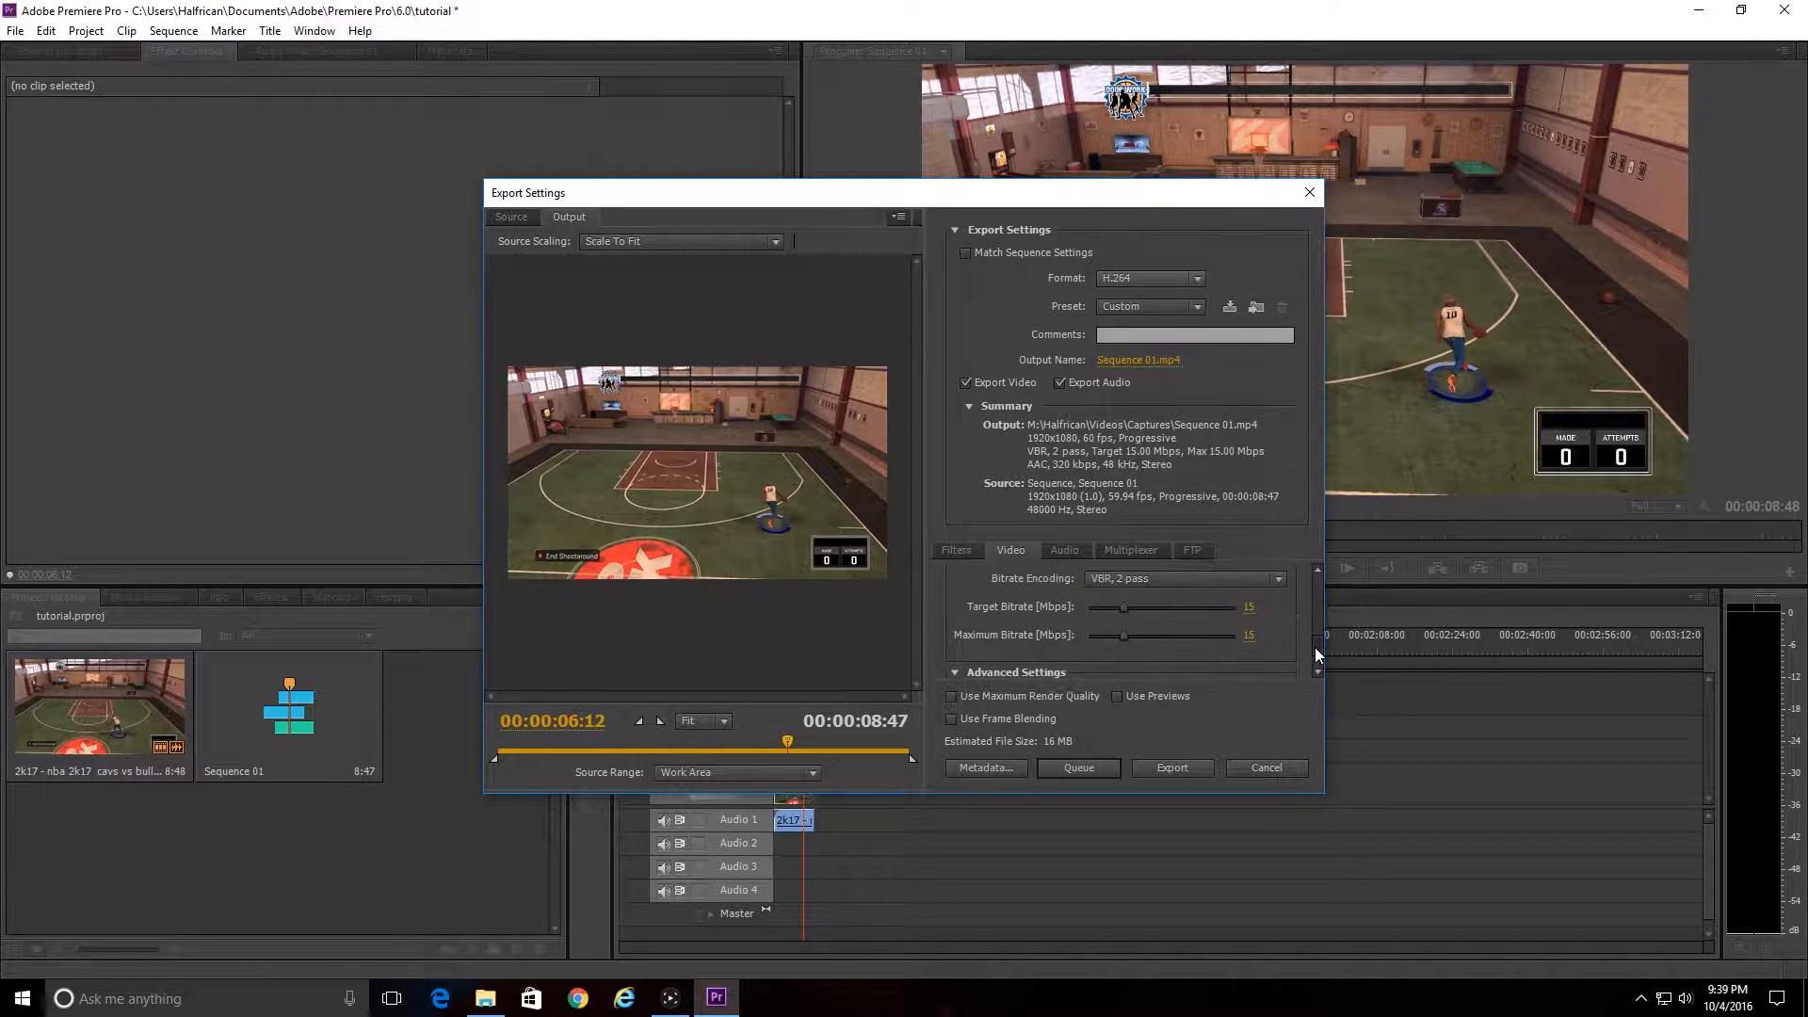
scroll("down", 3)
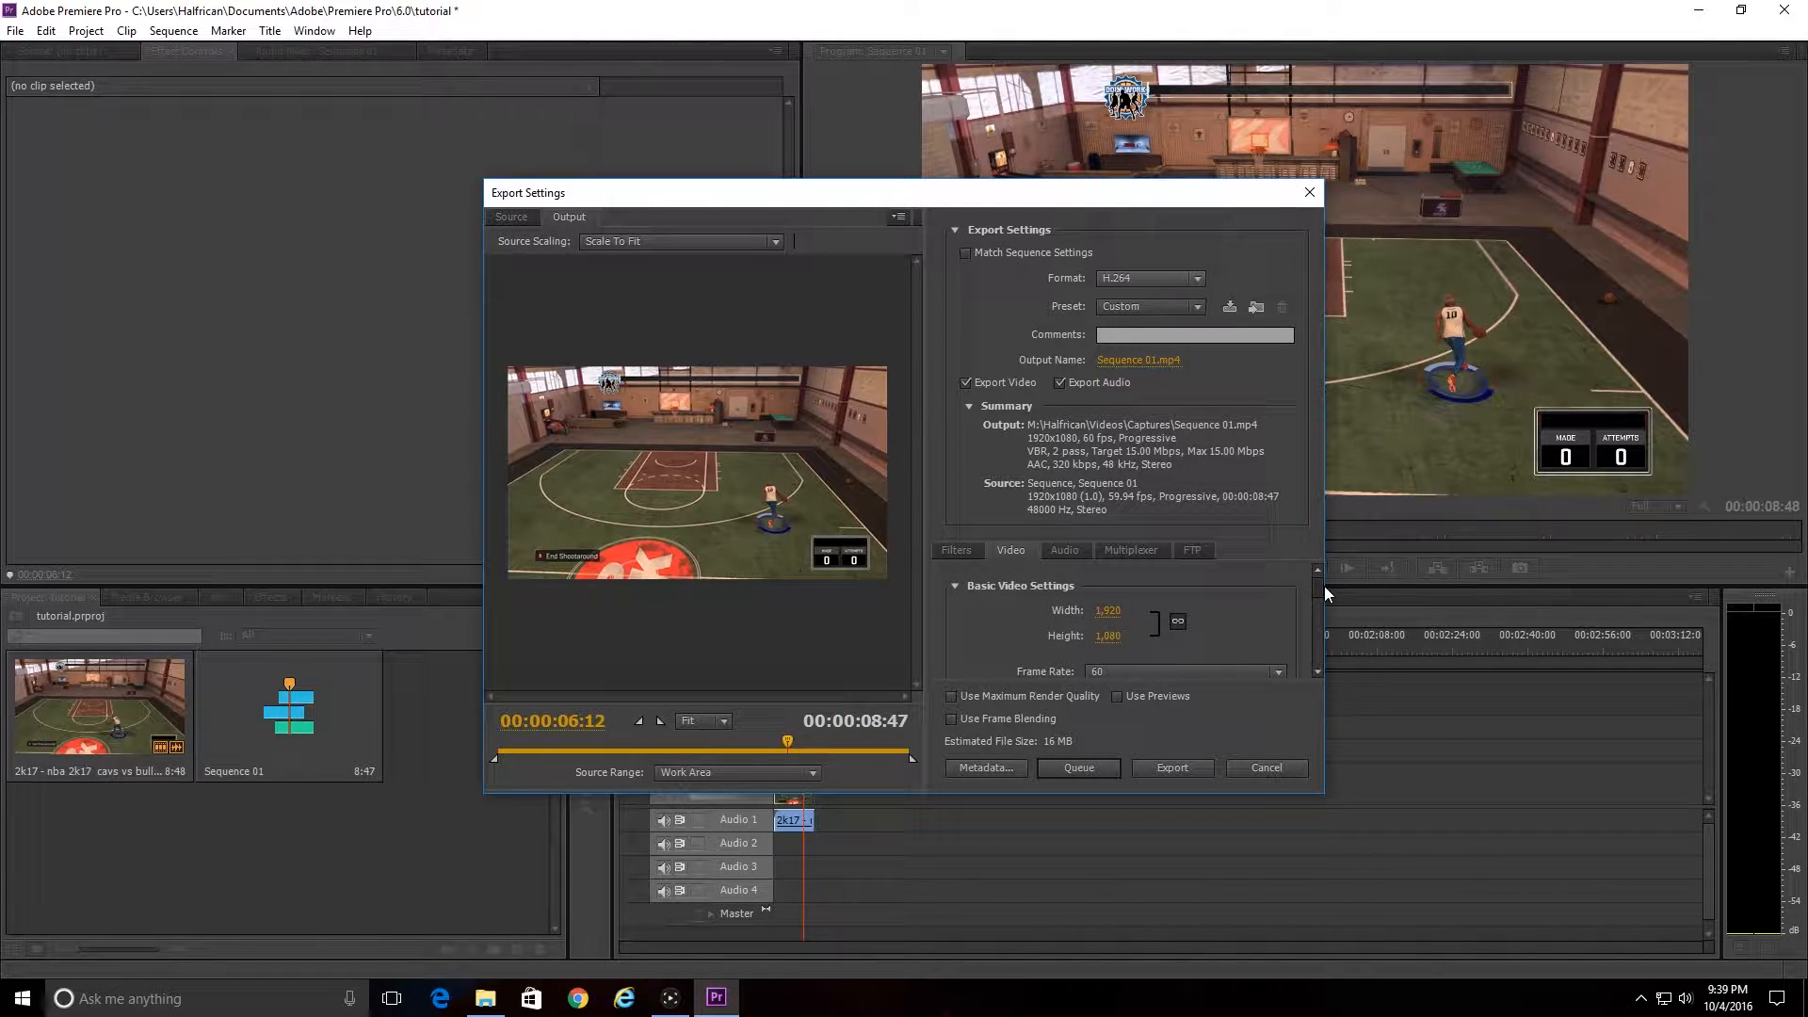
scroll("down", 3)
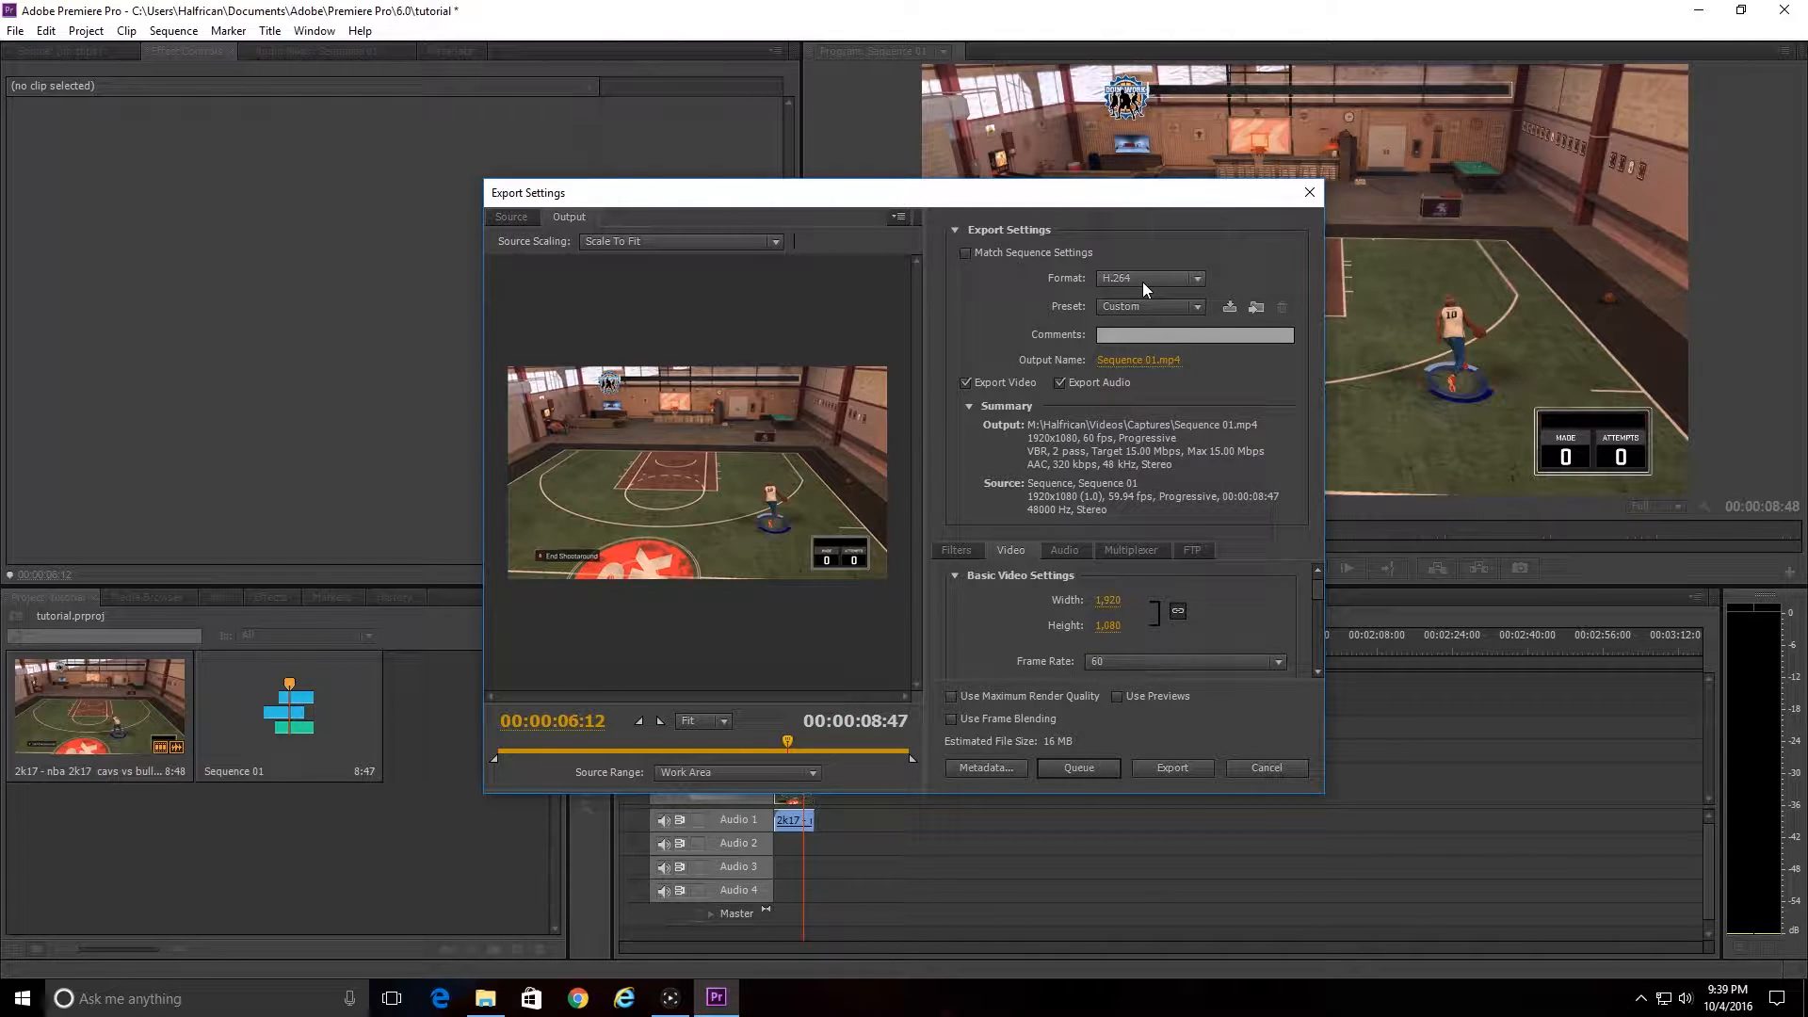
left_click(1147, 306)
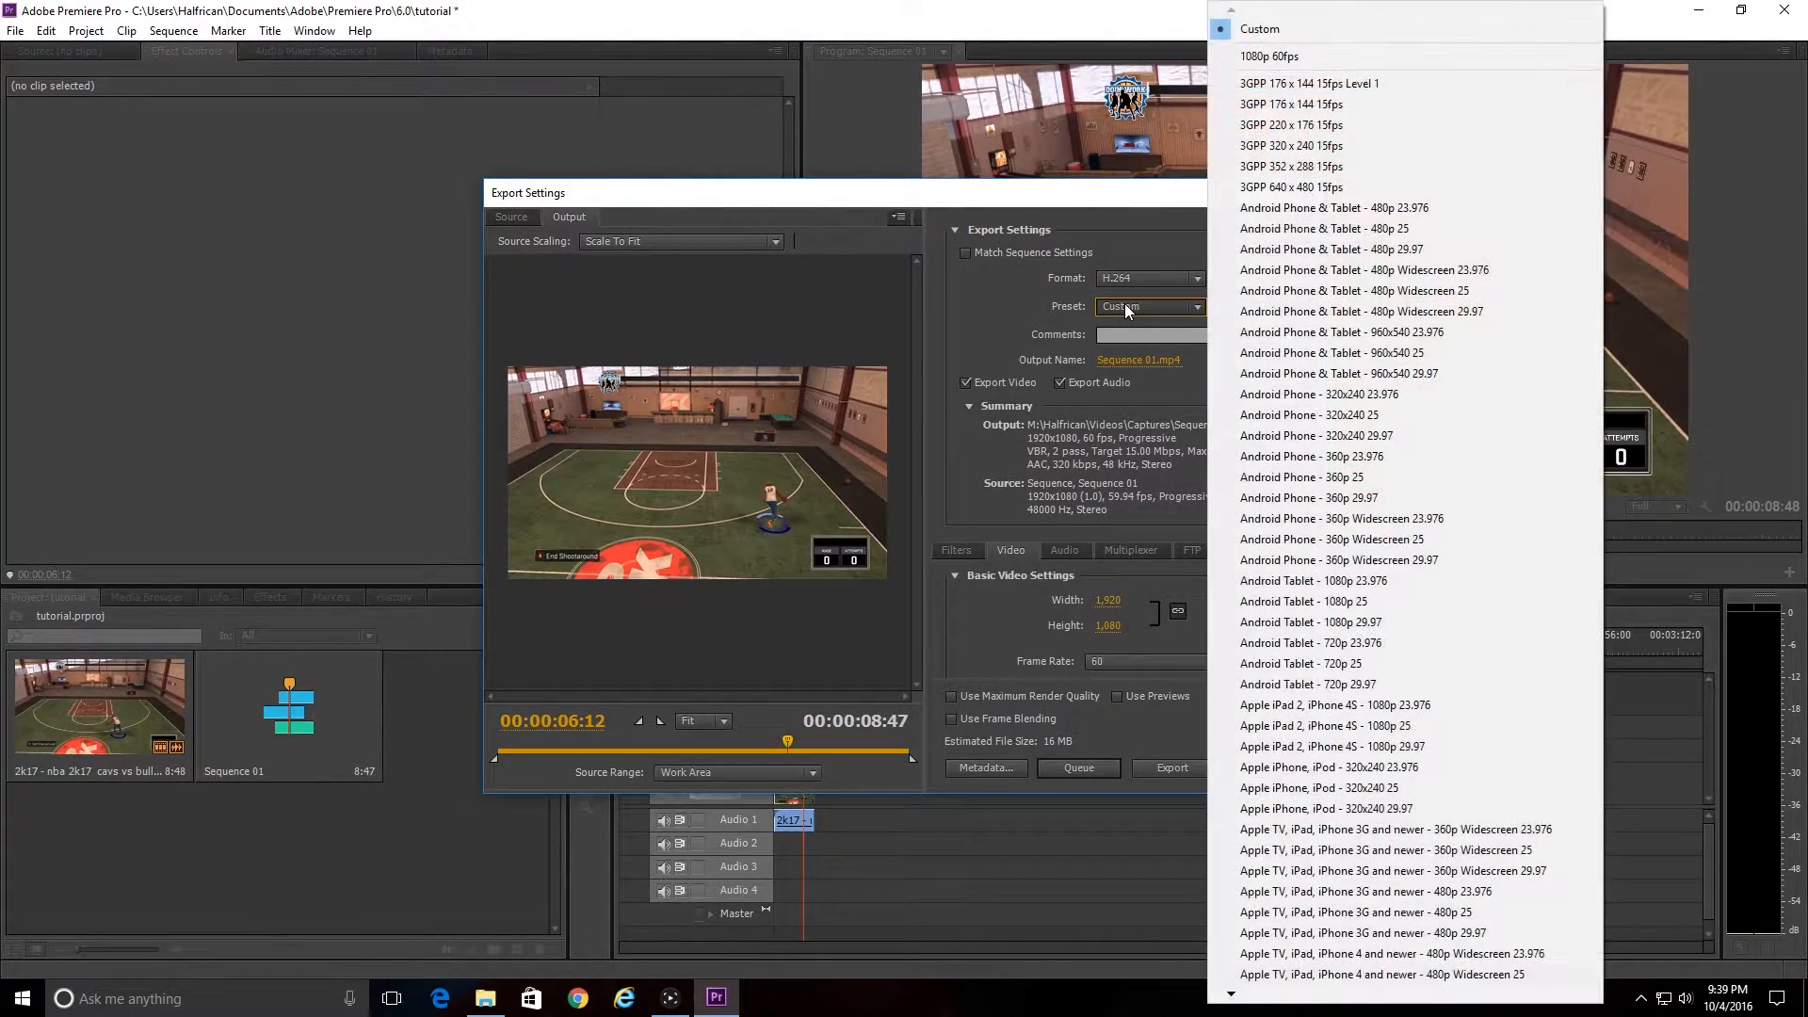
mouse_move(1269, 55)
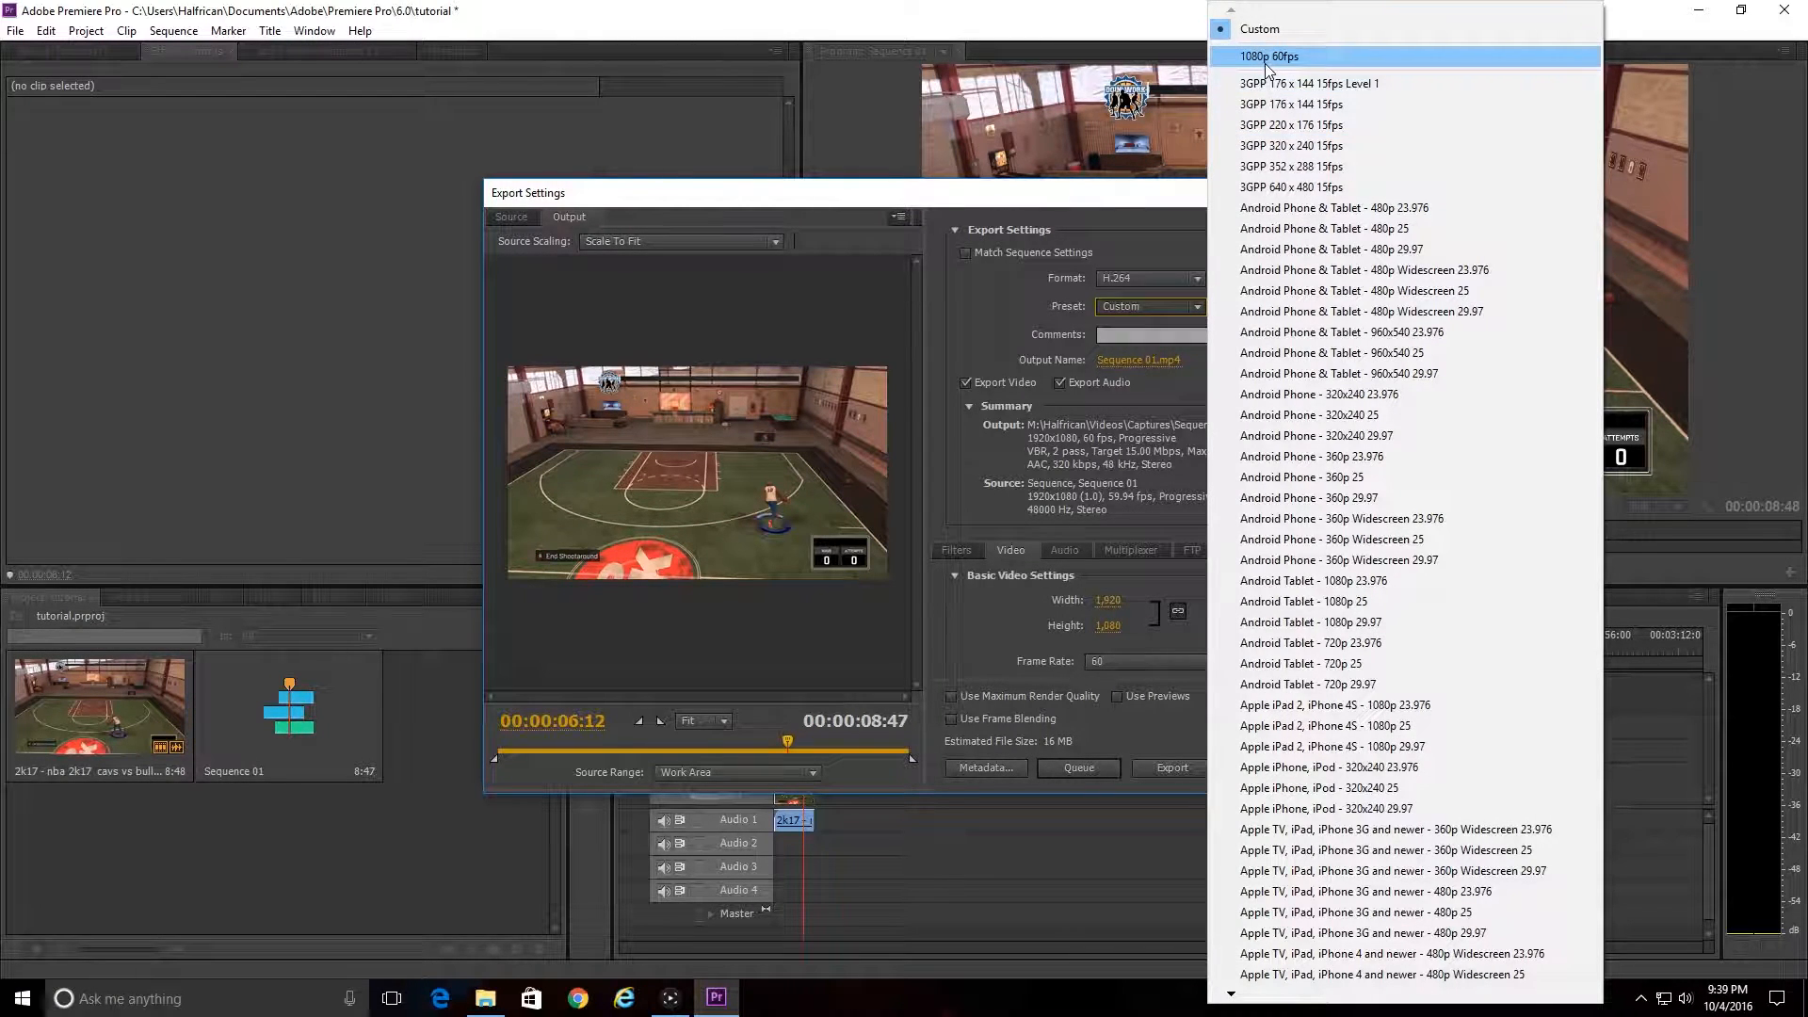
Apply the '1080p 60fps' export preset.
left_click(1269, 55)
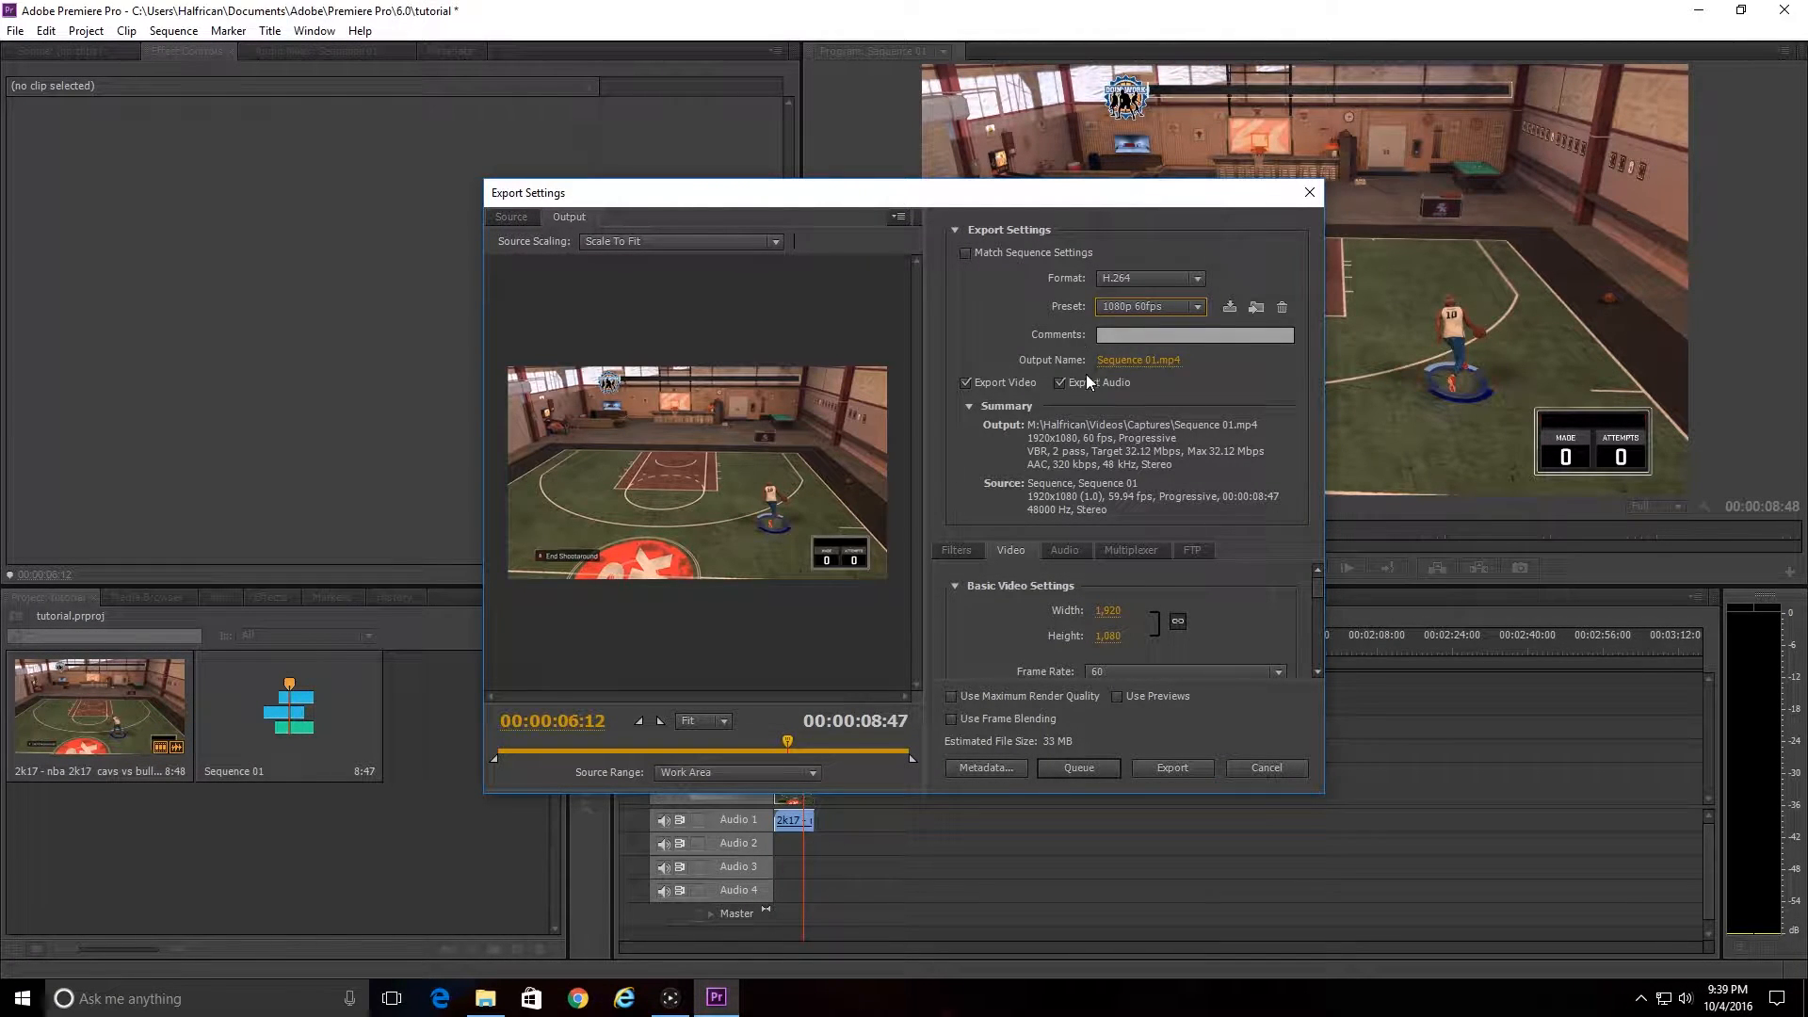
mouse_move(1303, 358)
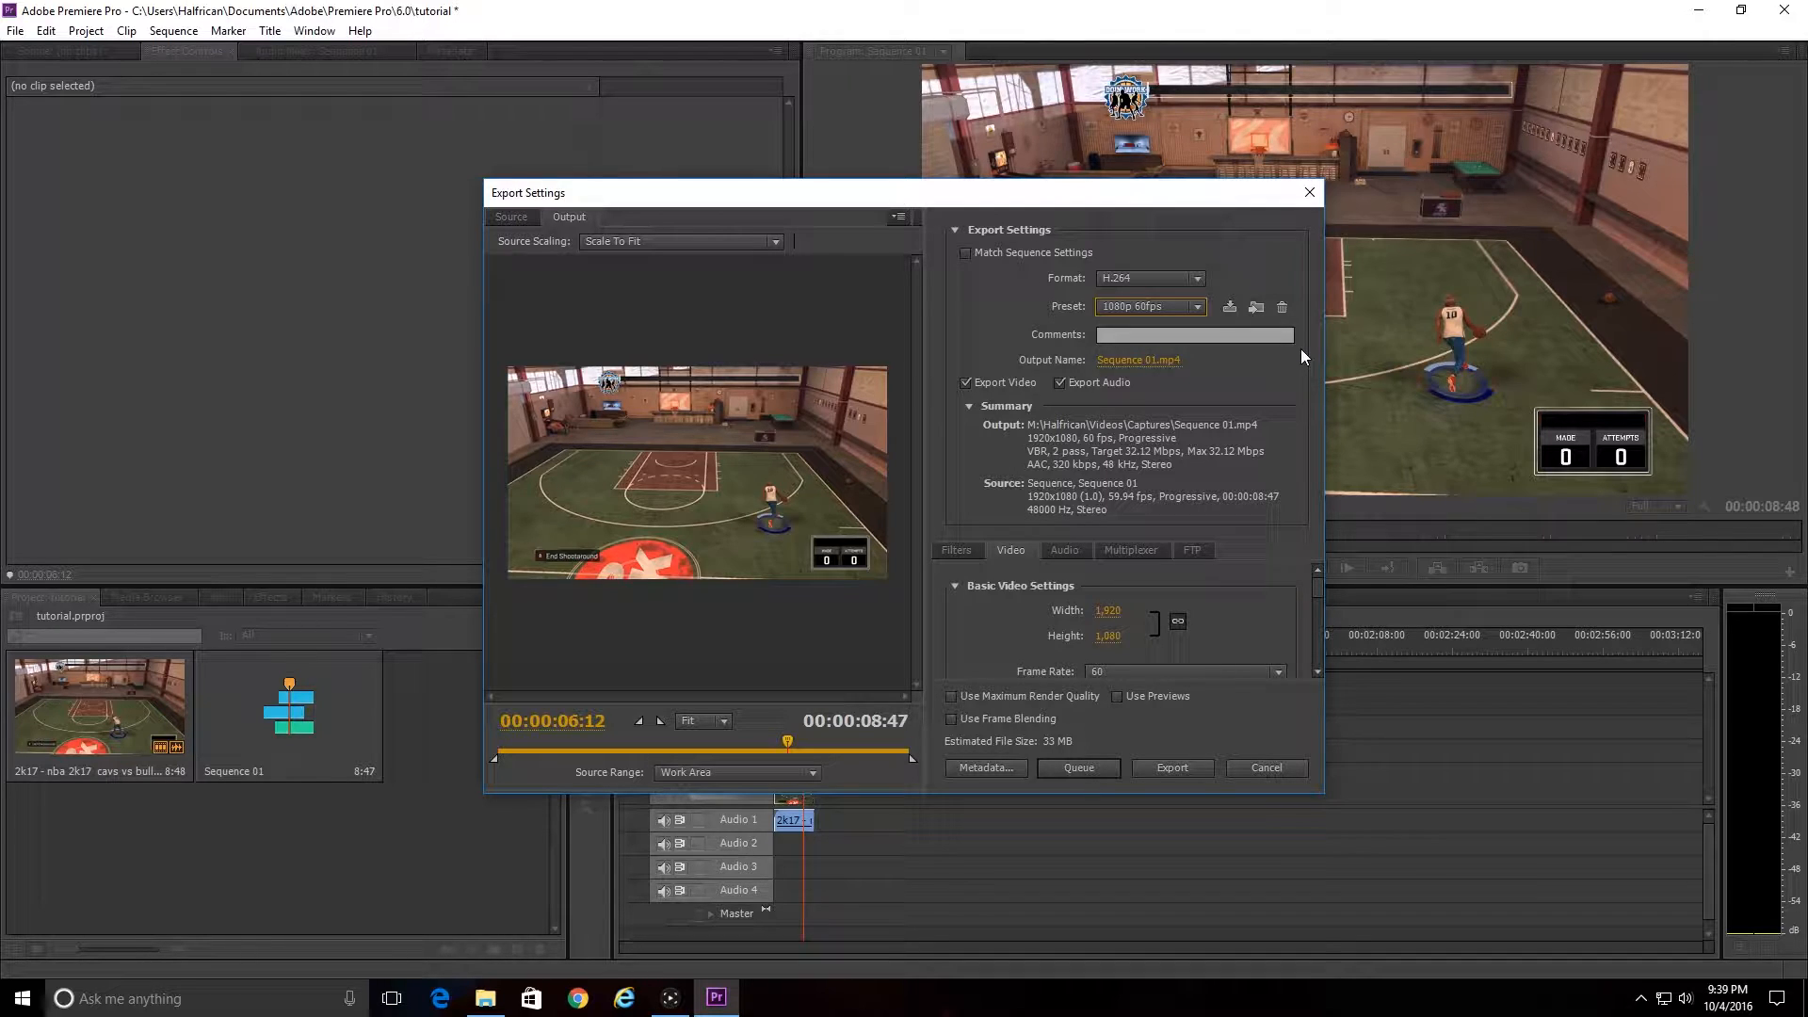
mouse_move(1172, 769)
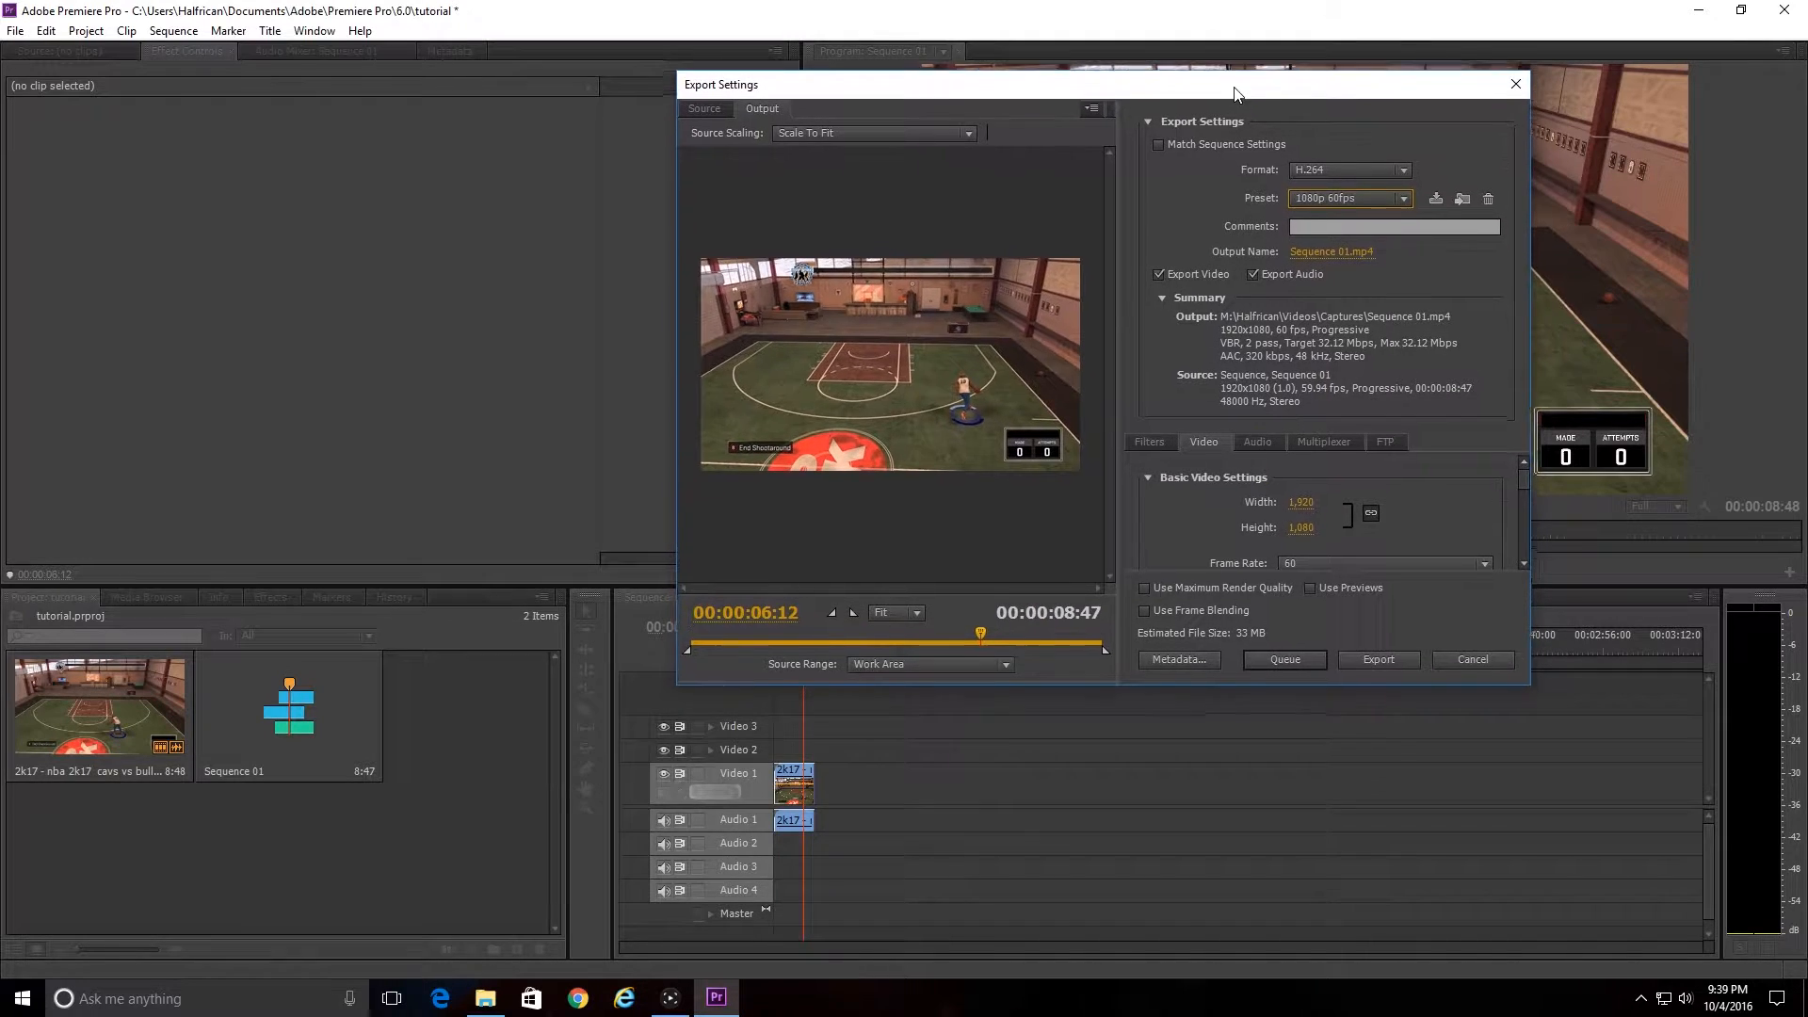
left_click_drag(1237, 92, 1363, 65)
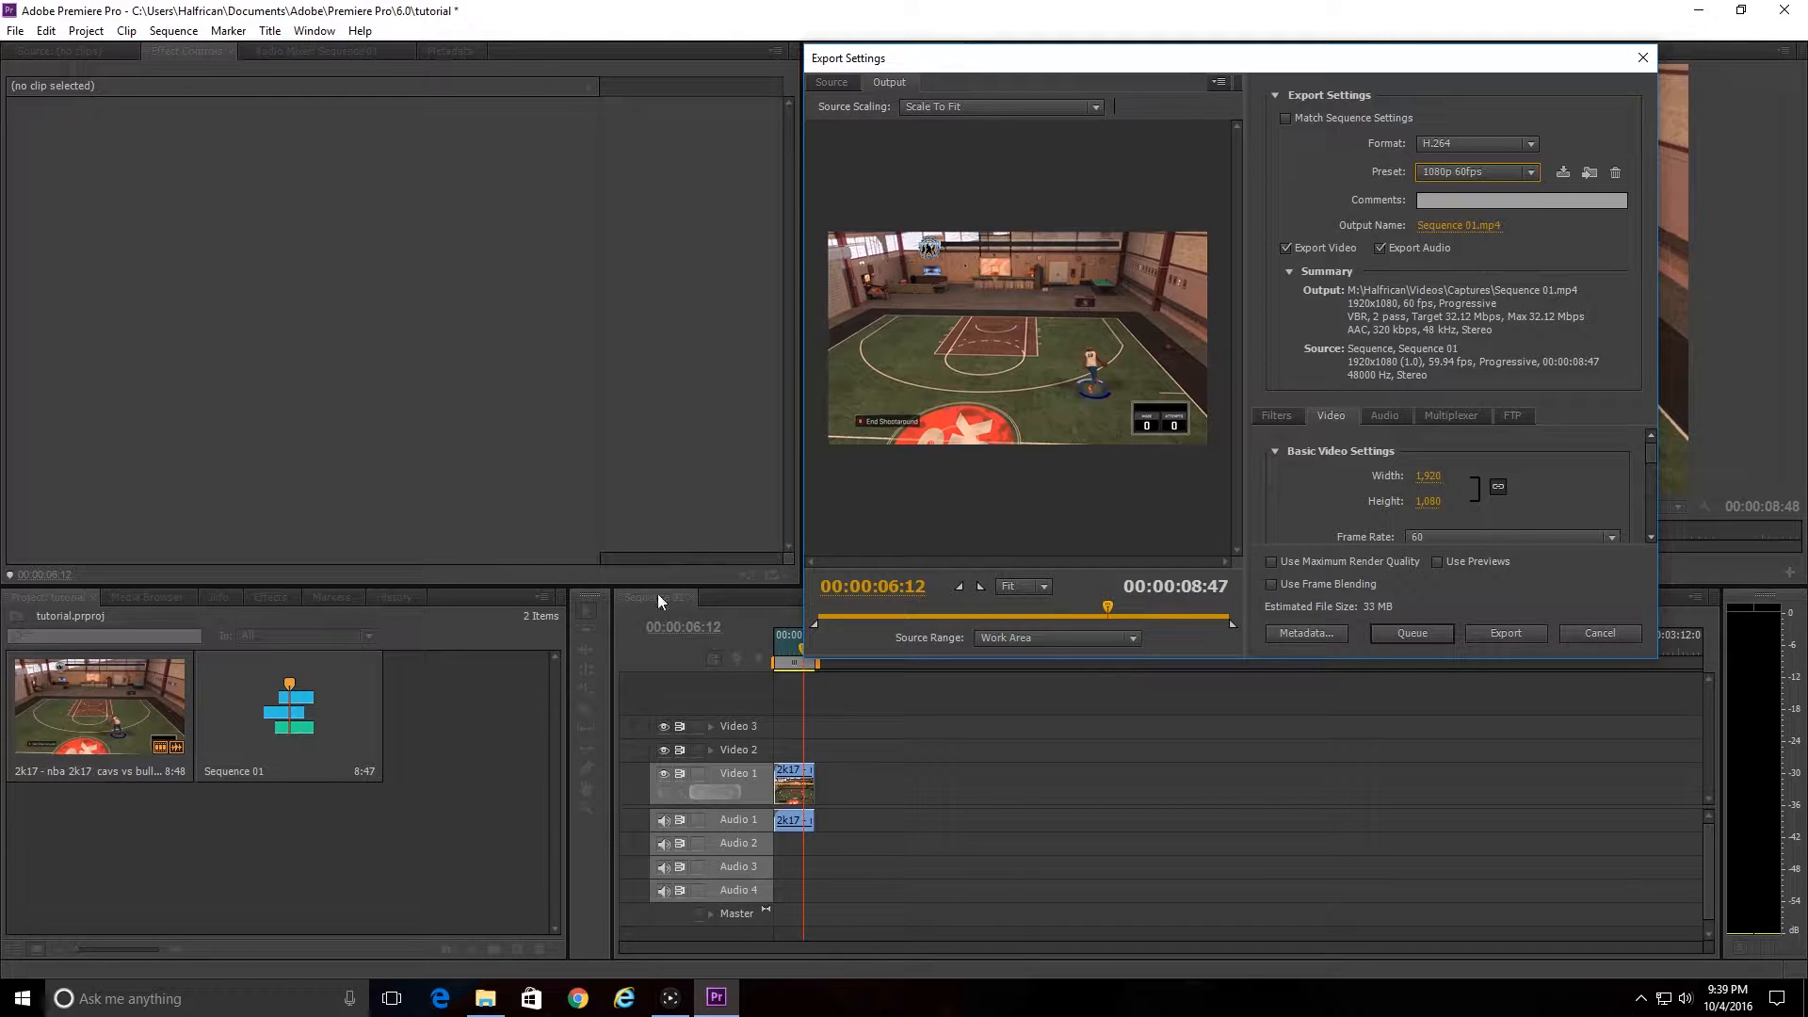
mouse_move(1390, 66)
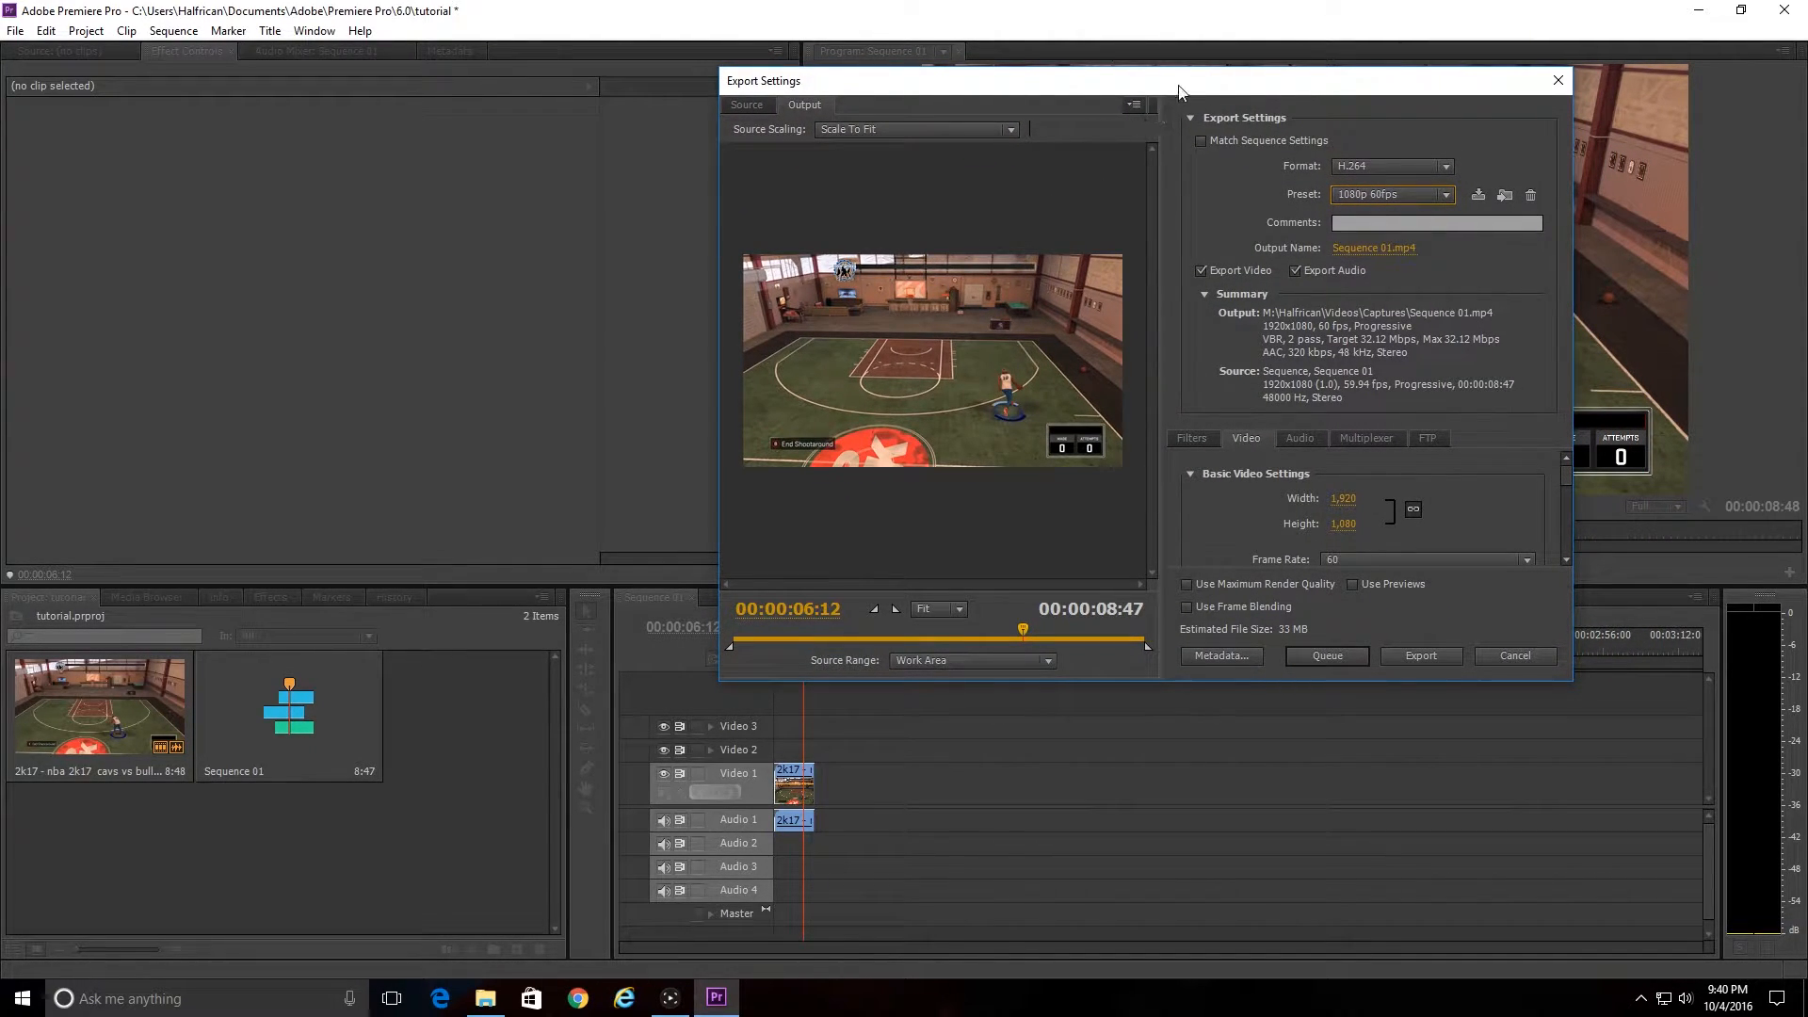
mouse_move(1188, 88)
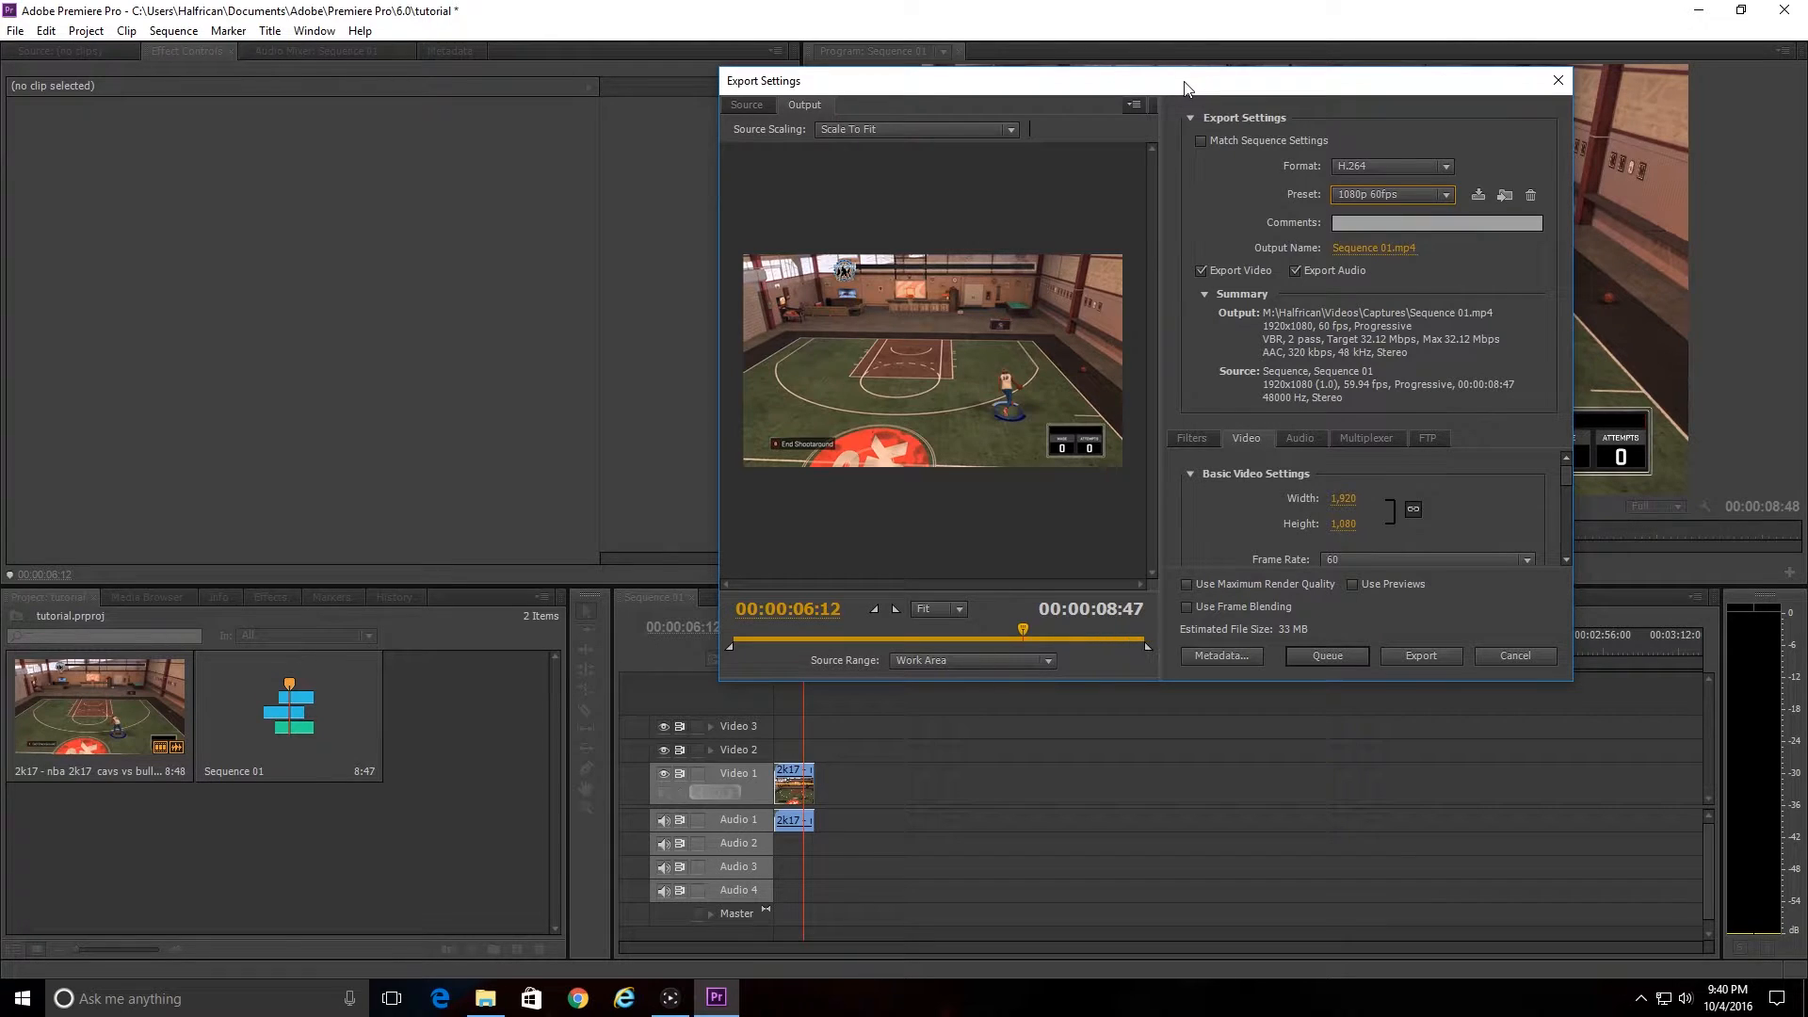